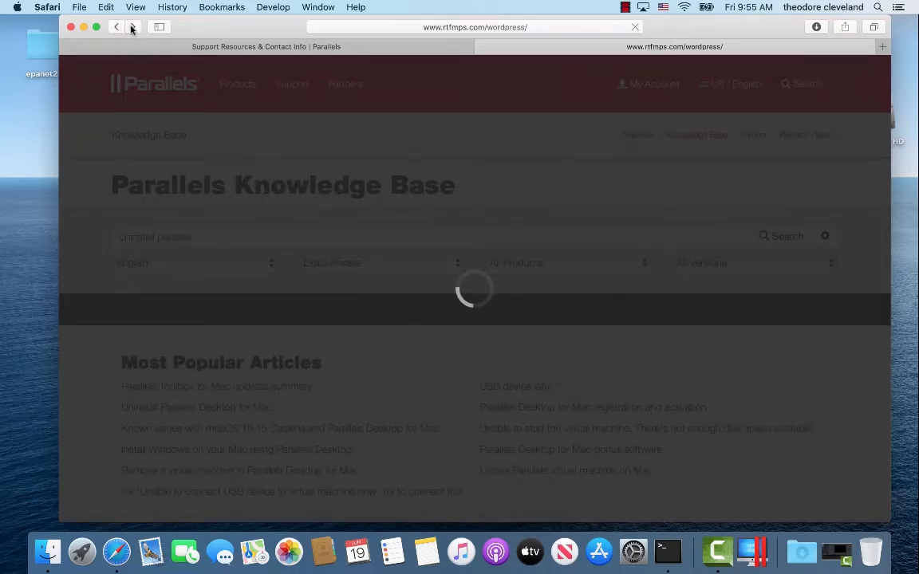
Return to the rtfmps research homepage and follow its CECE Python Support Site link
click(114, 25)
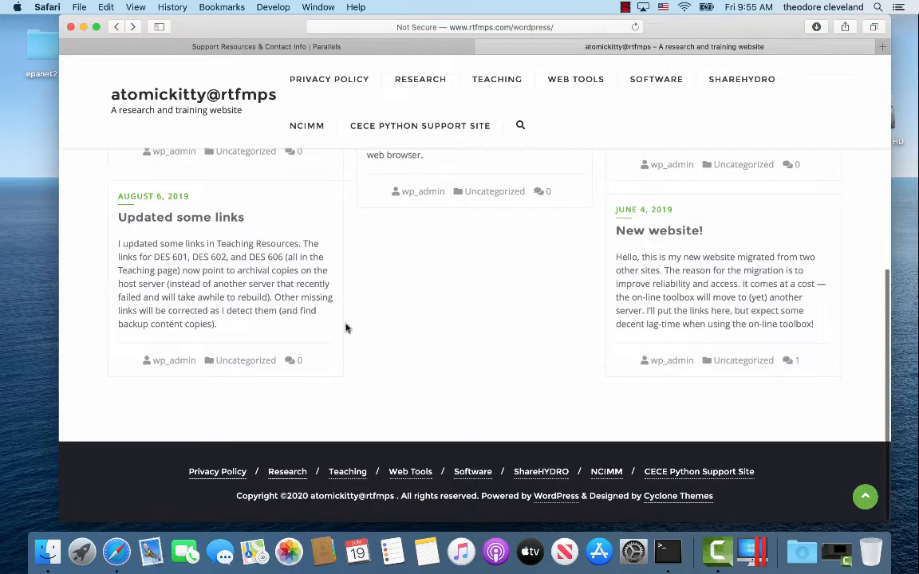
scroll(up, 3)
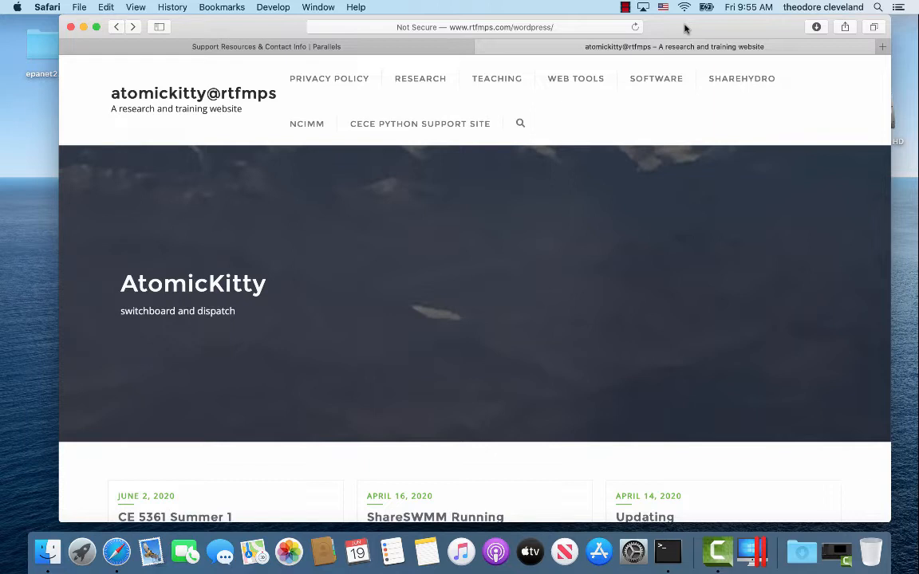
mouse_move(26, 341)
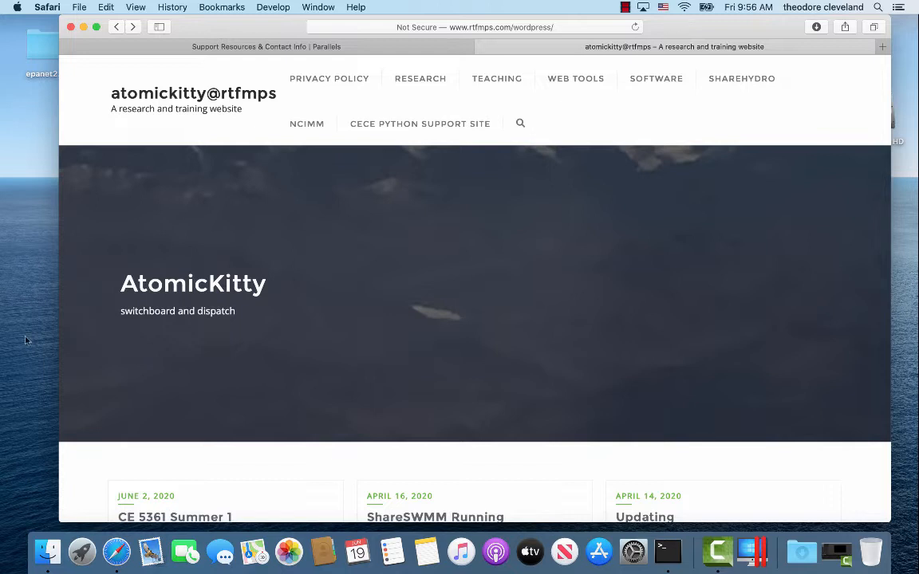
mouse_move(421, 125)
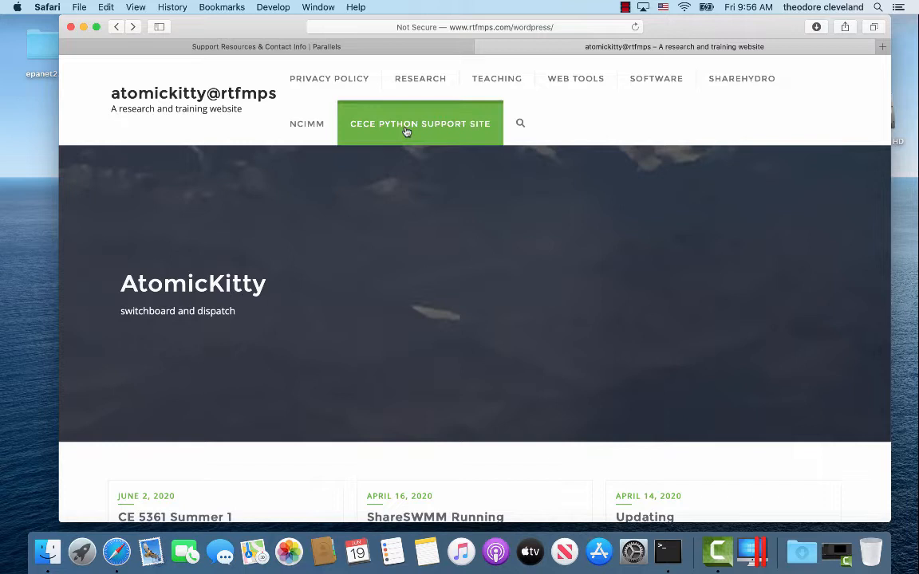
click(421, 124)
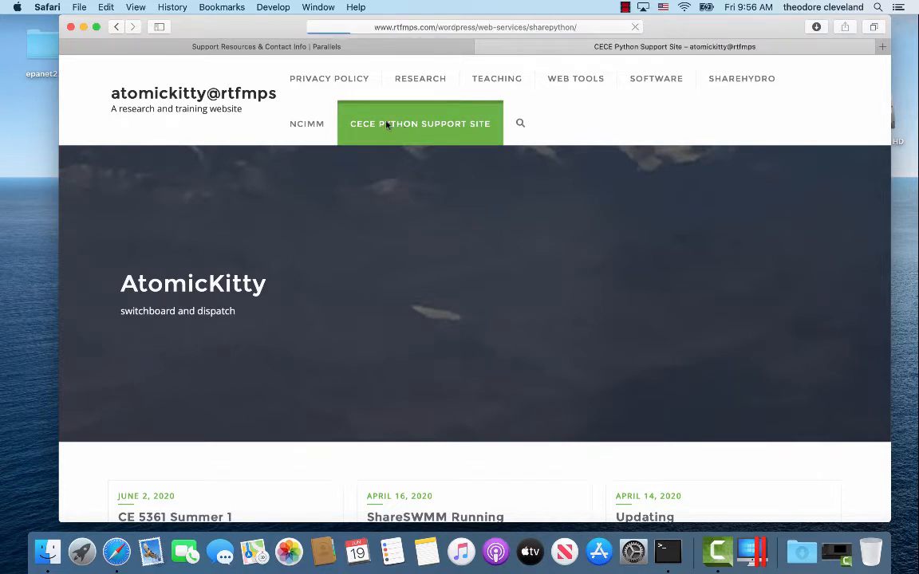
click(419, 124)
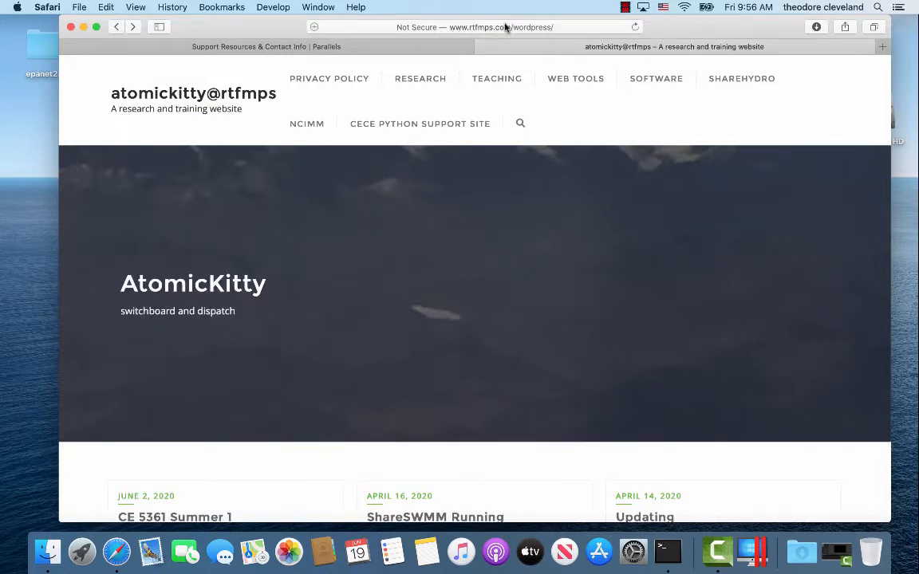
mouse_move(498, 78)
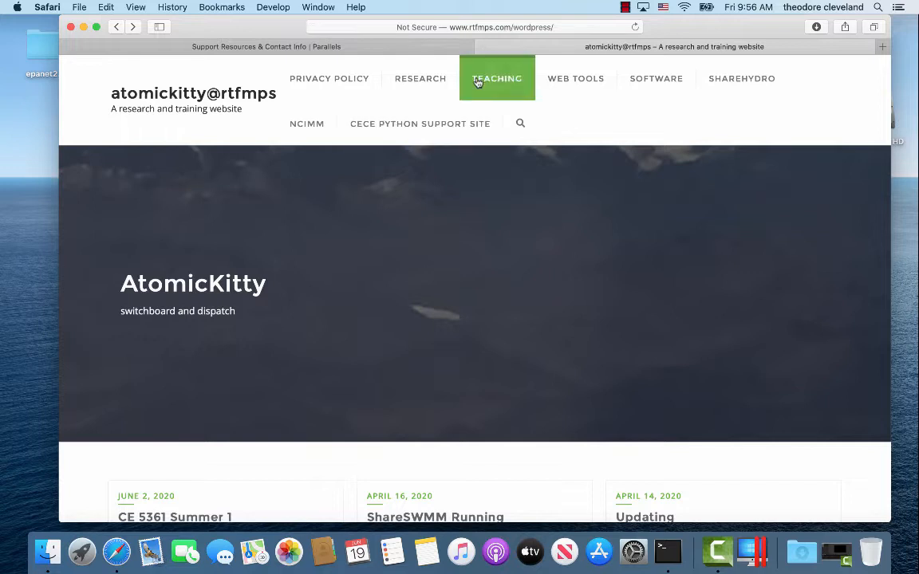
mouse_move(421, 124)
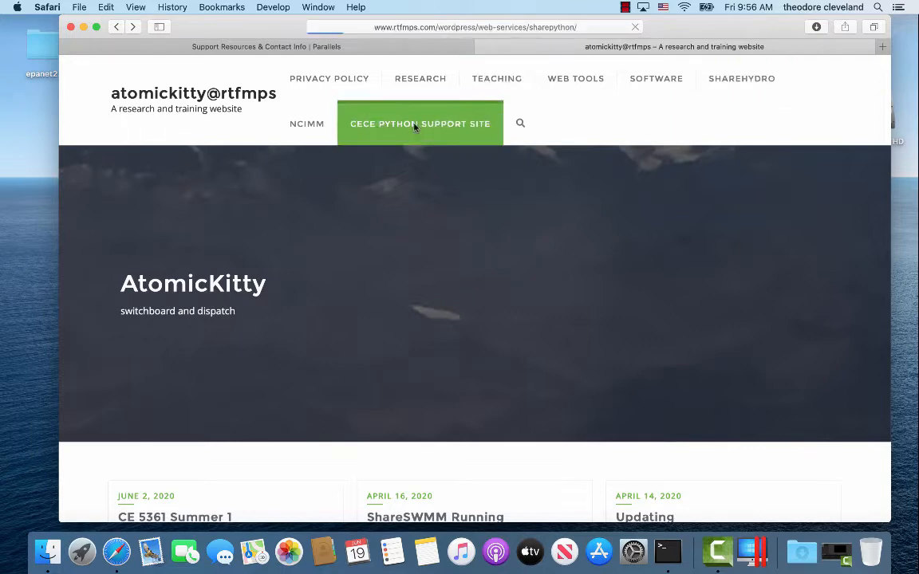
Browse the CECE Python Support Site down to its JupyterHub files and SharePYTHON details
click(421, 125)
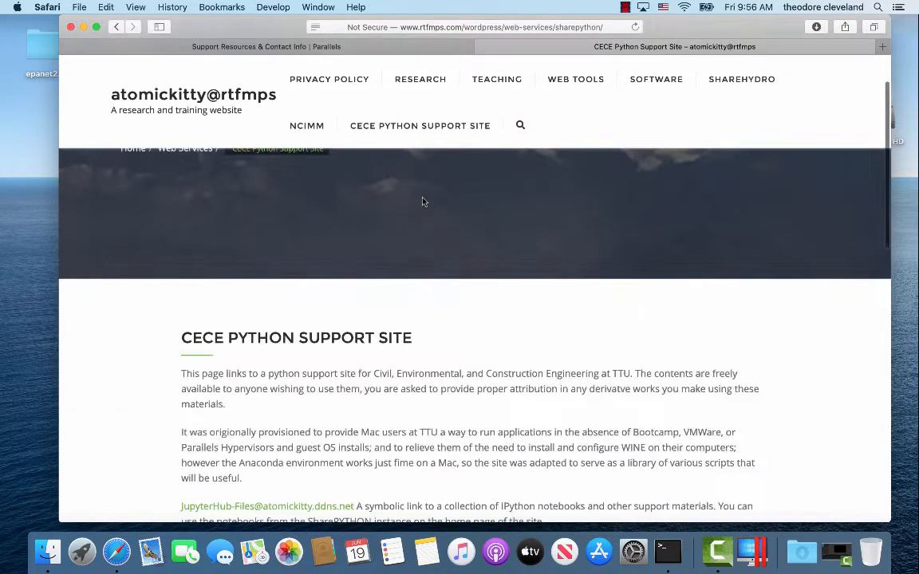
scroll(down, 3)
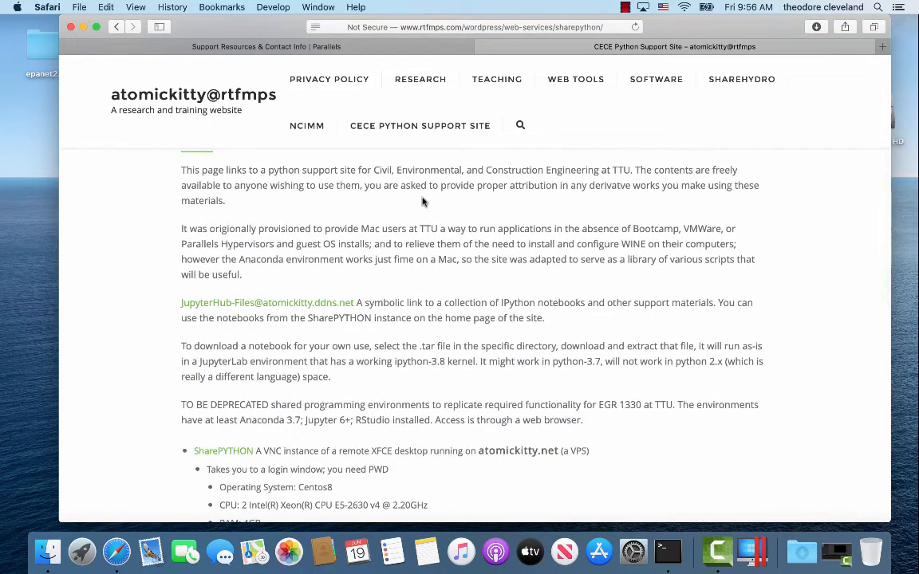
scroll(down, 3)
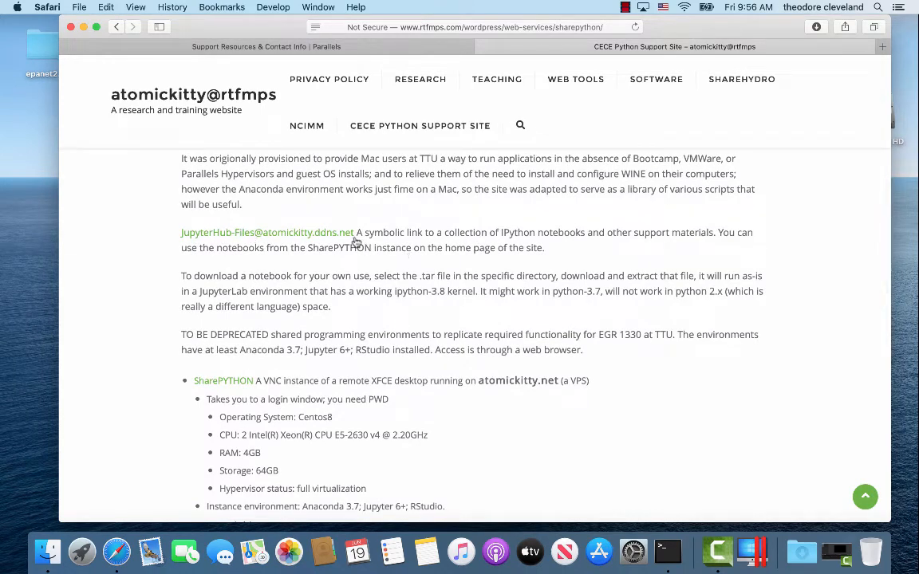
mouse_move(453, 242)
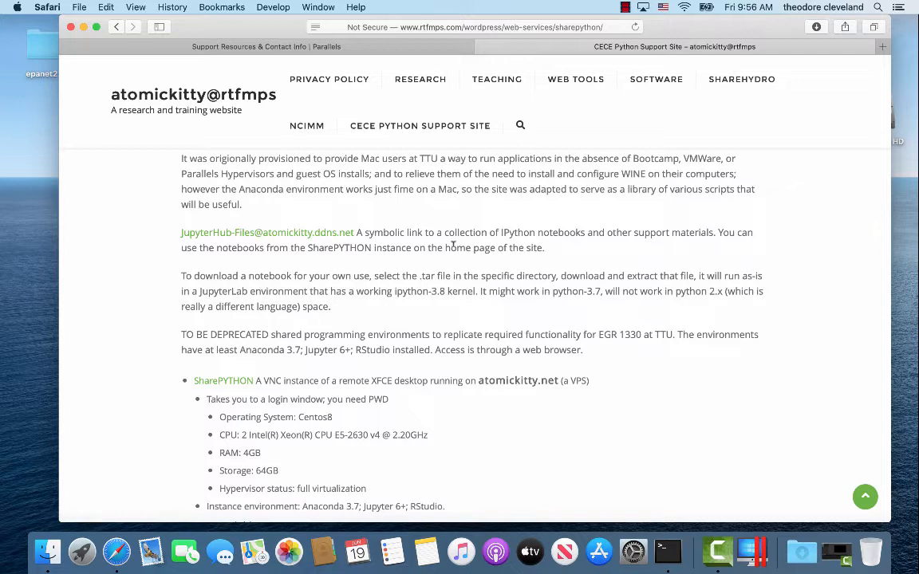
mouse_move(475, 245)
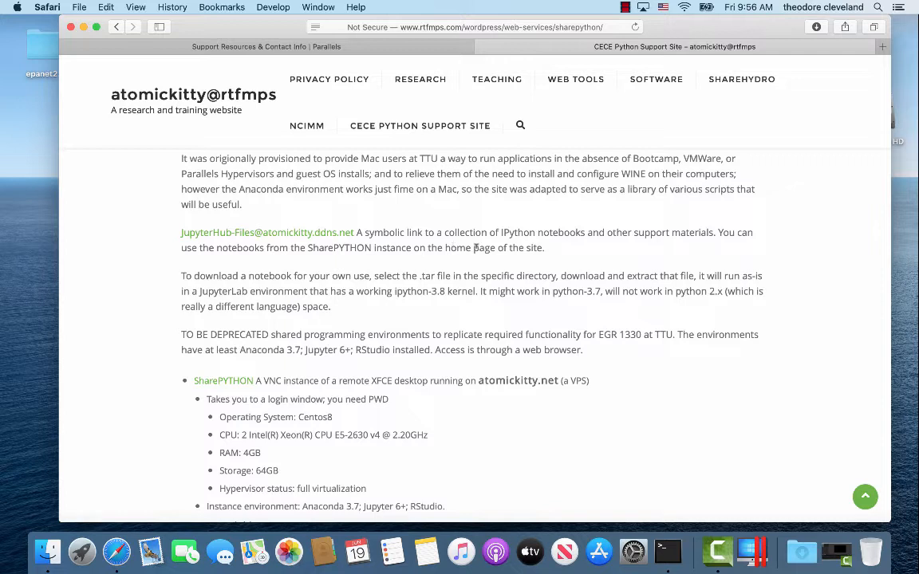
mouse_move(227, 284)
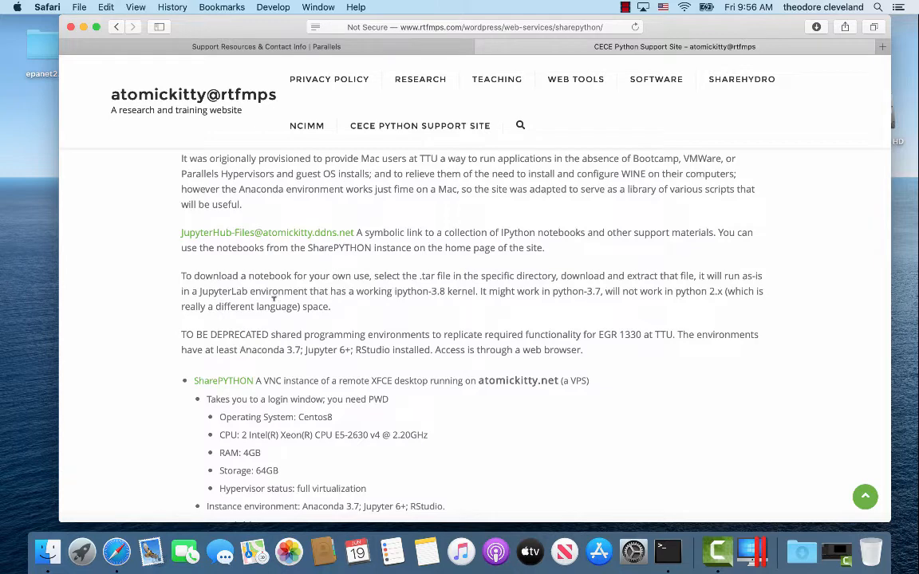
mouse_move(241, 236)
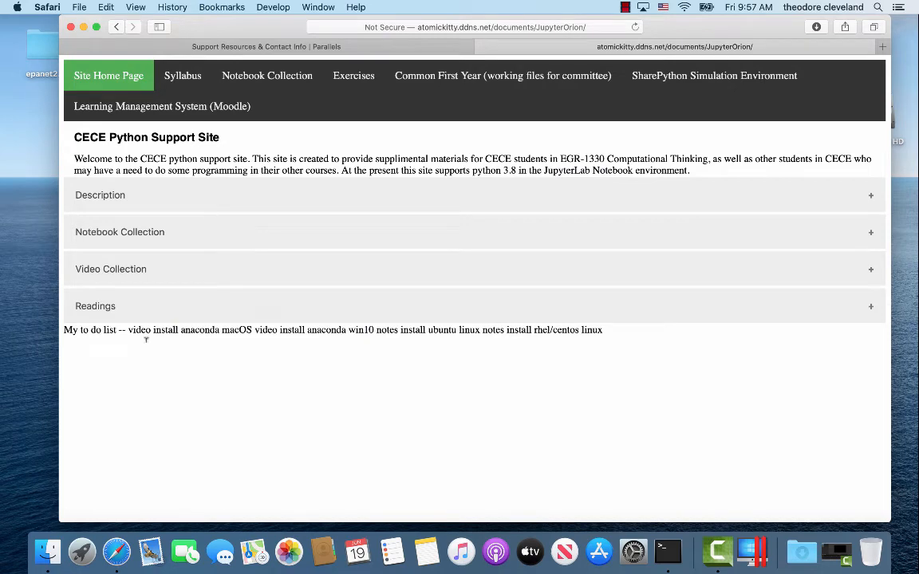
Navigate to the Common First Year working files directory index
double_click(70, 328)
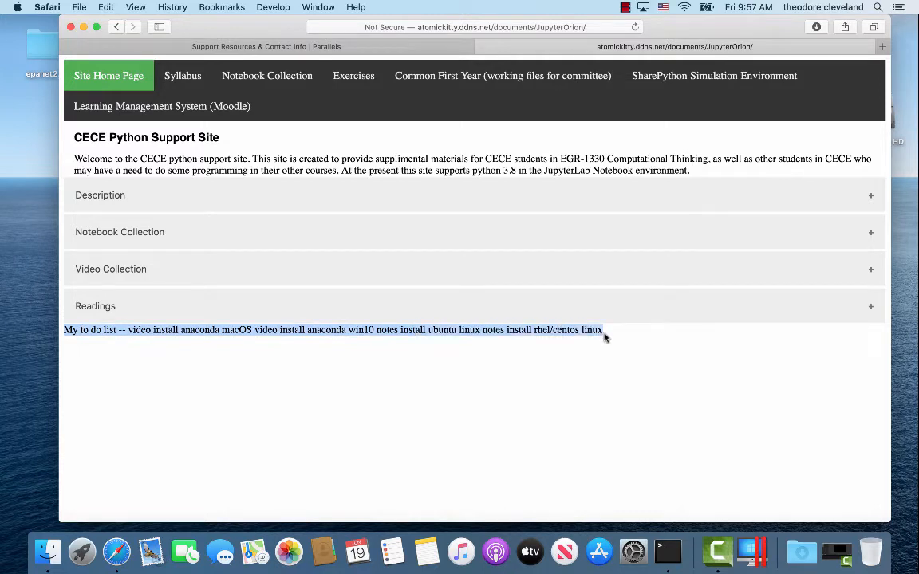
mouse_move(604, 338)
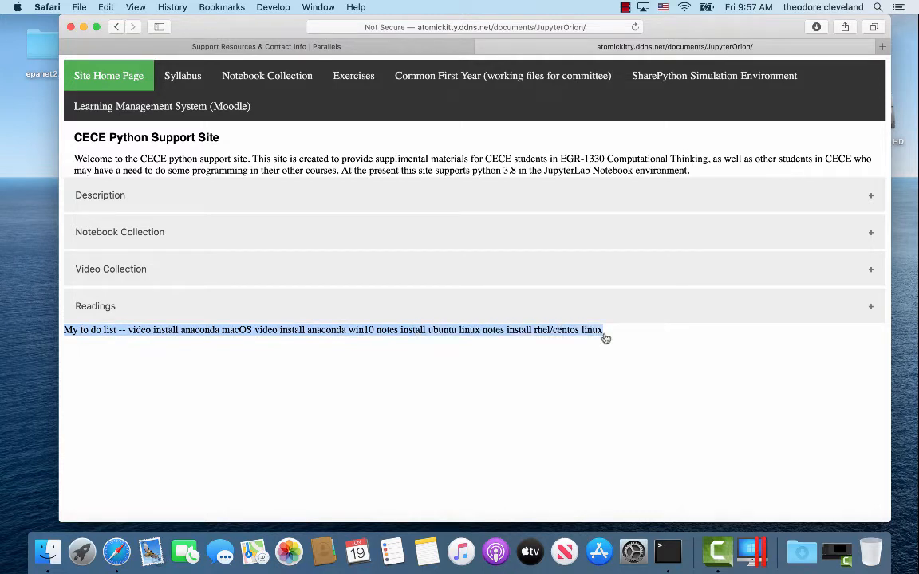
mouse_move(501, 75)
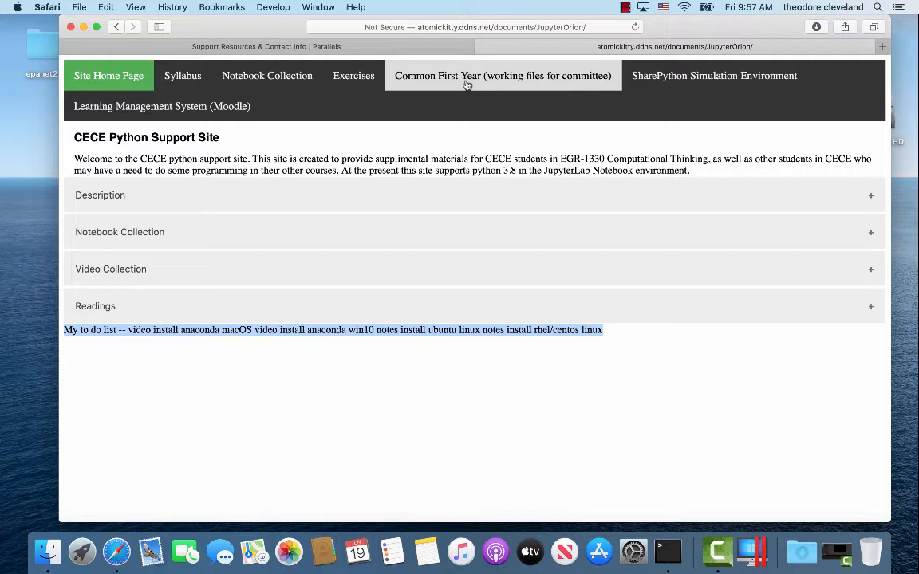
mouse_move(280, 140)
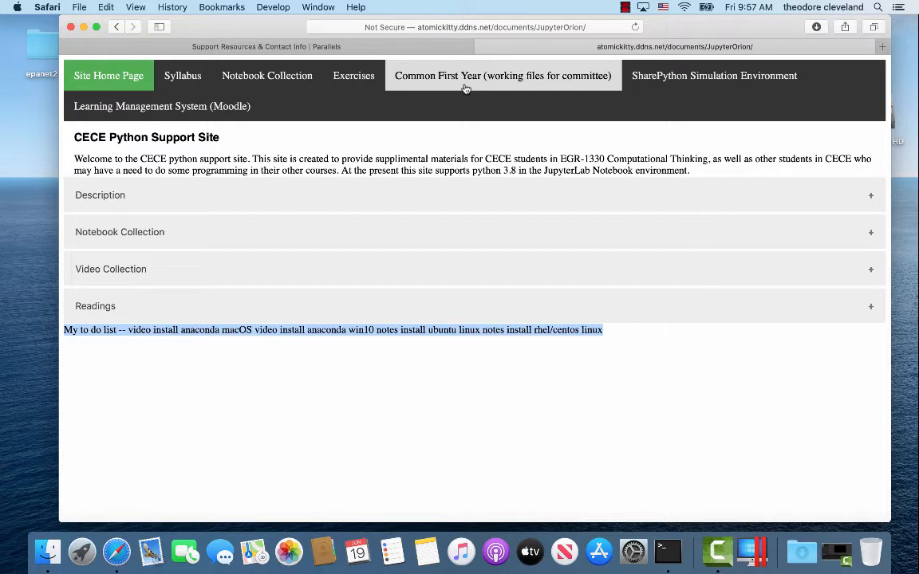
click(501, 75)
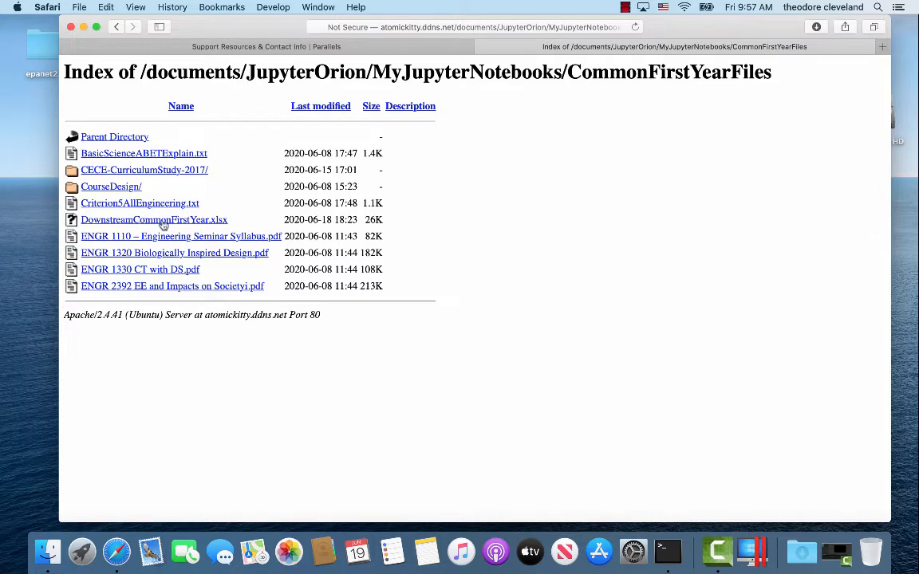
mouse_move(150, 282)
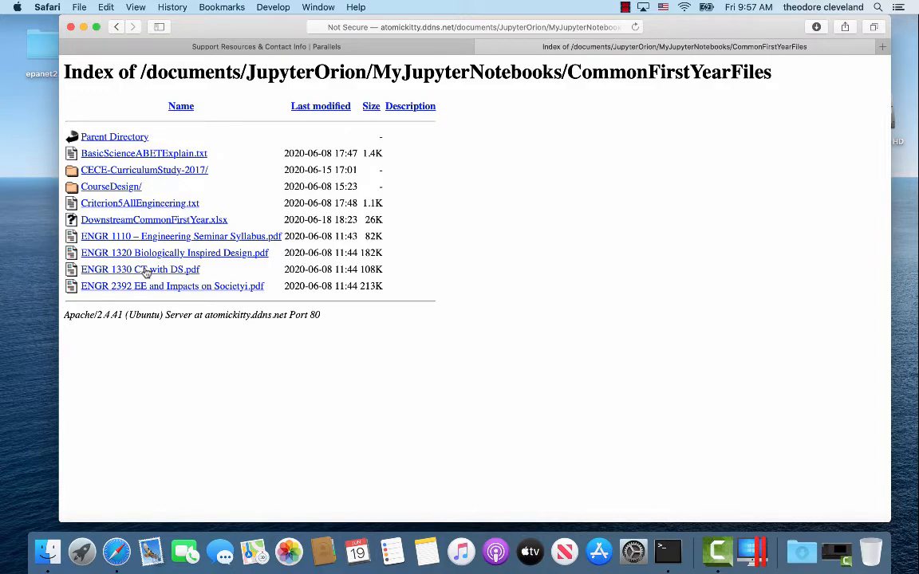
View the ENGR 1330 CT with DS syllabus PDF and its learning outcomes
click(140, 267)
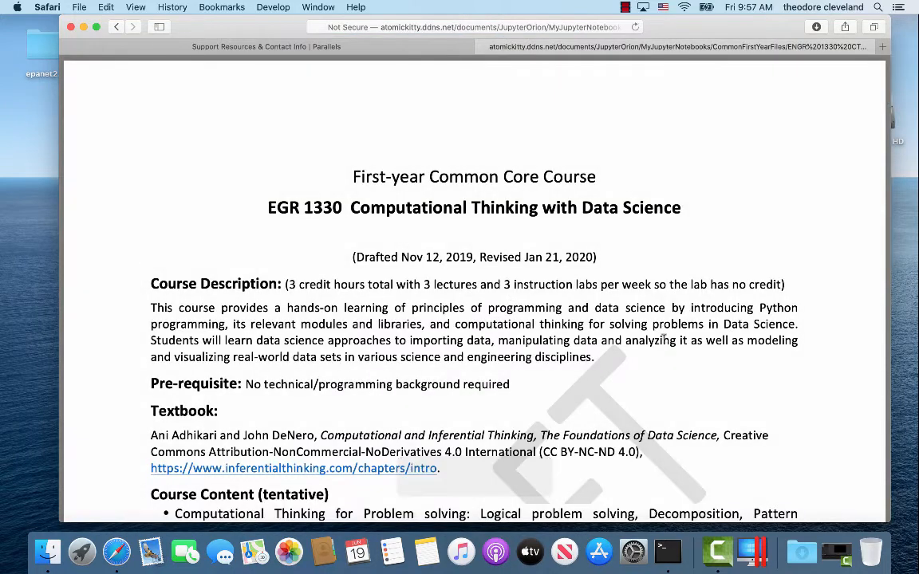
scroll(down, 3)
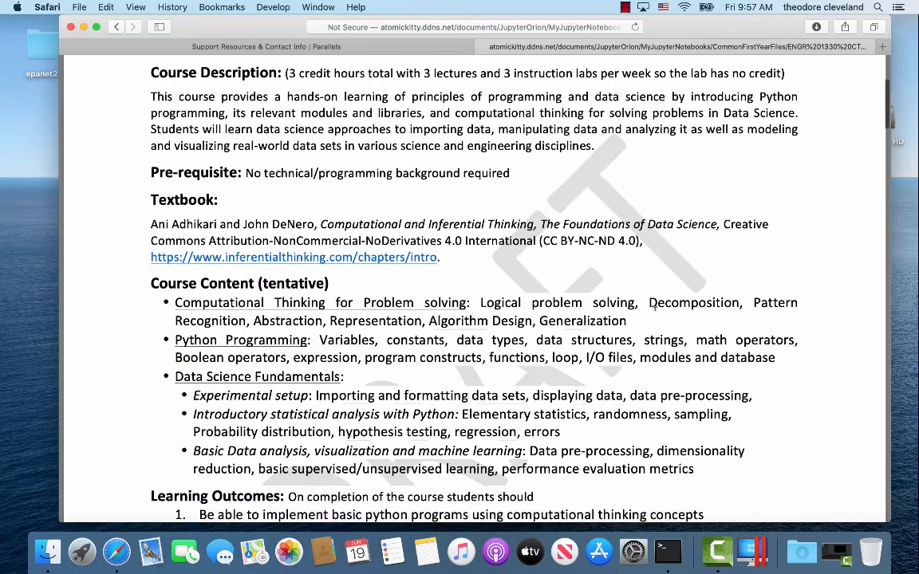
scroll(down, 3)
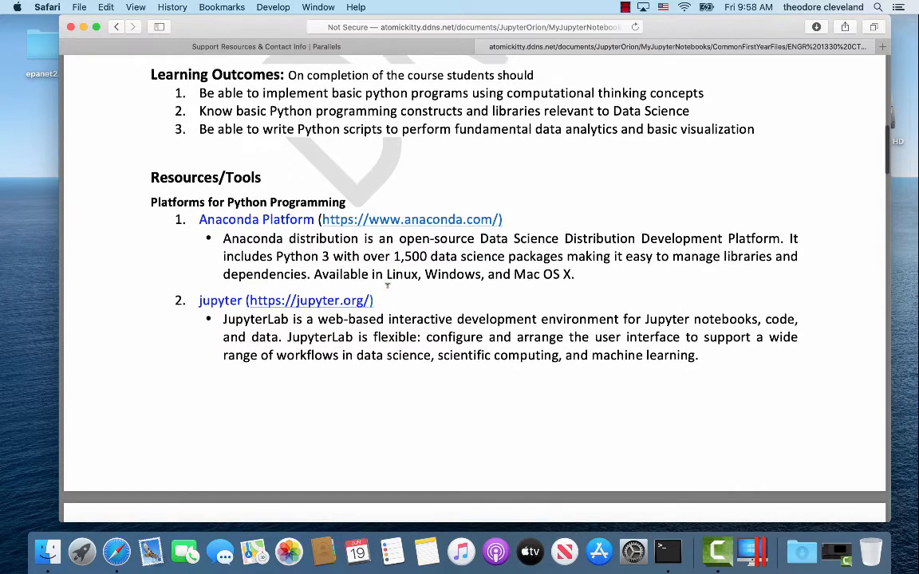
Read through the syllabus Resources/Tools section listing Anaconda, Jupyter and Python modules
scroll(down, 3)
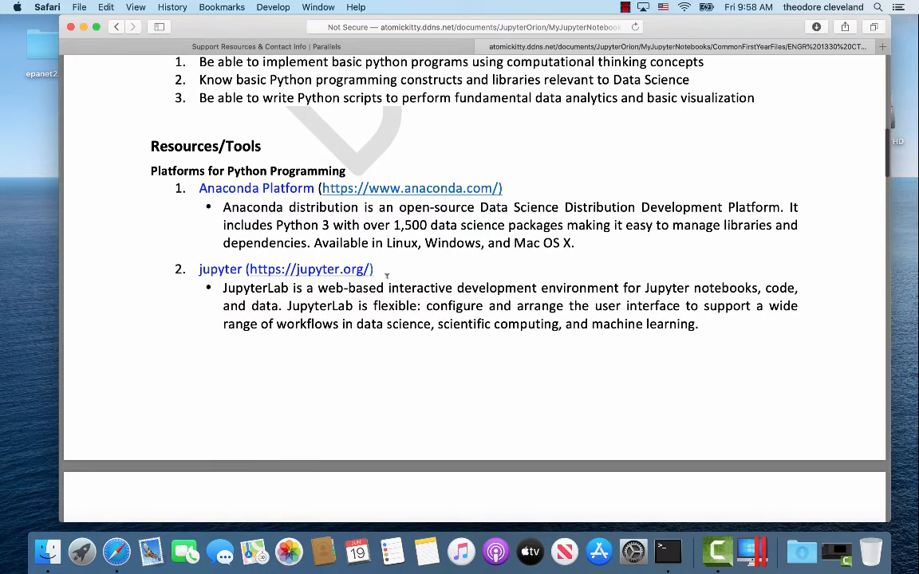
scroll(down, 3)
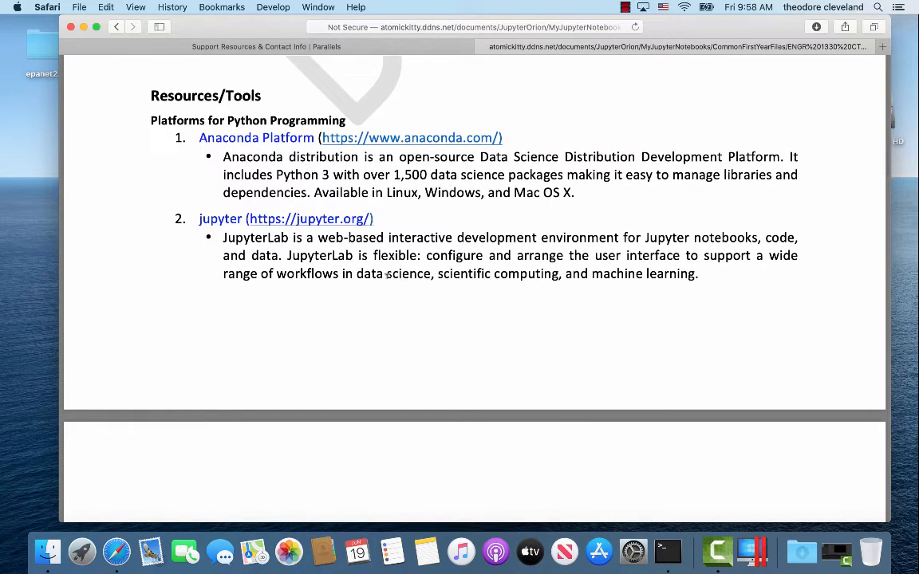
scroll(down, 3)
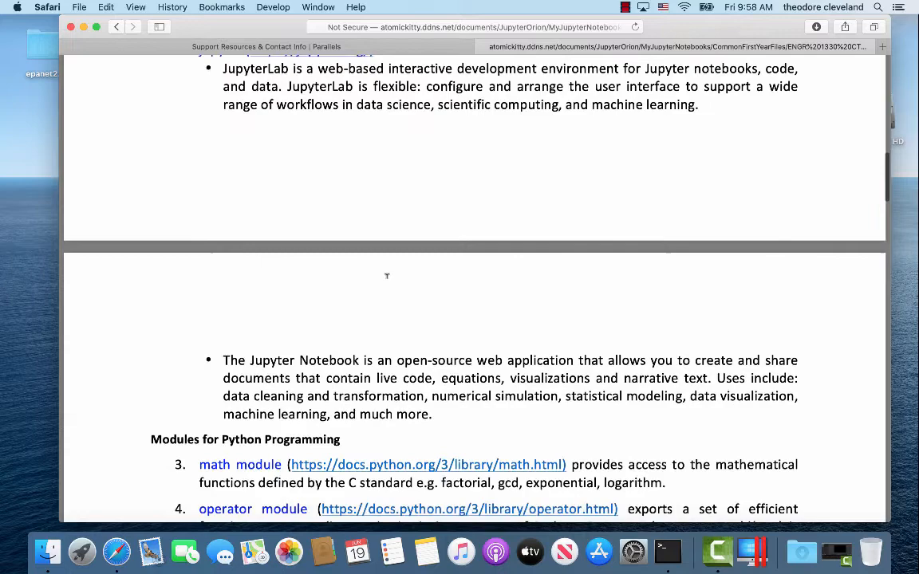
scroll(down, 3)
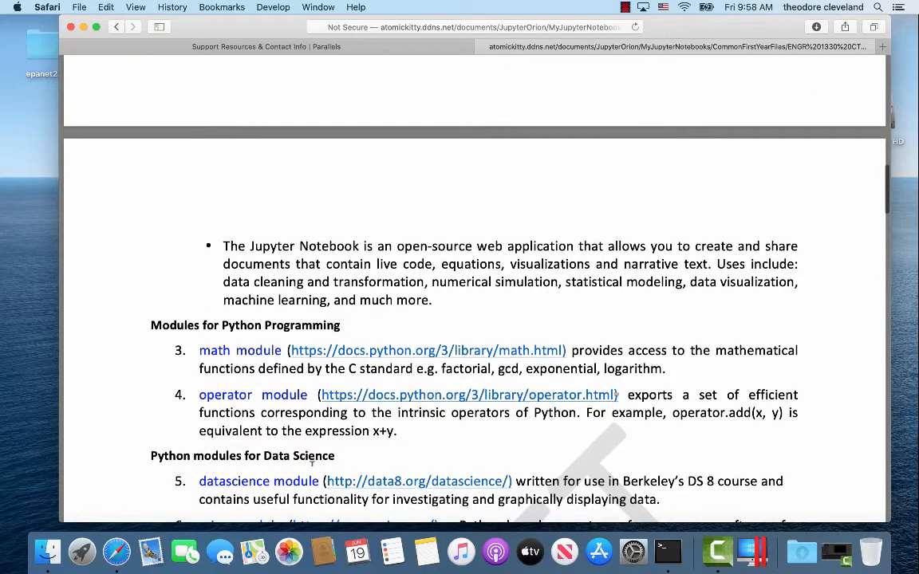
scroll(down, 3)
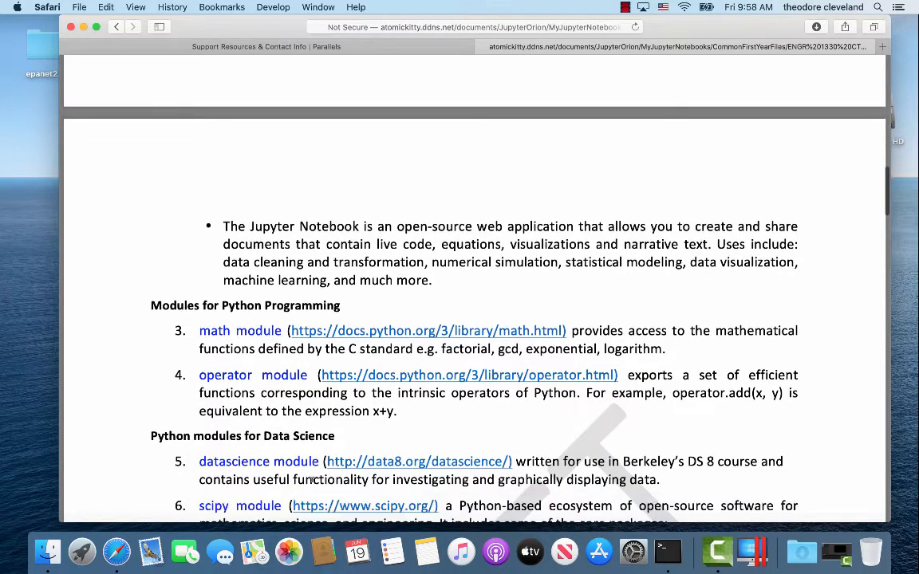
scroll(down, 3)
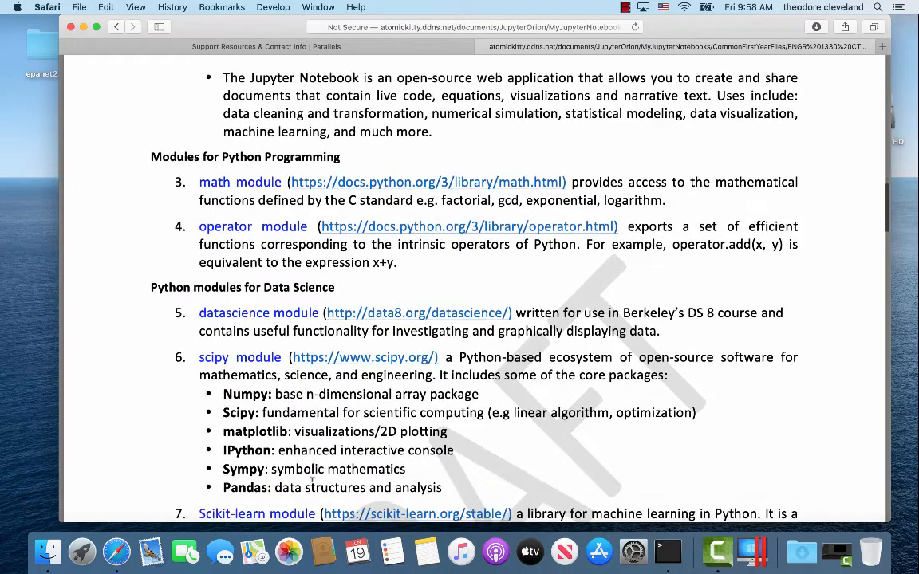
scroll(down, 3)
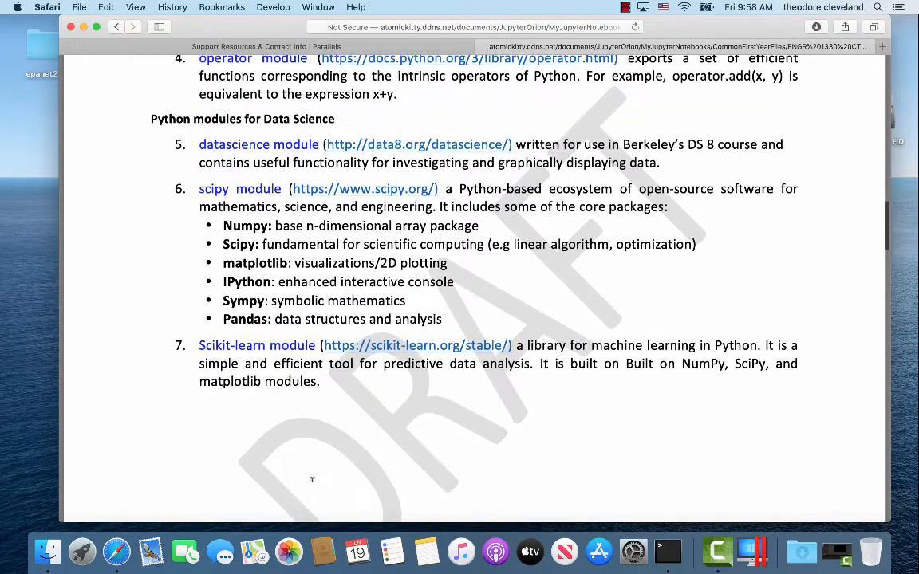
scroll(down, 3)
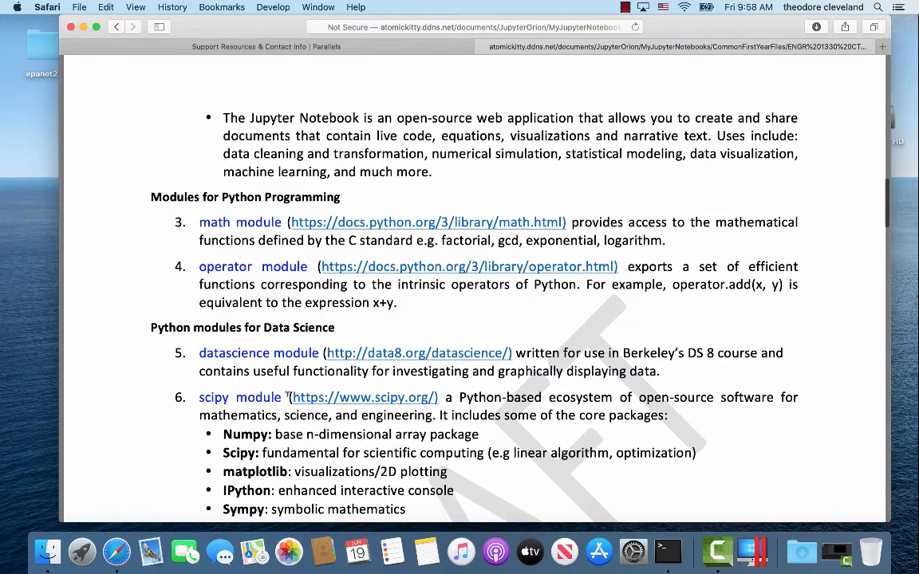
scroll(down, 3)
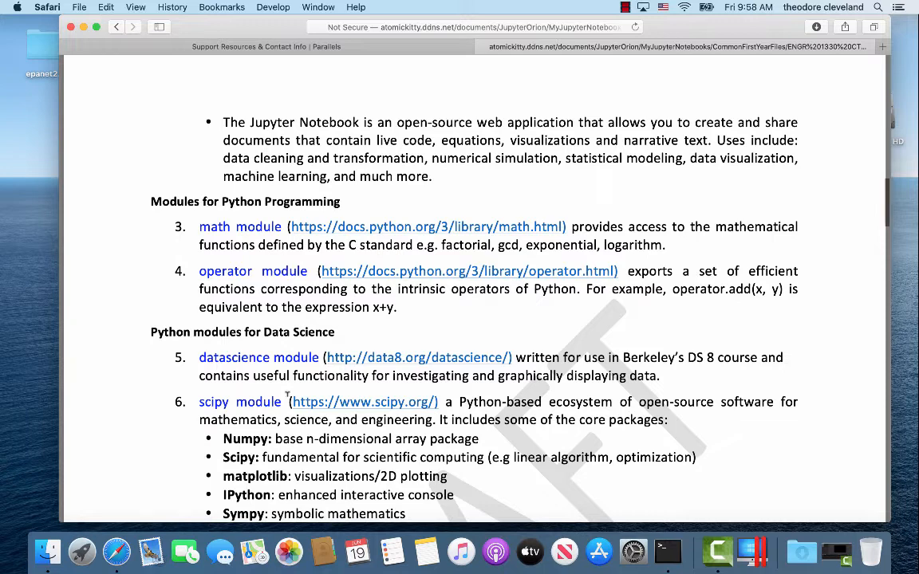
scroll(down, 3)
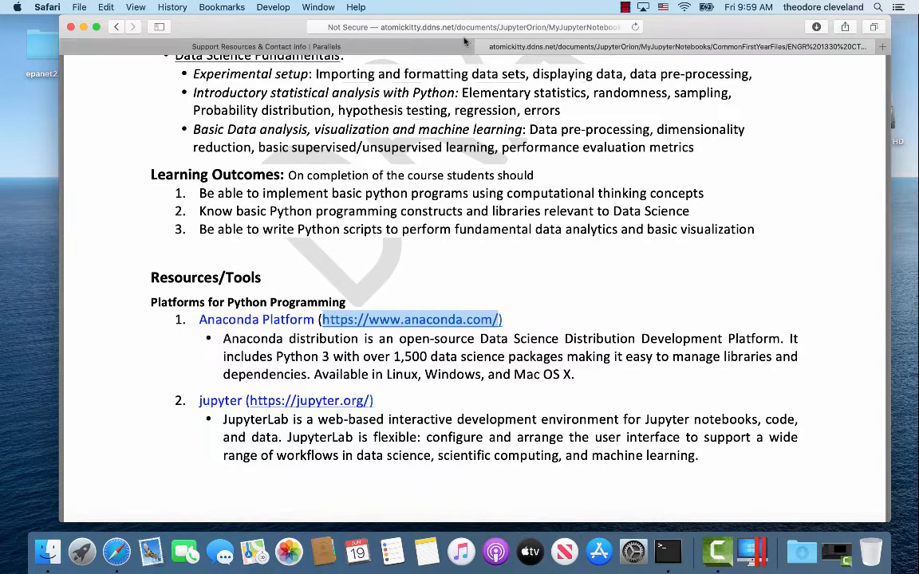
click(79, 6)
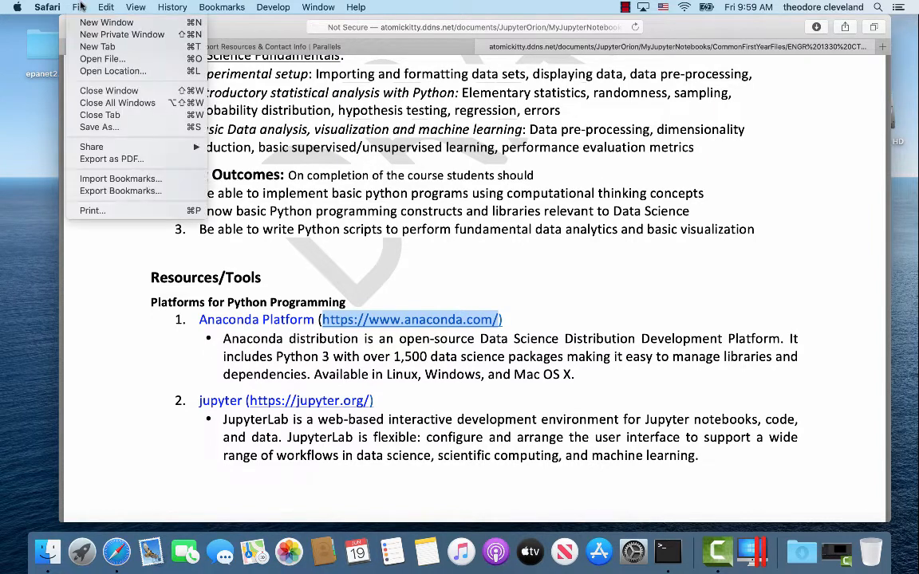
click(97, 47)
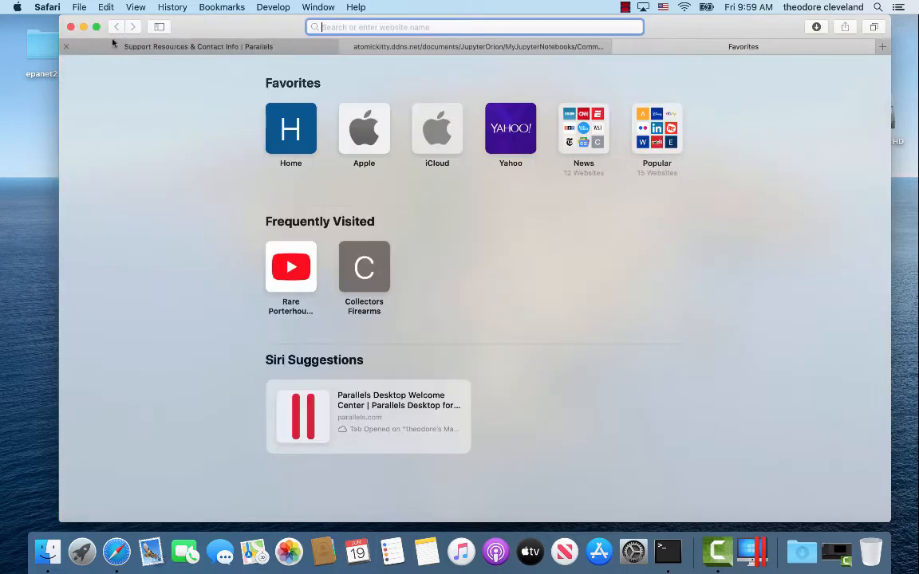
text(https://www.anaconda.com/)
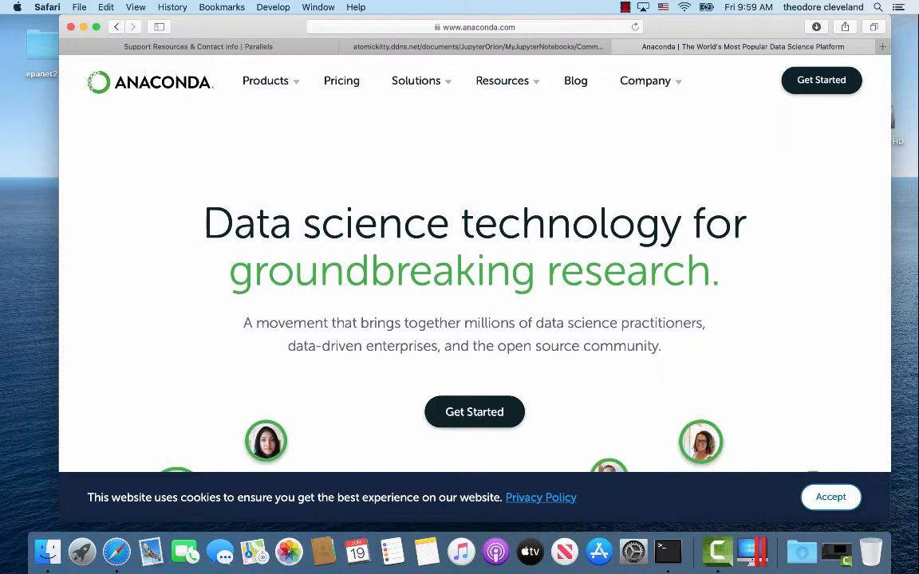
mouse_move(501, 80)
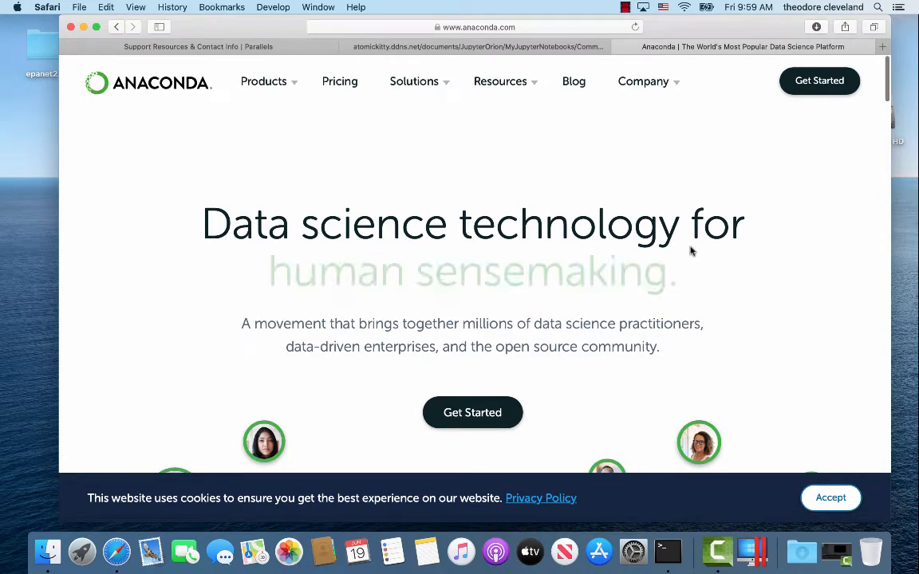
scroll(down, 3)
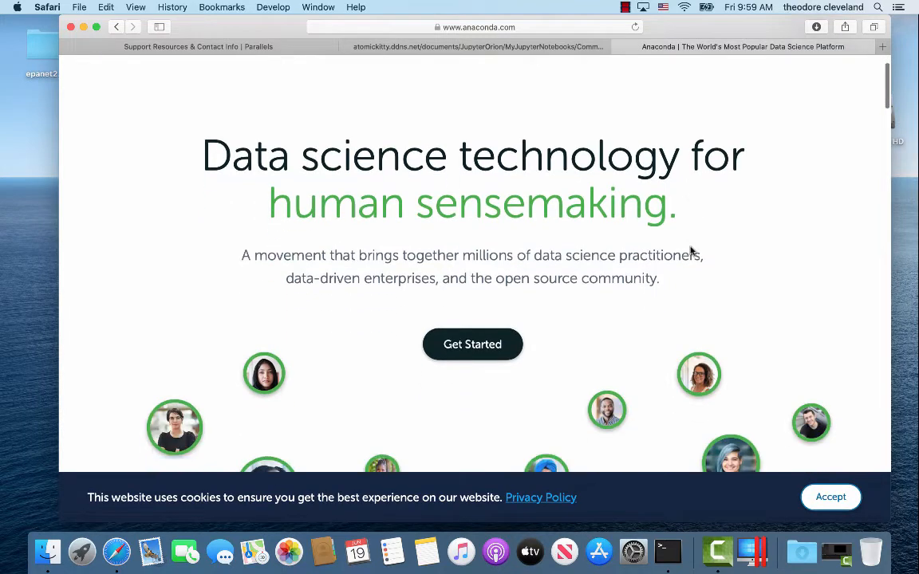
scroll(down, 3)
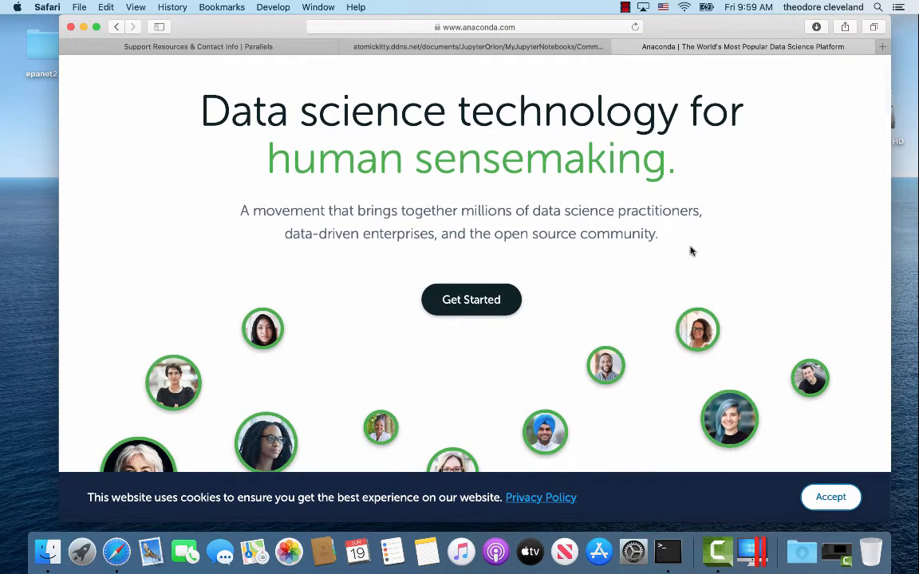
scroll(down, 3)
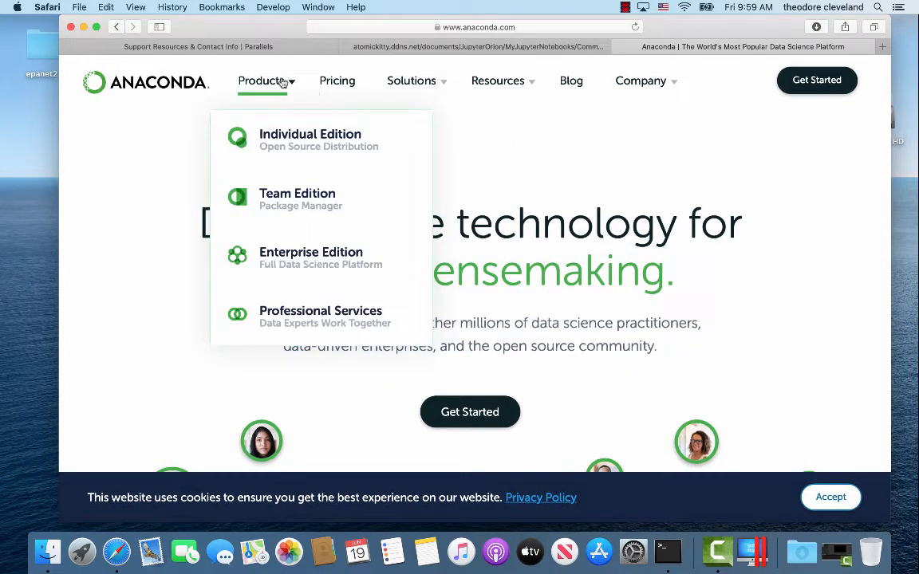
mouse_move(310, 140)
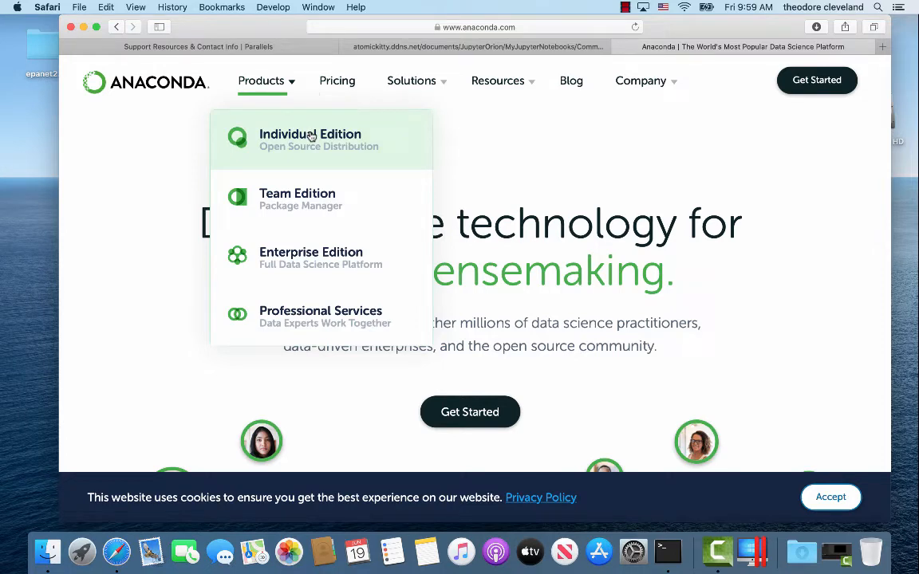
Go to the Anaconda Individual Edition page and locate its Download button
click(309, 140)
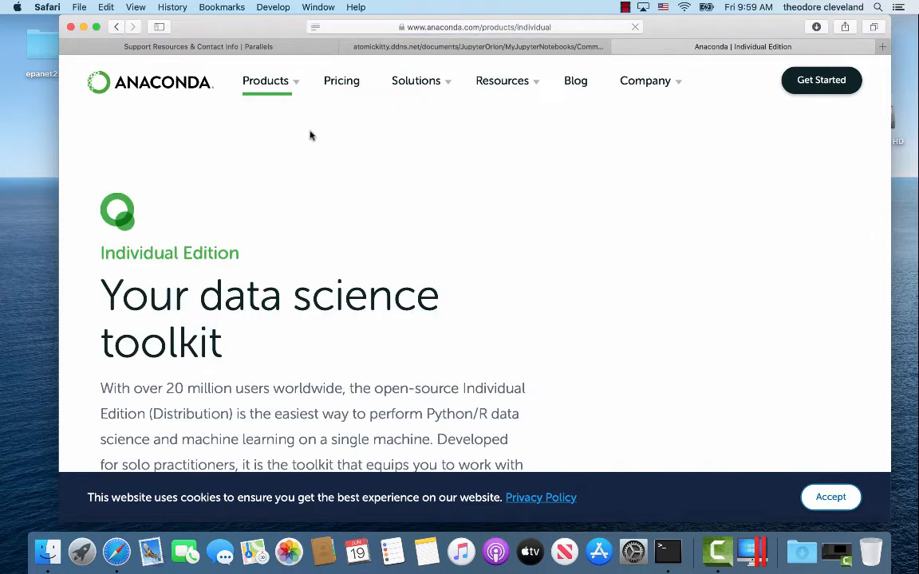
scroll(down, 3)
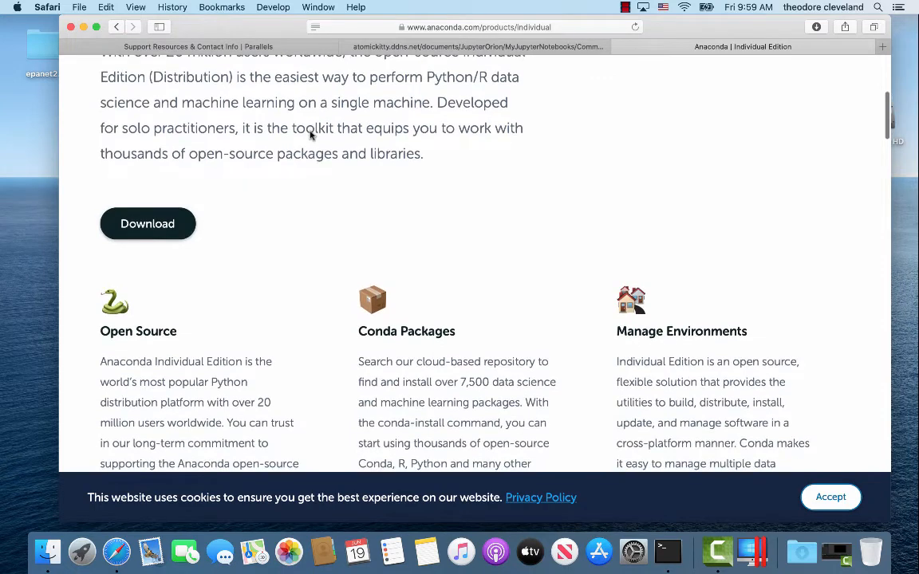
mouse_move(303, 294)
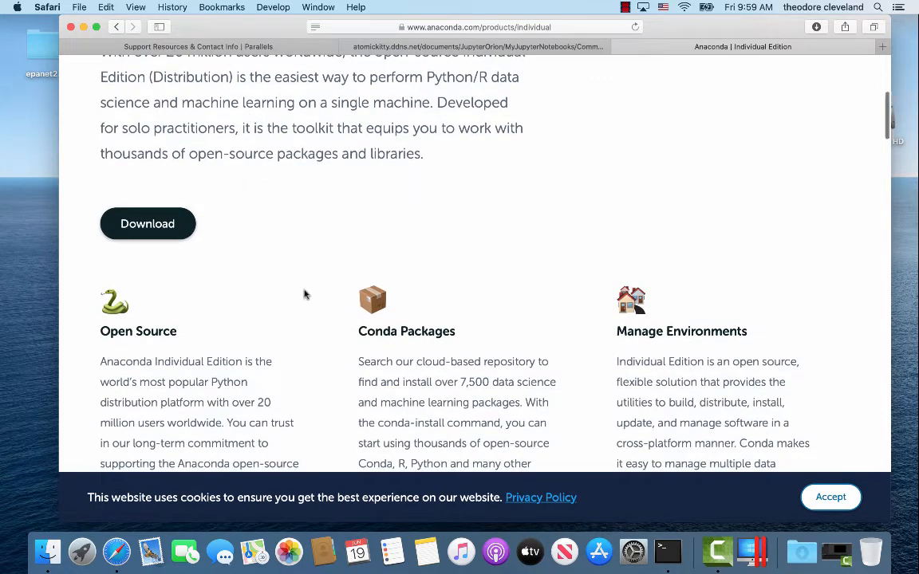
scroll(down, 3)
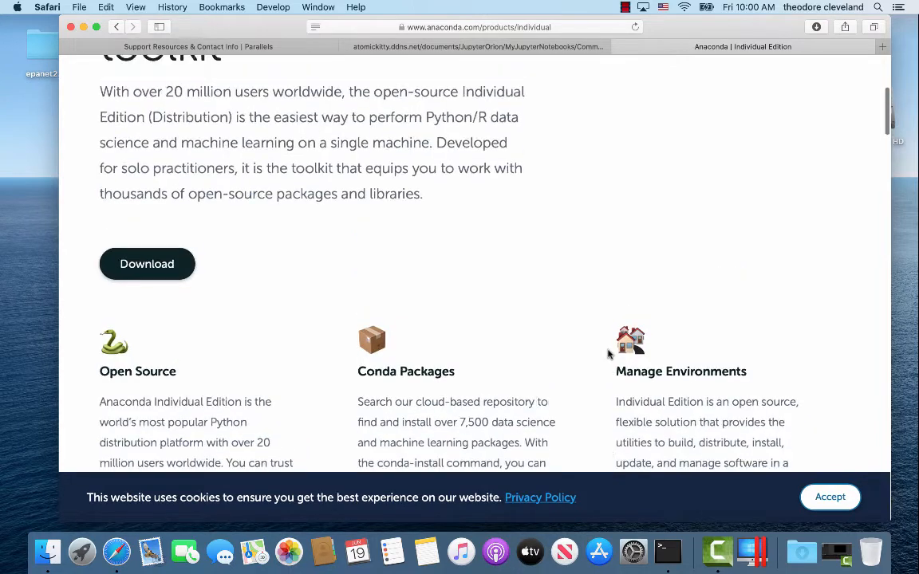
scroll(down, 3)
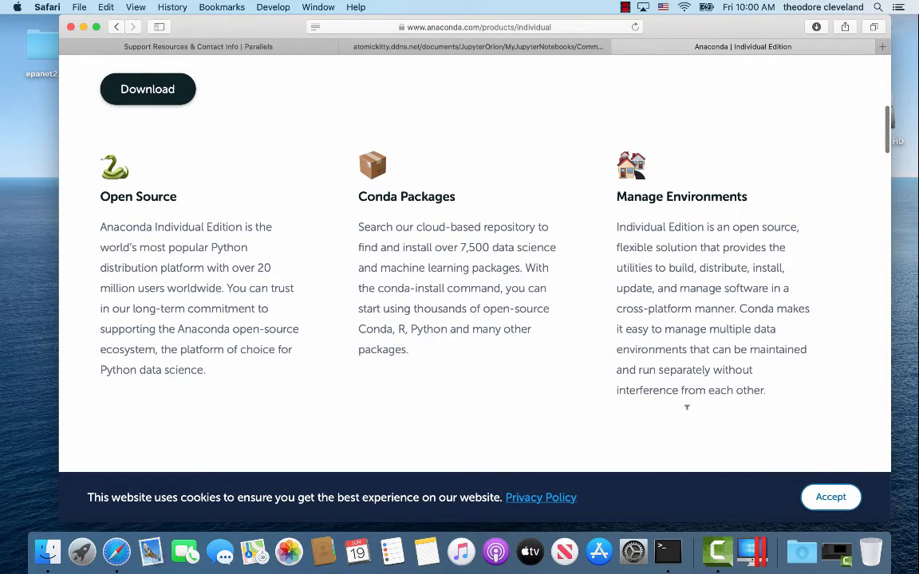
scroll(up, 3)
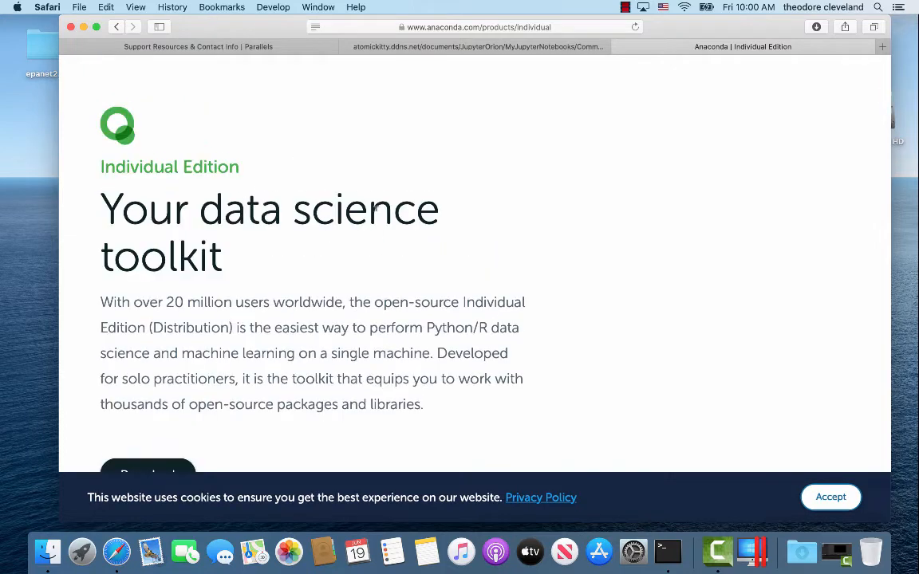
scroll(down, 3)
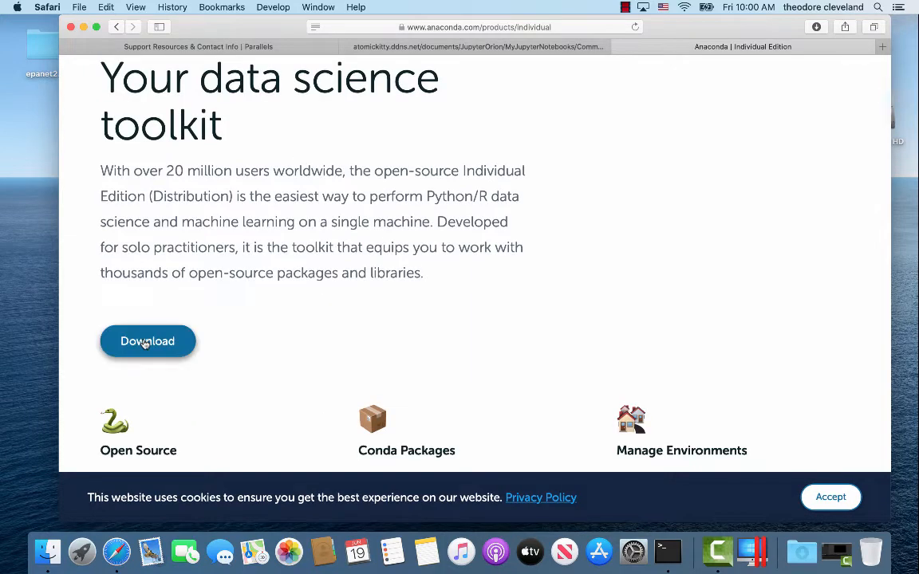
click(147, 341)
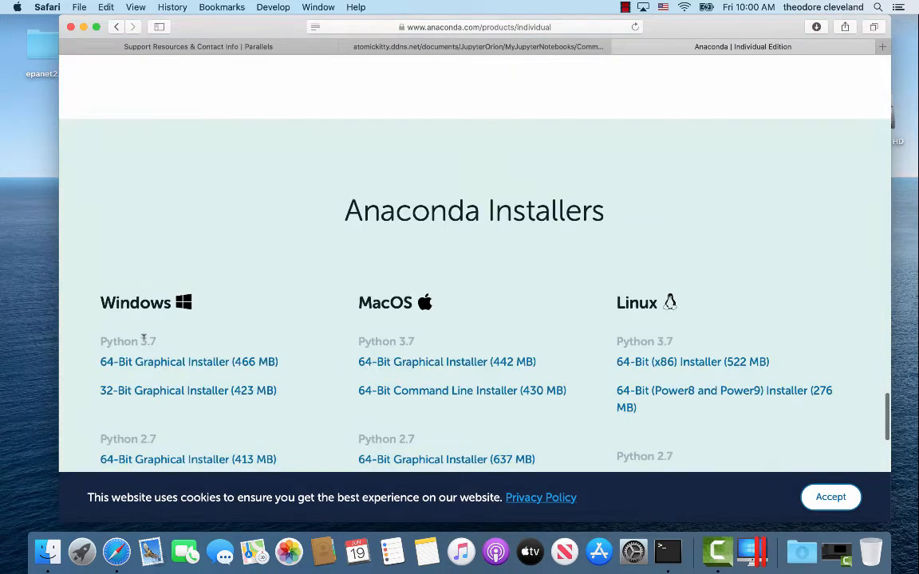
scroll(up, 3)
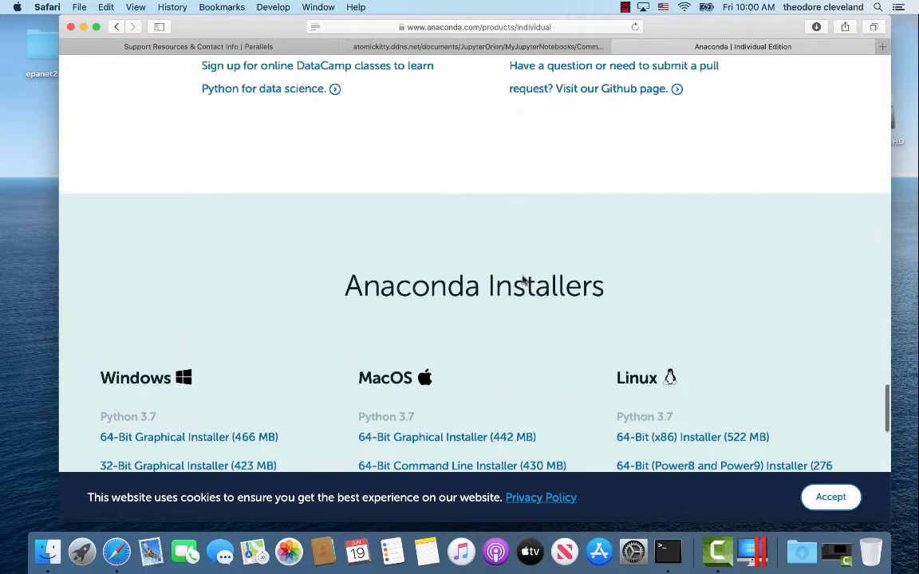
scroll(down, 3)
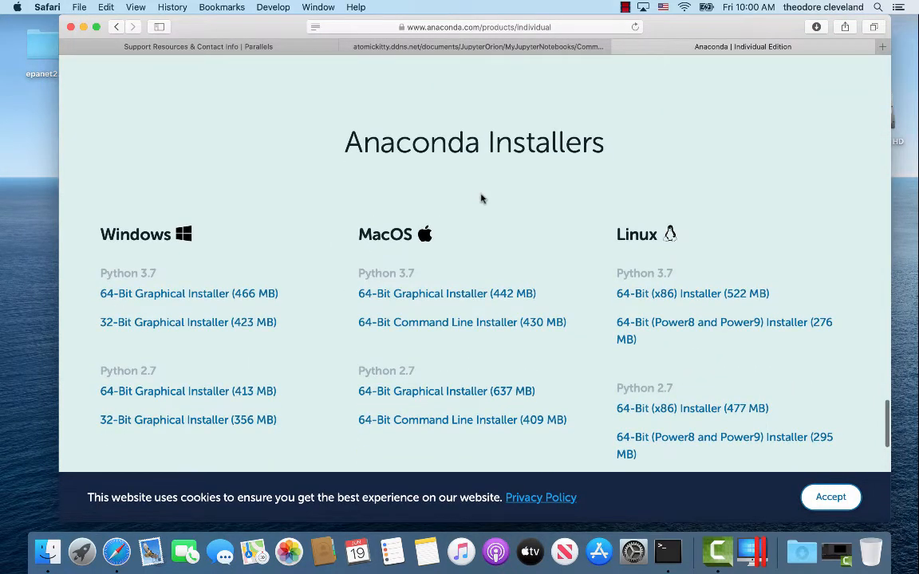
scroll(down, 3)
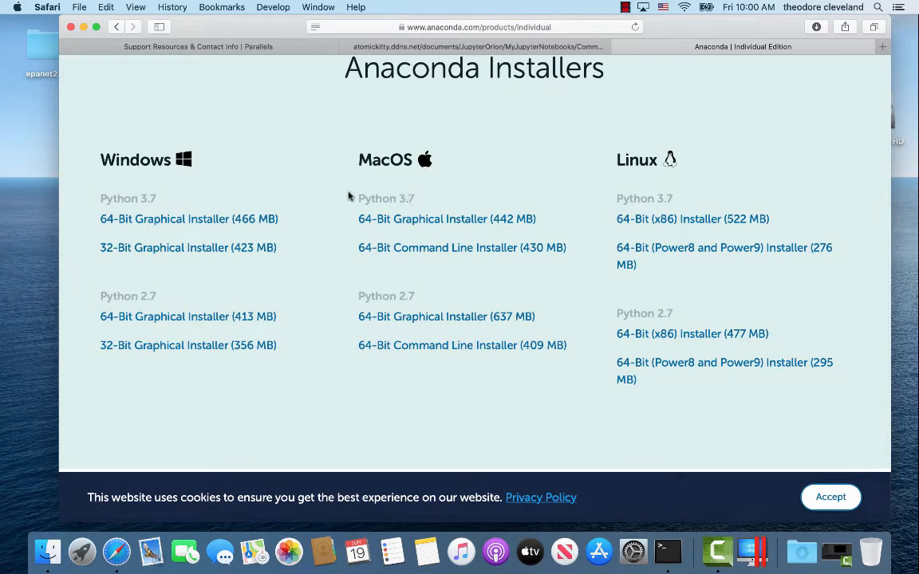
mouse_move(389, 184)
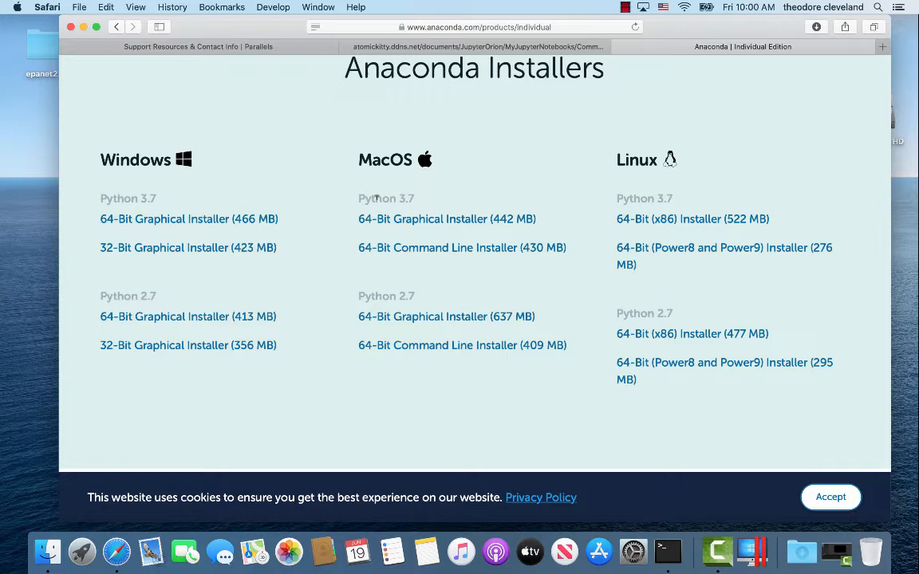
mouse_move(341, 202)
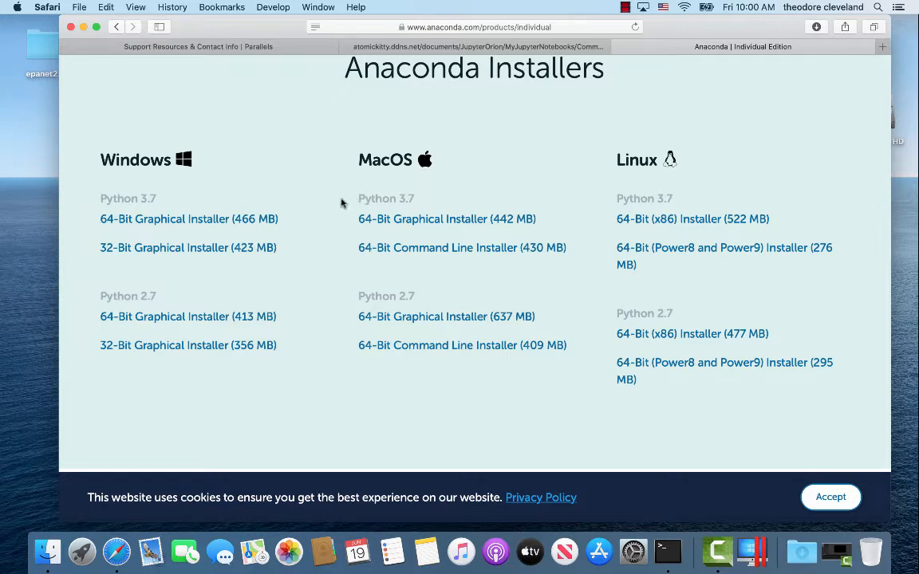
mouse_move(348, 220)
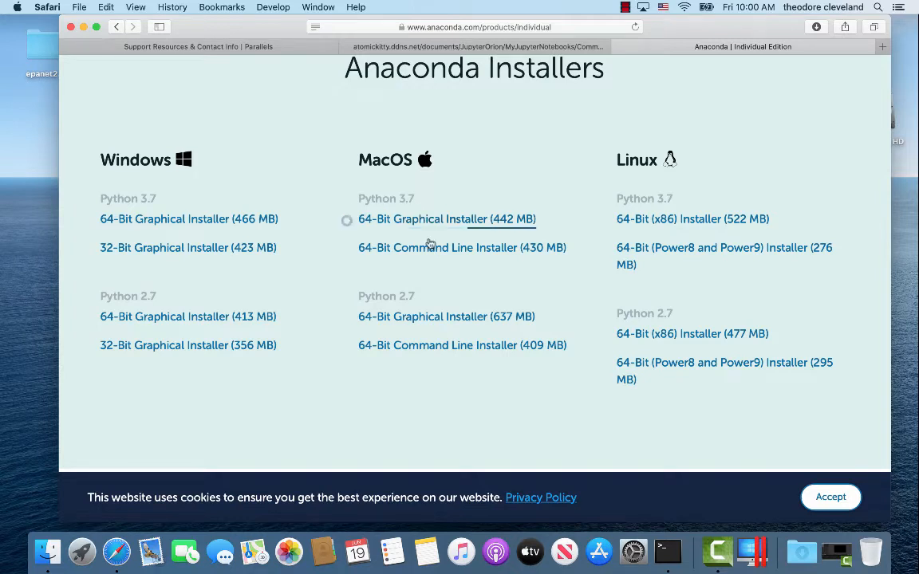
mouse_move(431, 249)
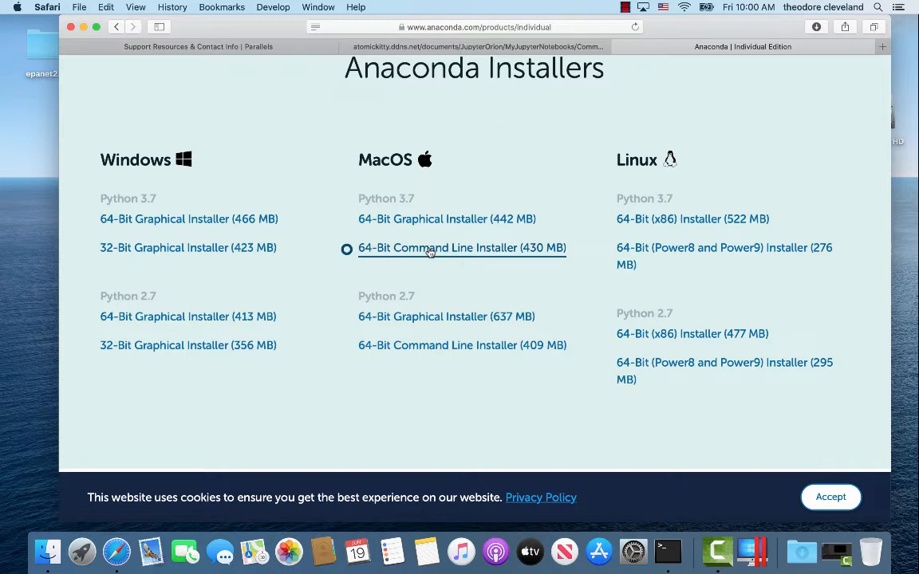
click(346, 220)
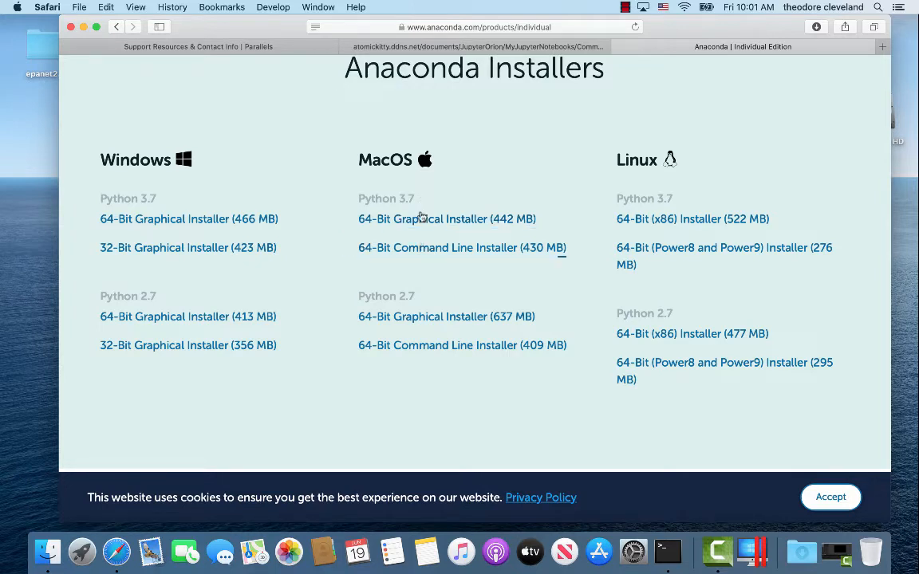
click(447, 218)
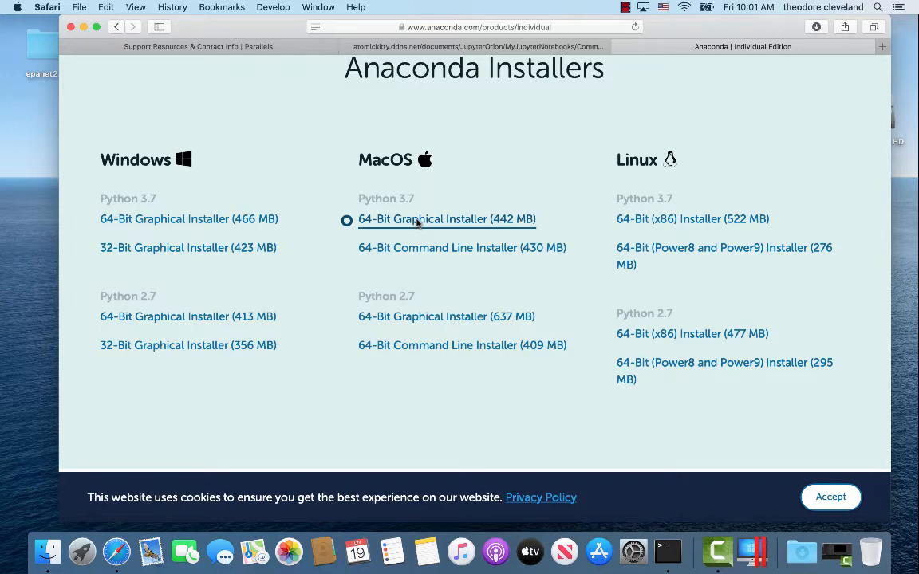
Download the macOS 64-bit graphical installer (442 MB), allowing downloads from anaconda.com
click(446, 219)
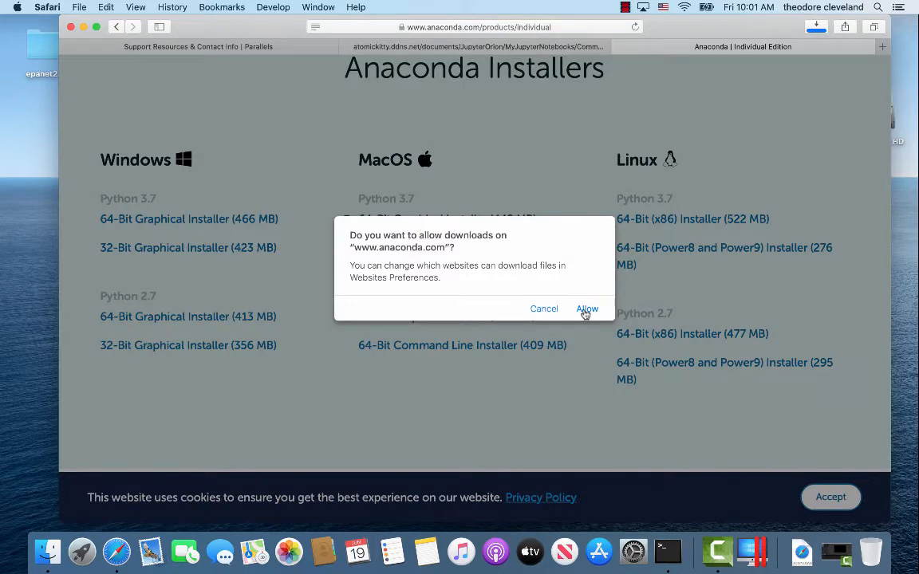
click(587, 309)
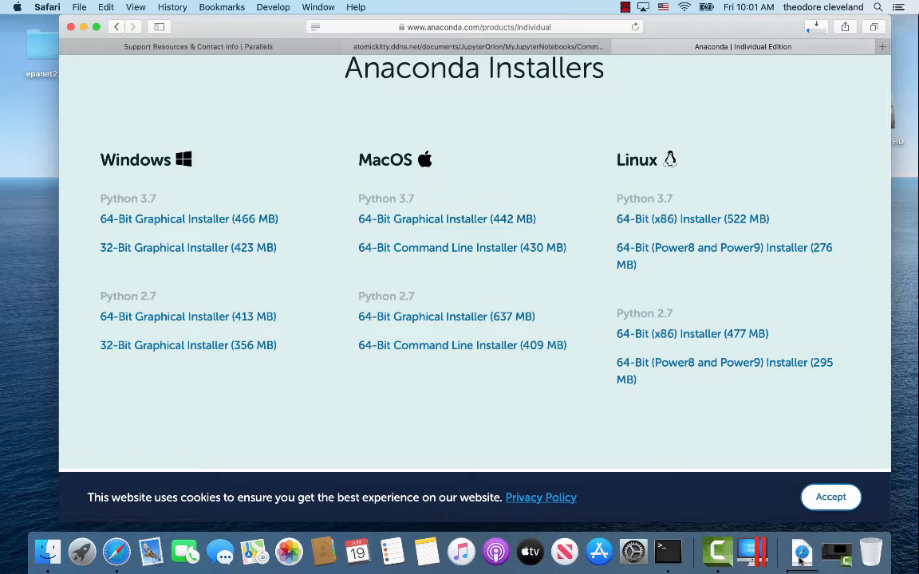
click(800, 552)
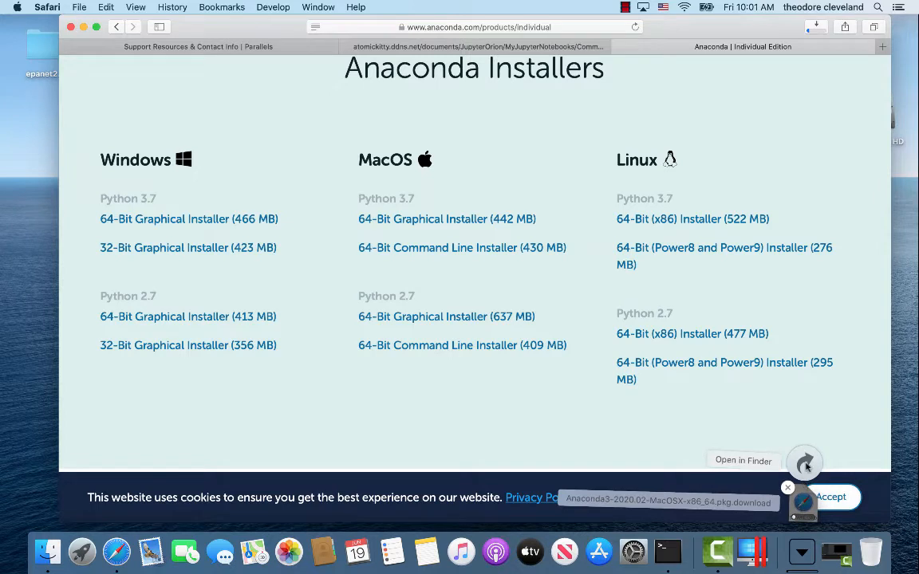
Show the downloading Anaconda3-2020.02 installer package in Finder's Downloads folder
click(743, 459)
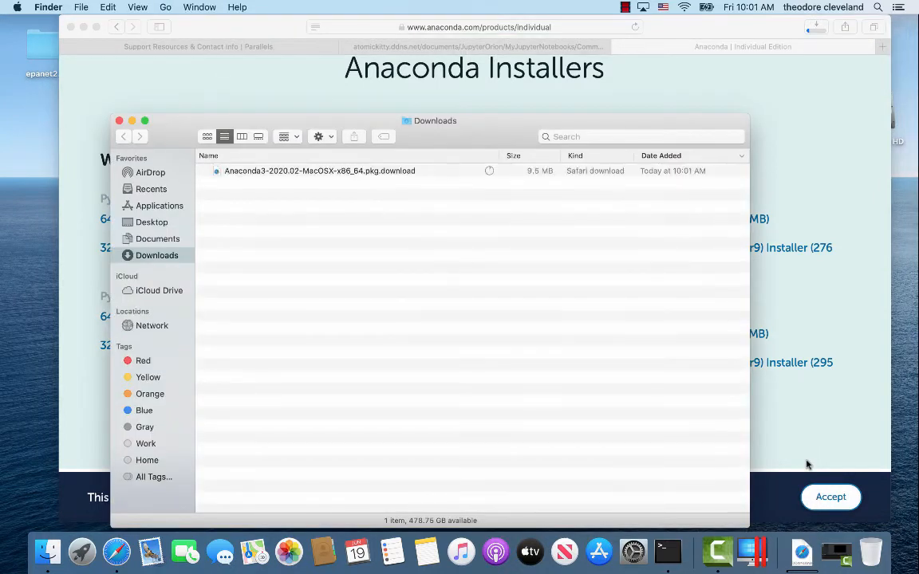
mouse_move(533, 175)
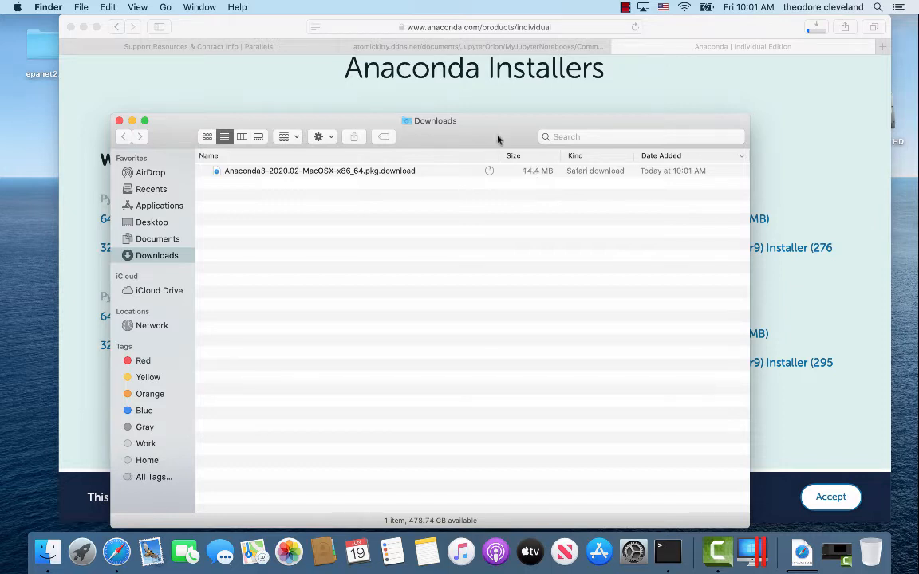
mouse_move(548, 161)
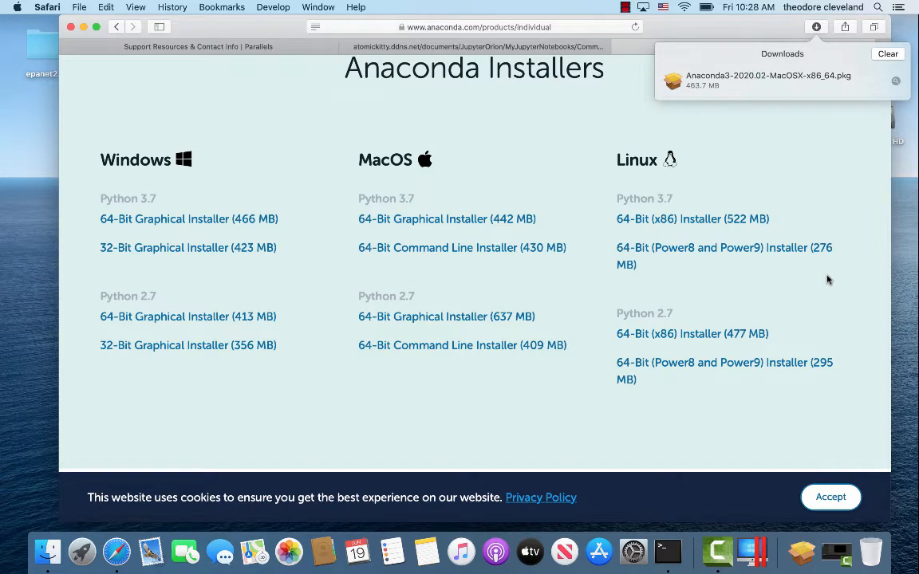
mouse_move(777, 83)
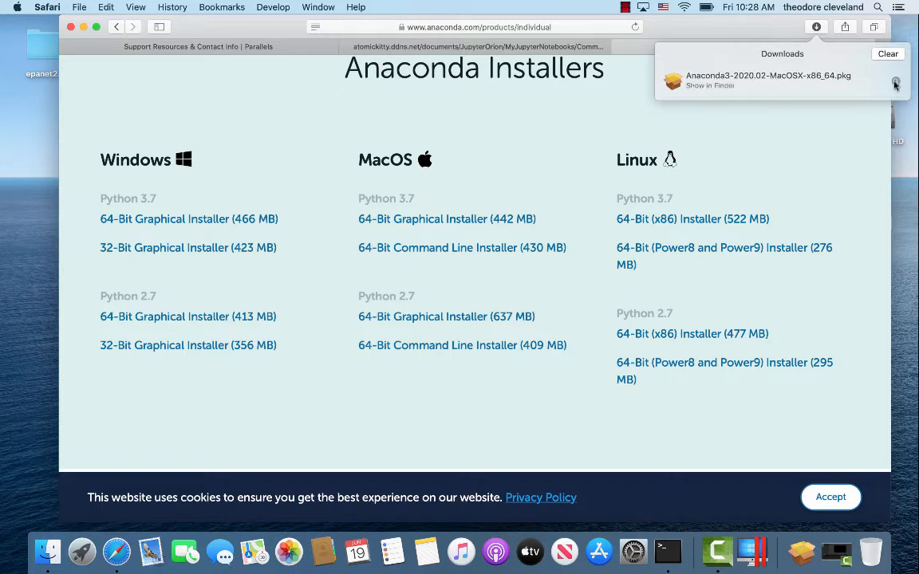
Reveal the finished 463.7 MB Anaconda3-2020.02-MacOSX-x86_64.pkg in Finder
click(708, 86)
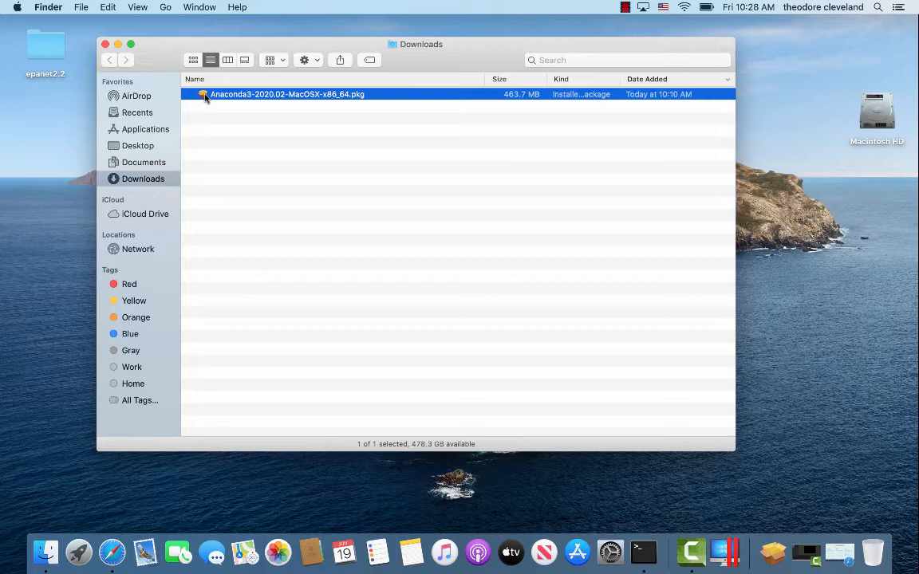
mouse_move(344, 99)
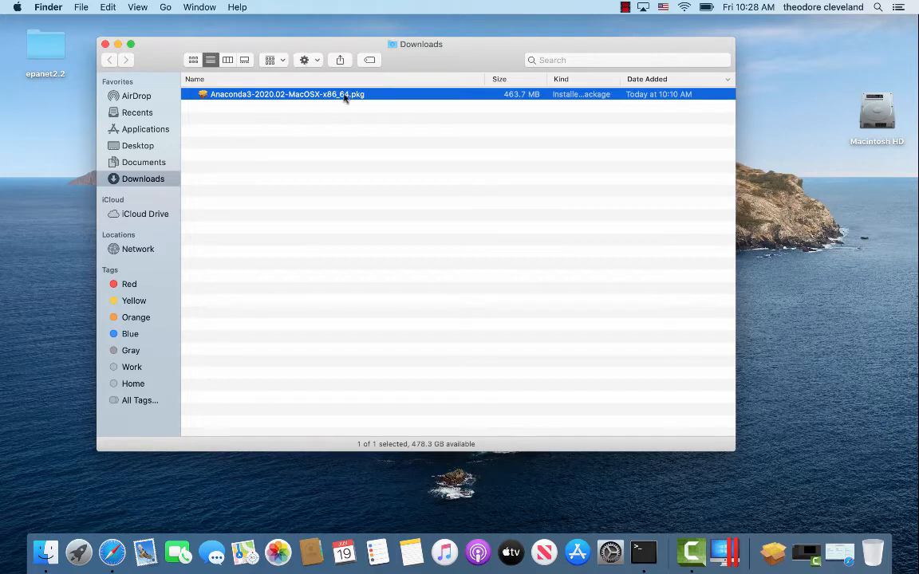
mouse_move(326, 99)
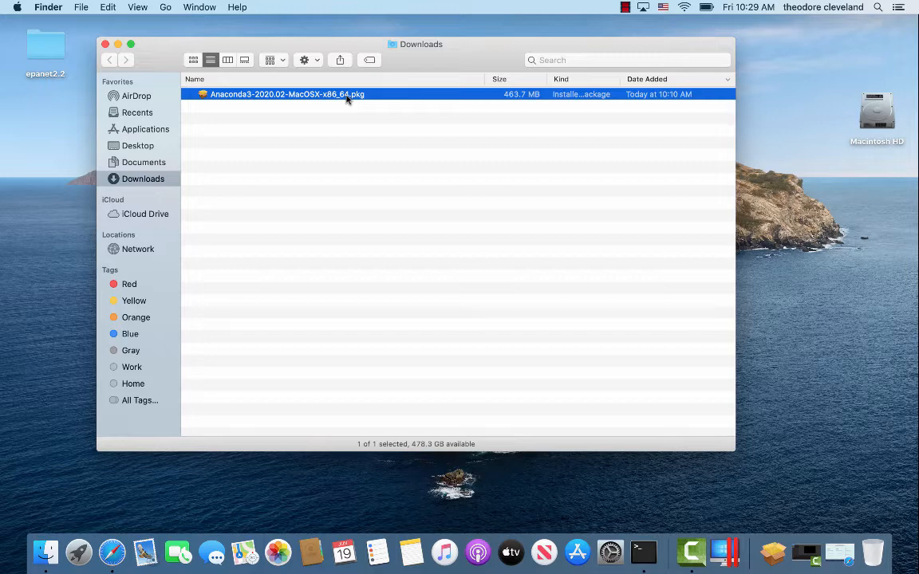
mouse_move(342, 108)
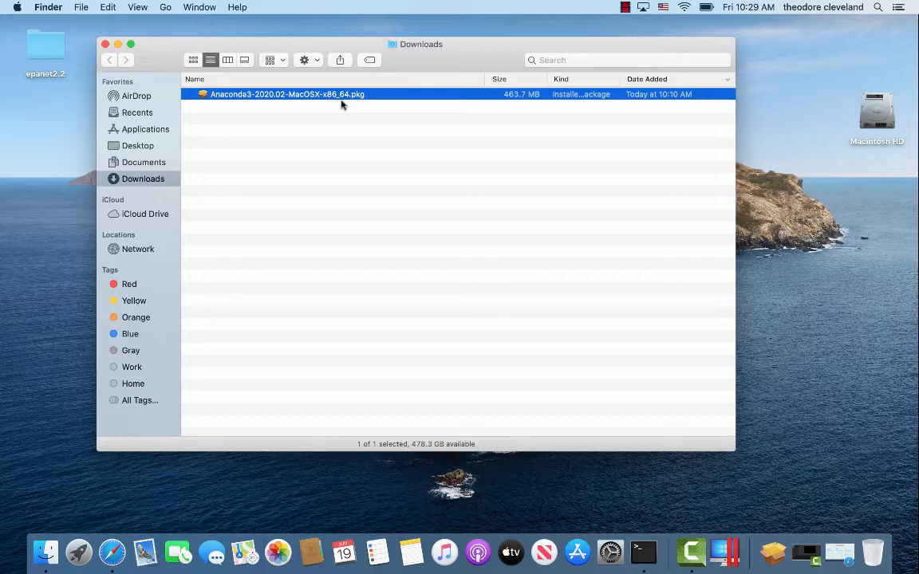
mouse_move(249, 102)
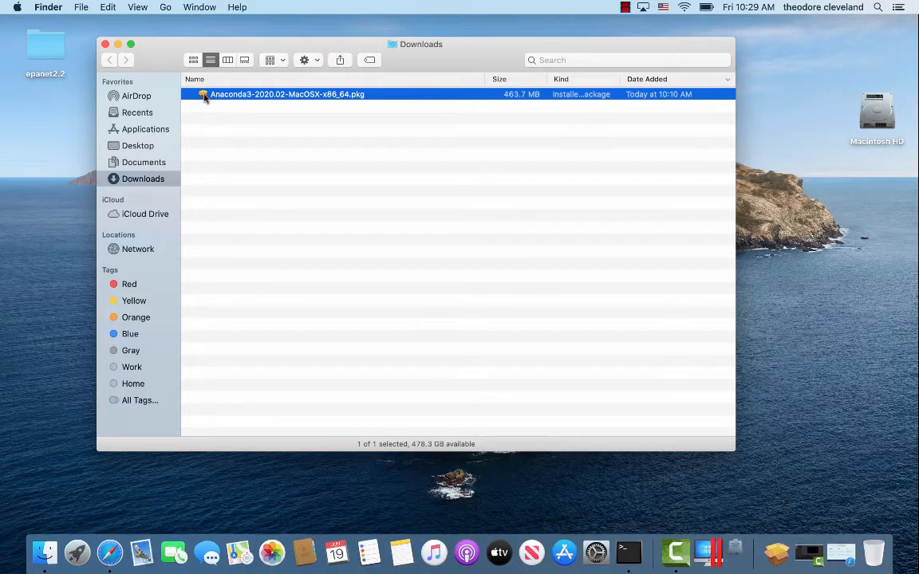
Launch the Anaconda3 .pkg from Finder and allow its pre-install check to run
double_click(287, 94)
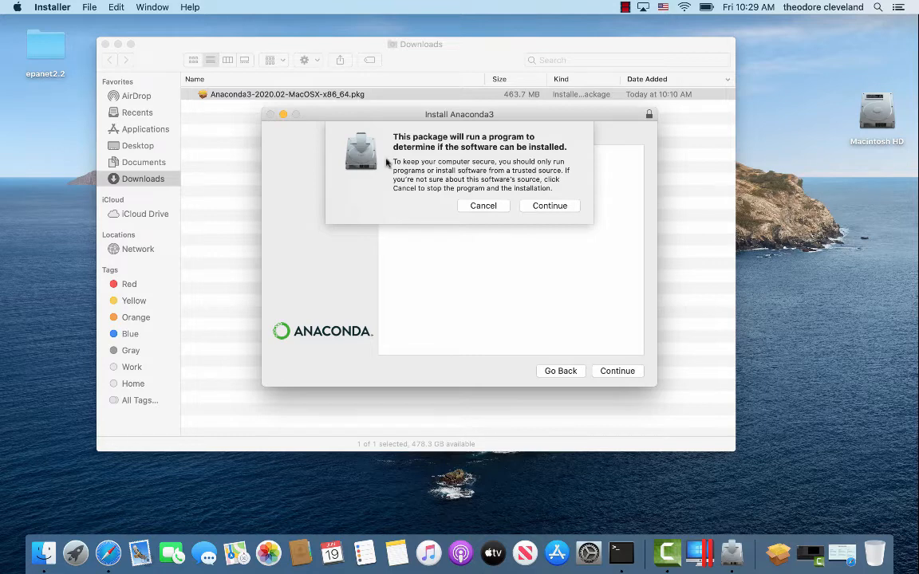
mouse_move(507, 169)
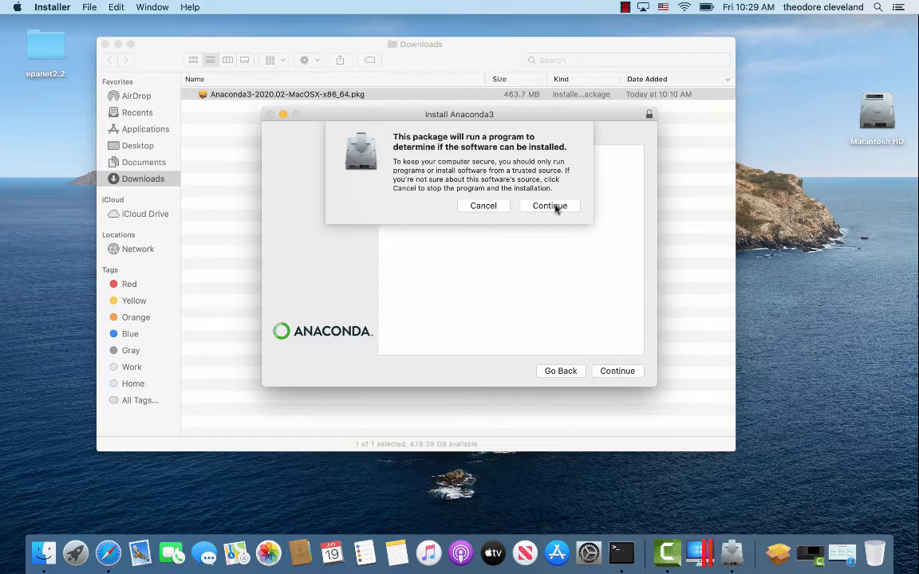
click(548, 206)
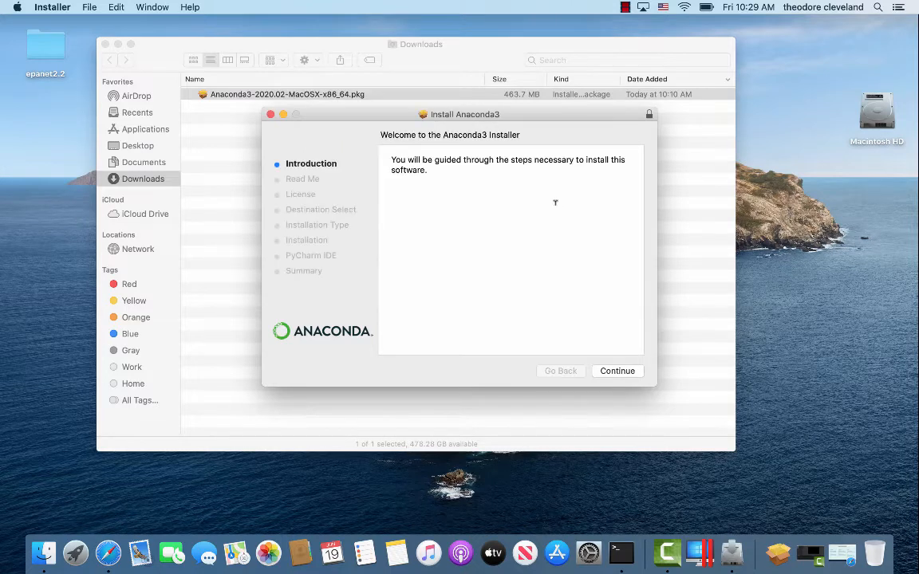
mouse_move(616, 367)
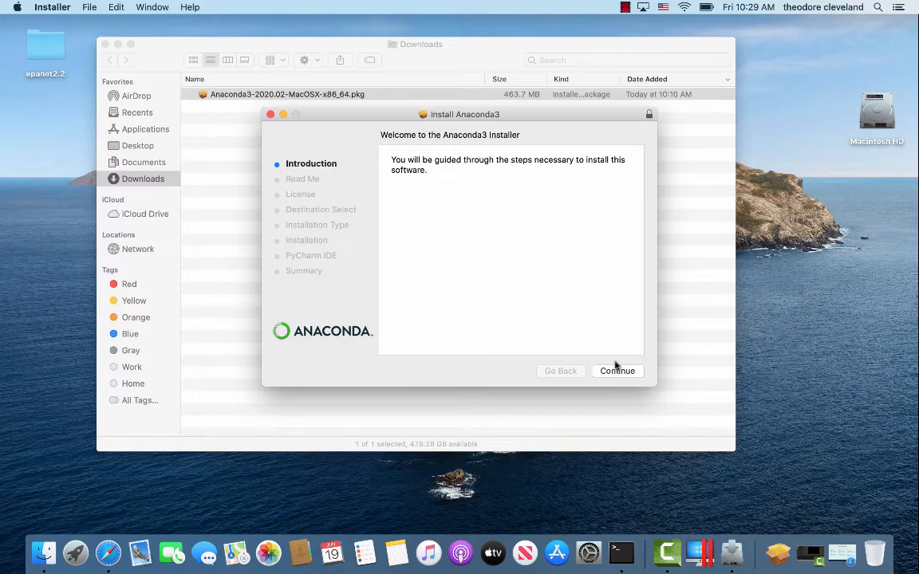
Read through the Read Me package list, noting the jupyterlab_server entry
click(616, 370)
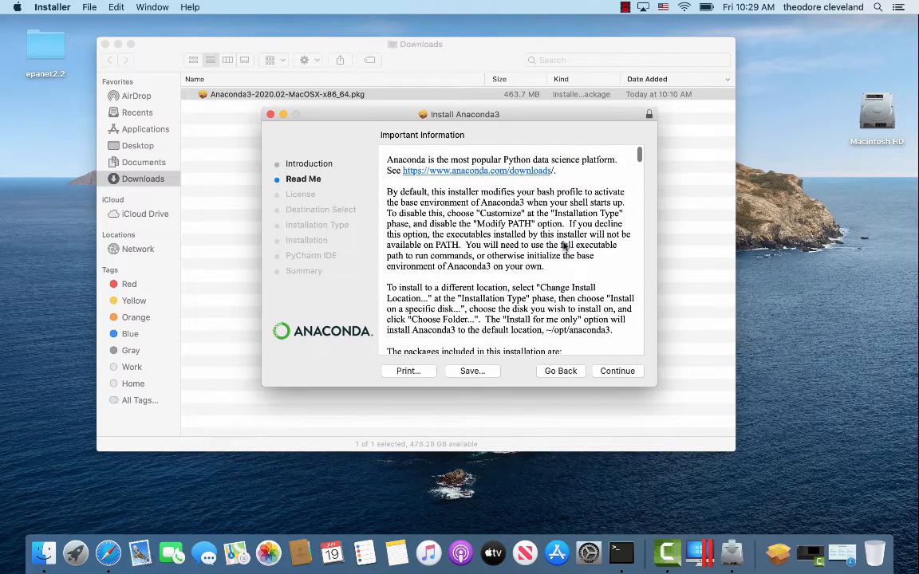
scroll(down, 3)
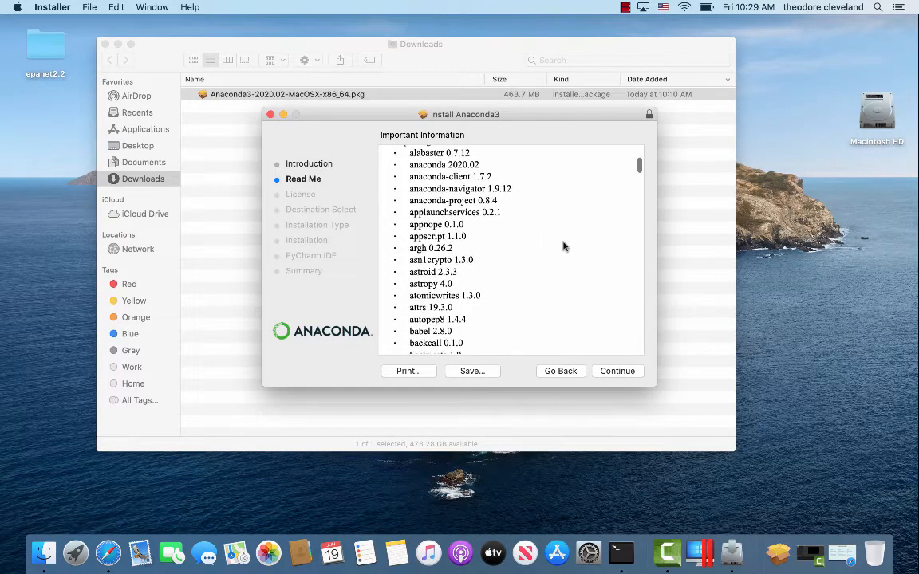
scroll(down, 3)
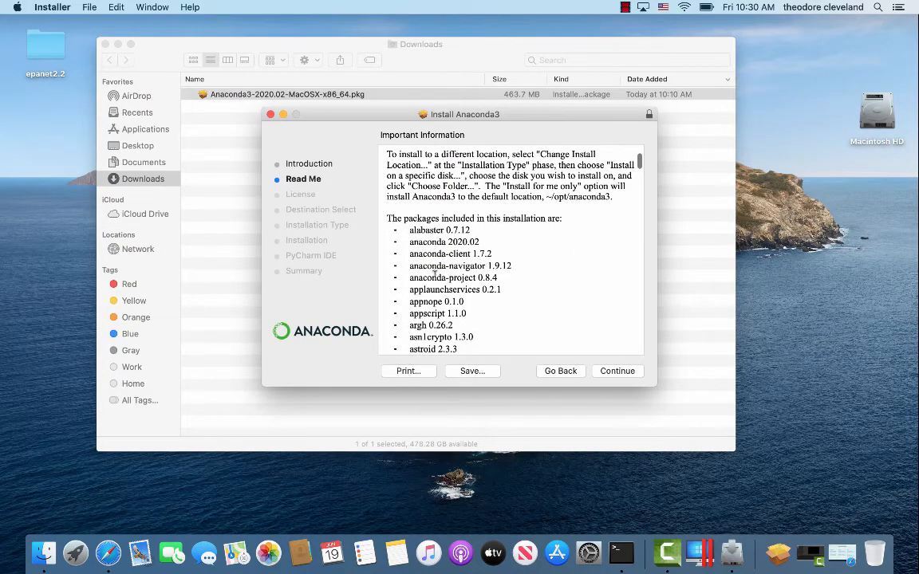
scroll(down, 3)
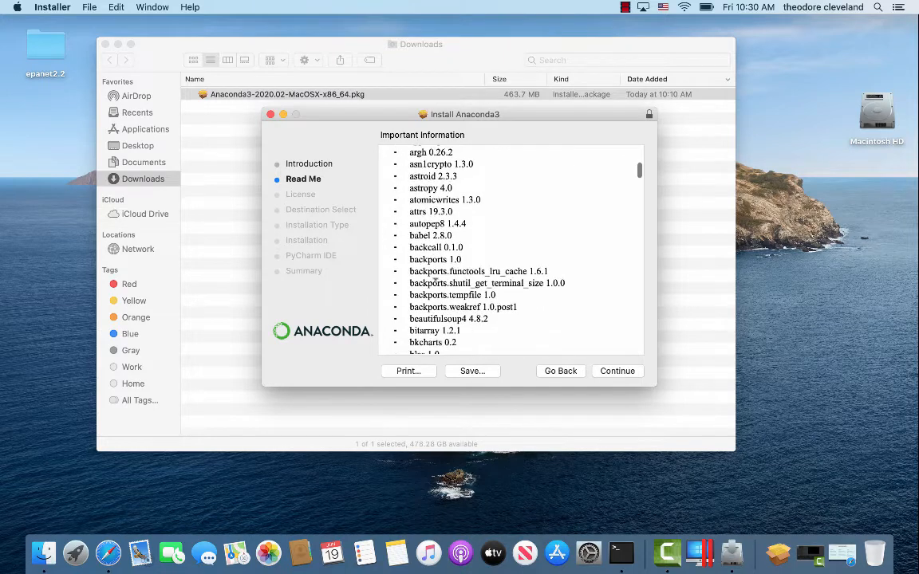
scroll(down, 3)
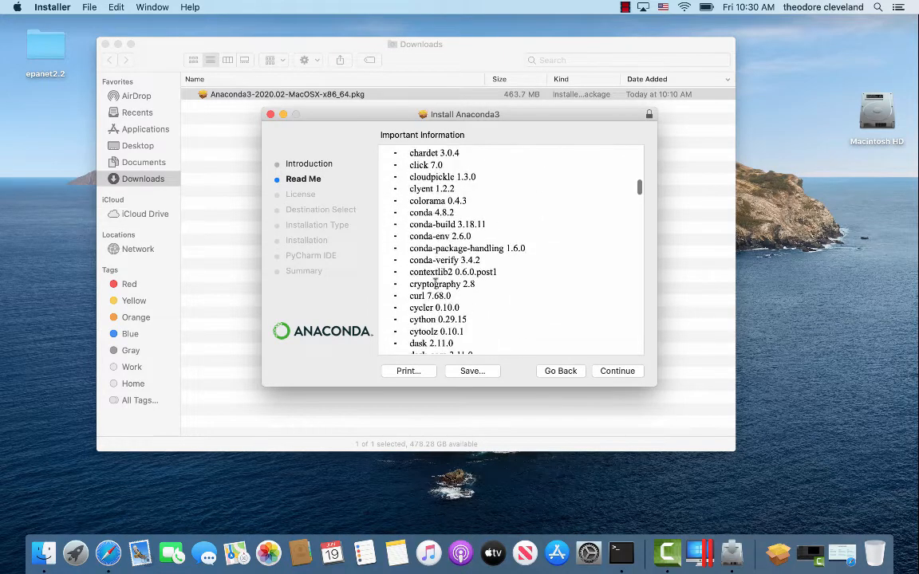
scroll(down, 3)
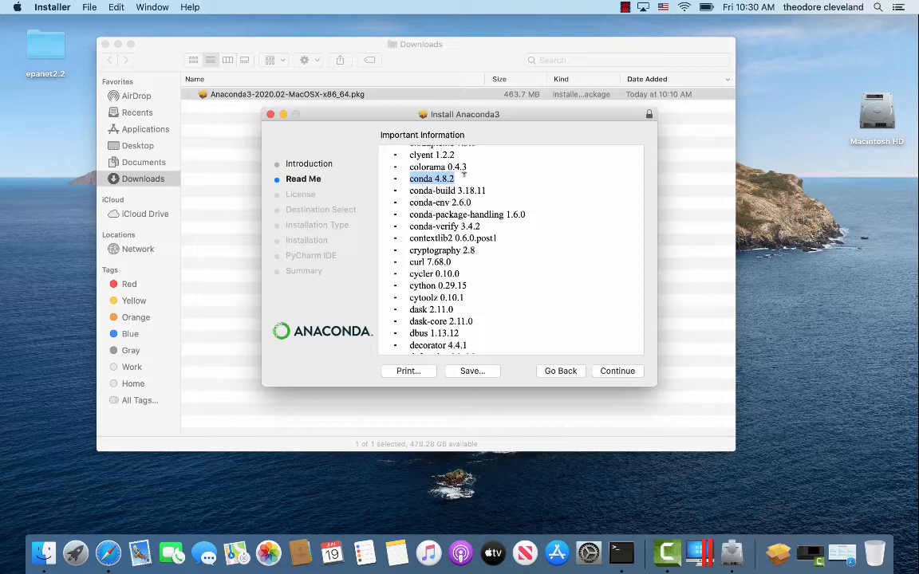
scroll(down, 3)
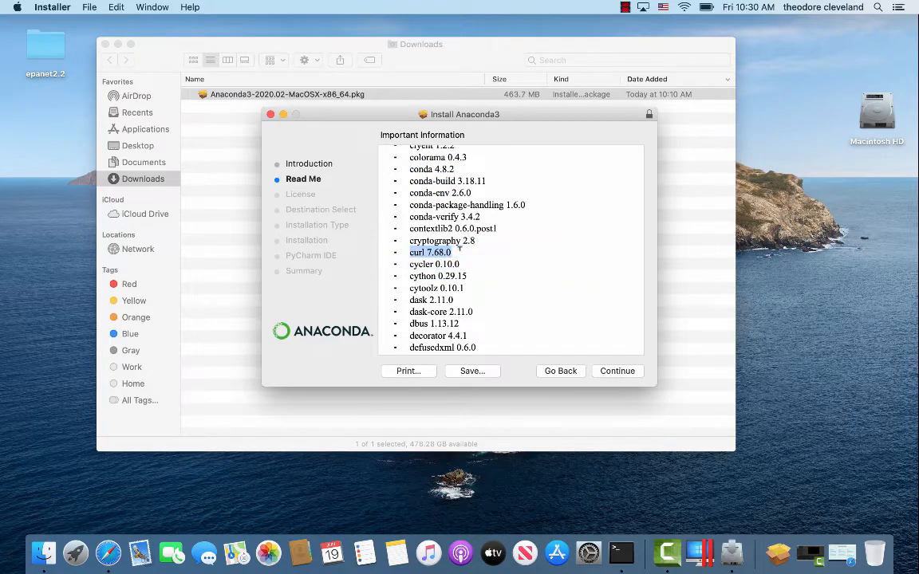
scroll(down, 3)
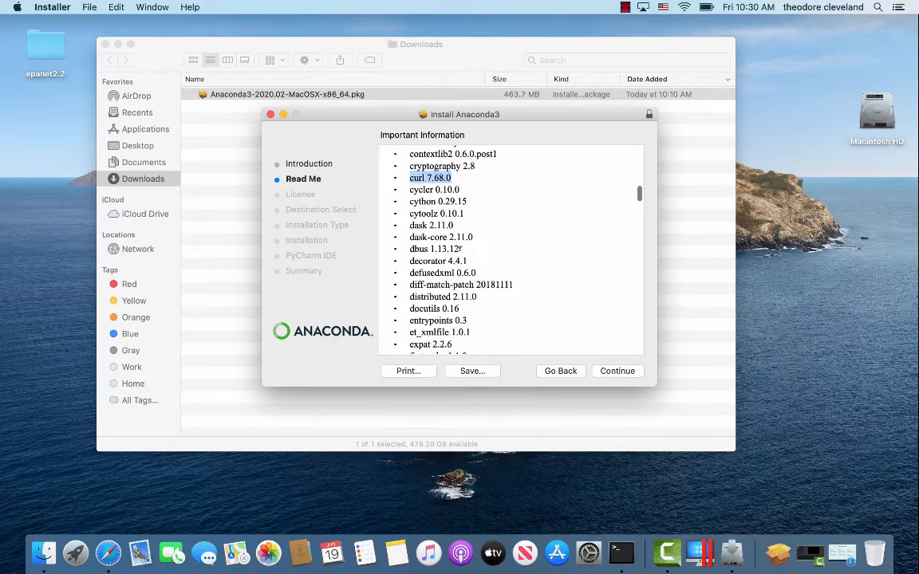
scroll(down, 3)
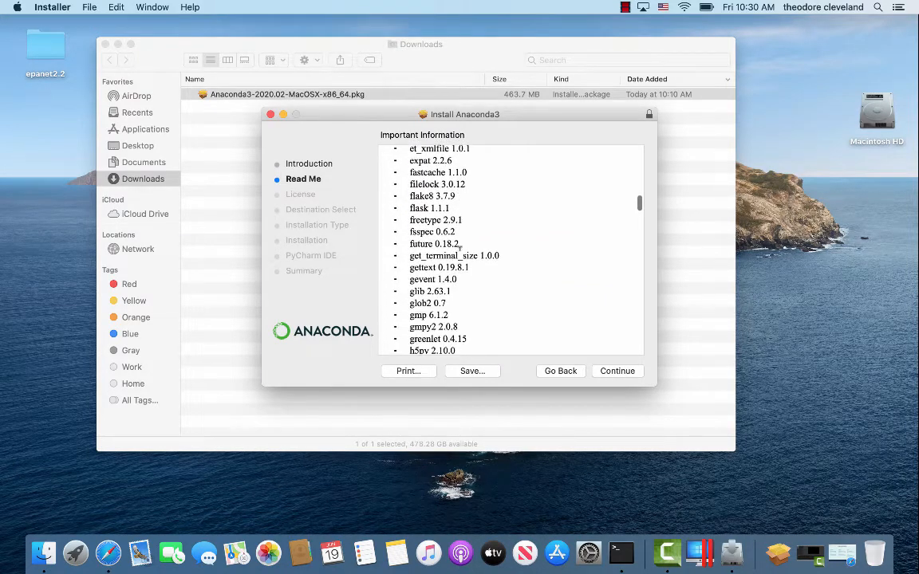
scroll(down, 3)
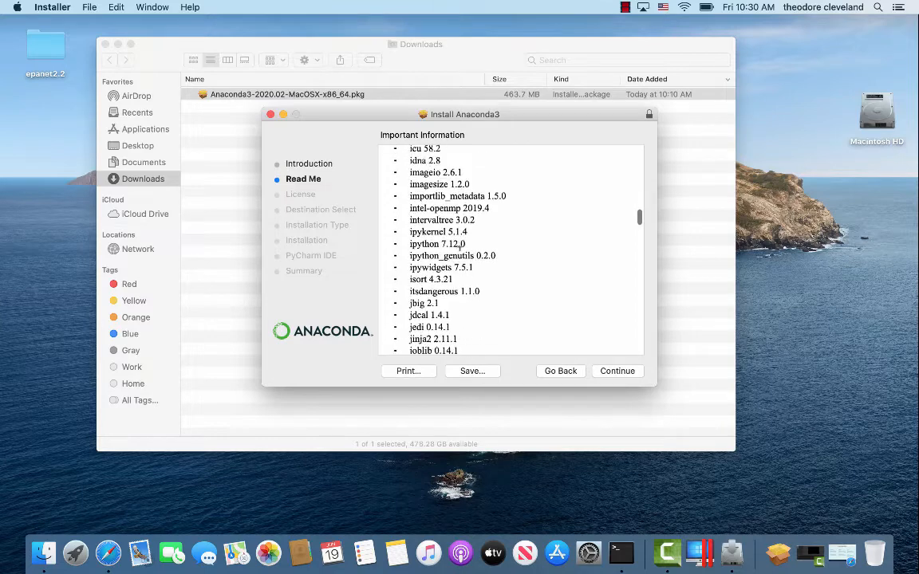
scroll(down, 3)
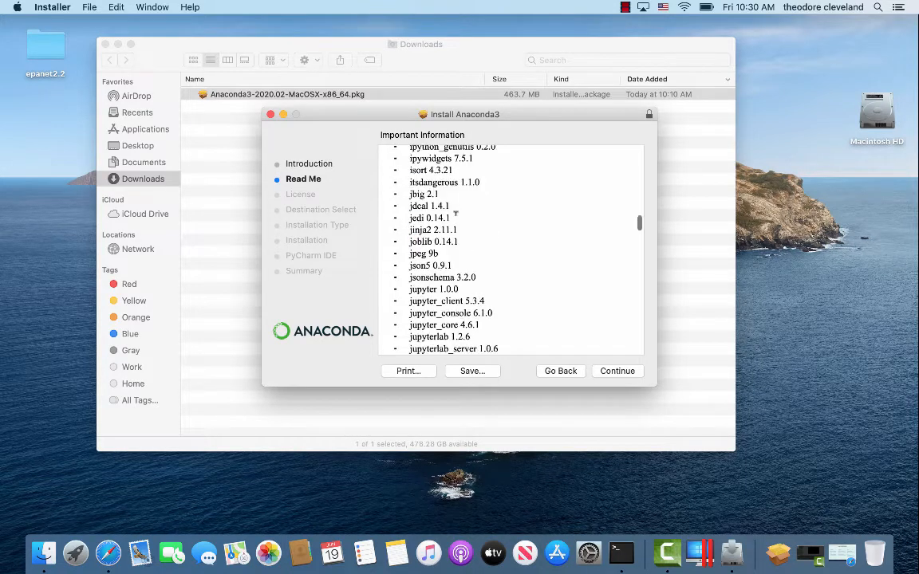
scroll(down, 3)
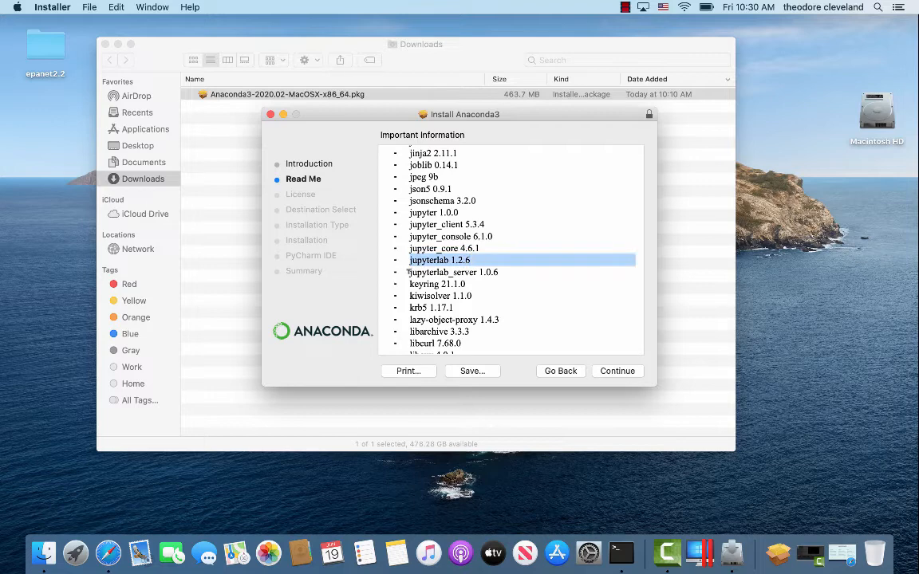
click(453, 271)
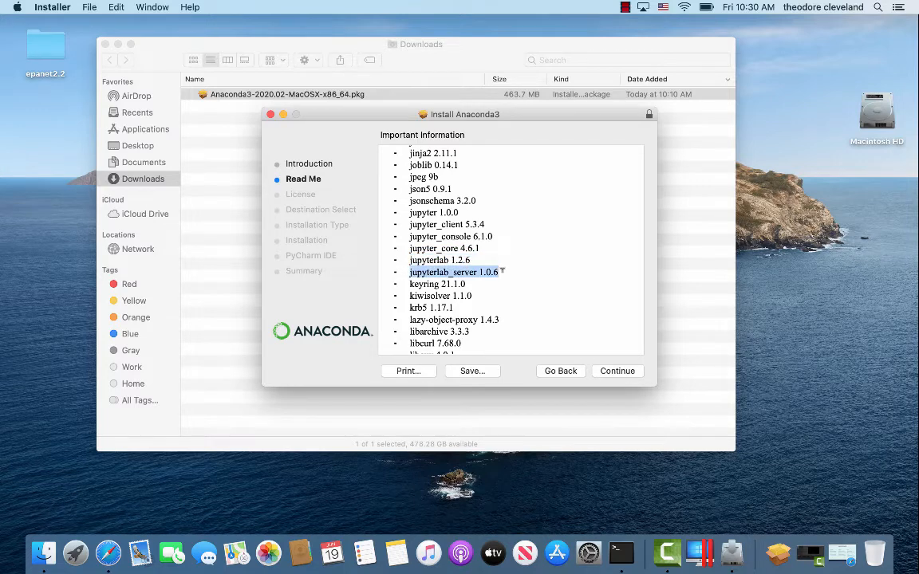
scroll(down, 3)
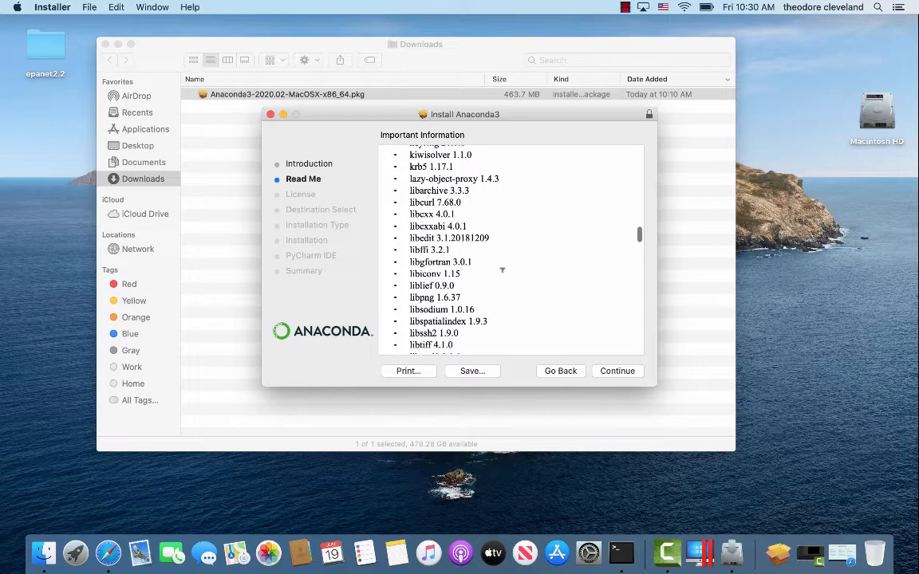
scroll(down, 3)
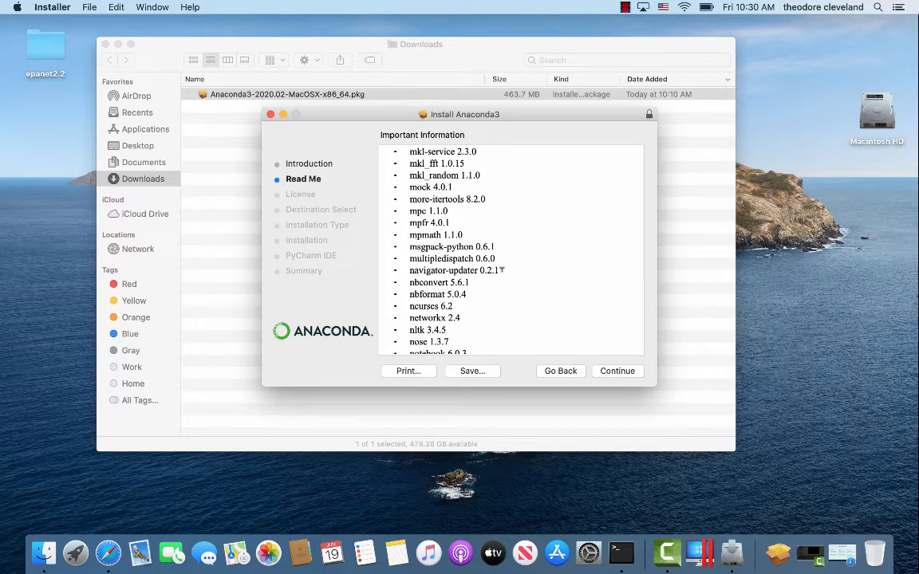
Continue past Read Me to the End User License Agreement page
click(617, 369)
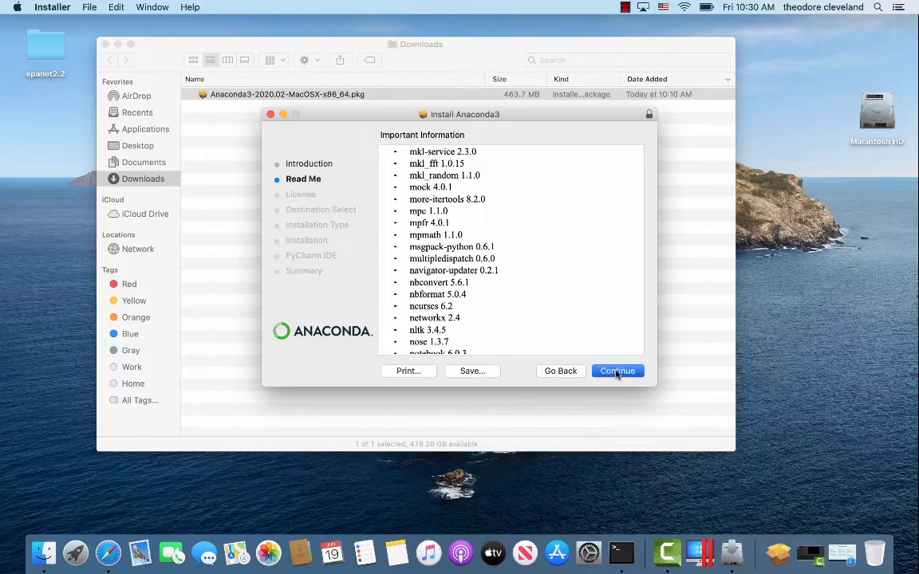
click(617, 370)
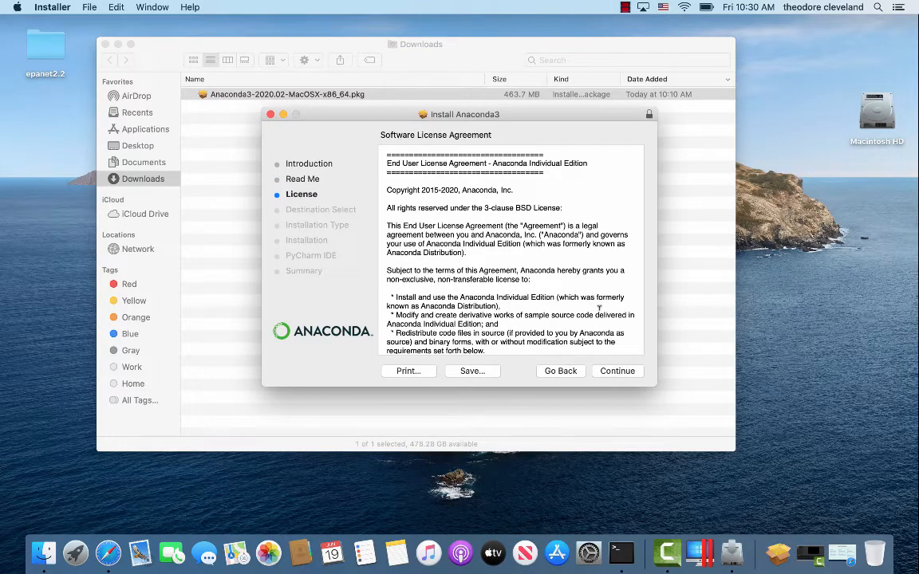
Read to the end of the license and agree to the Anaconda terms
scroll(down, 3)
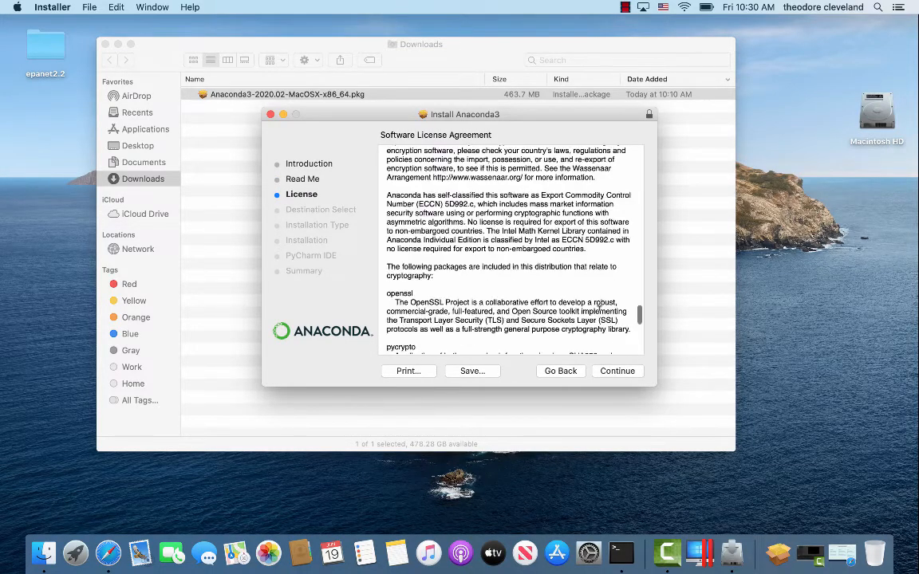
scroll(down, 3)
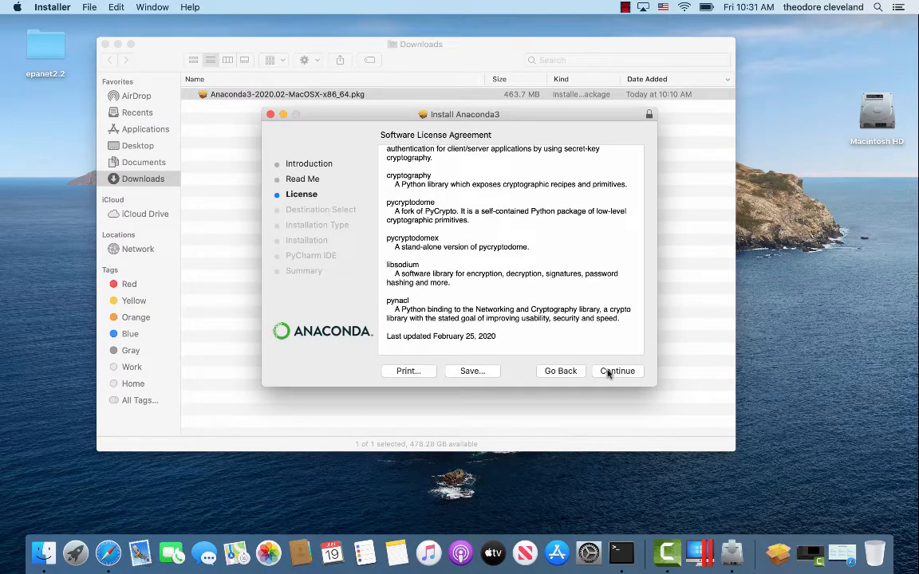
click(615, 370)
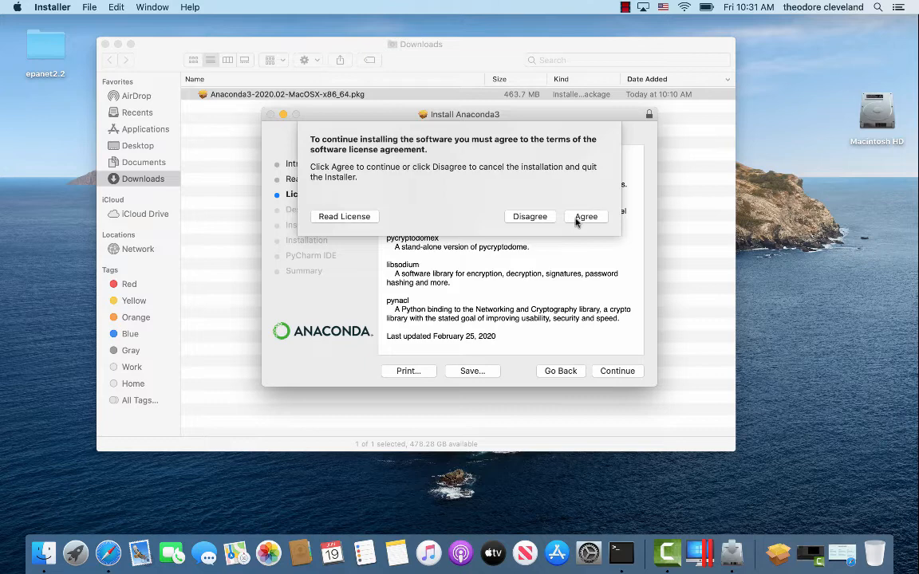
click(586, 217)
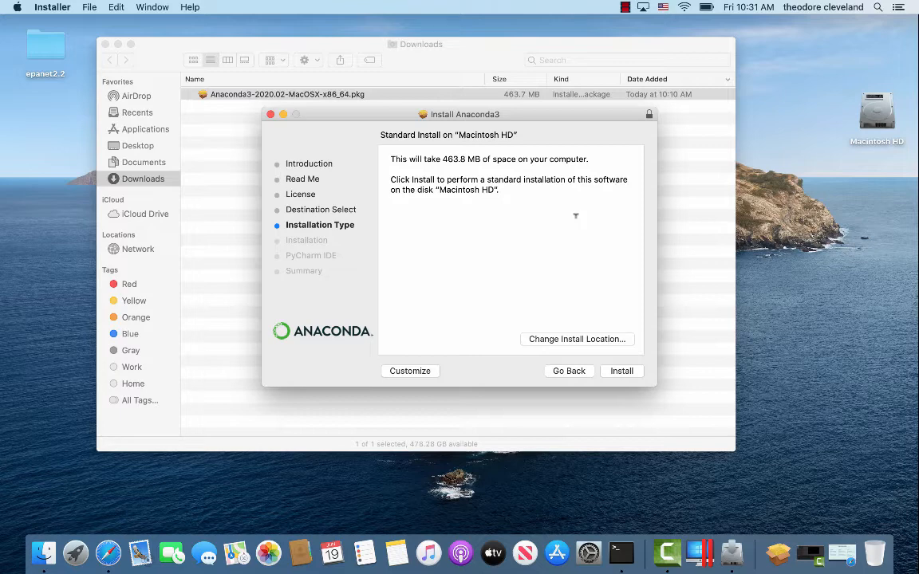
mouse_move(523, 231)
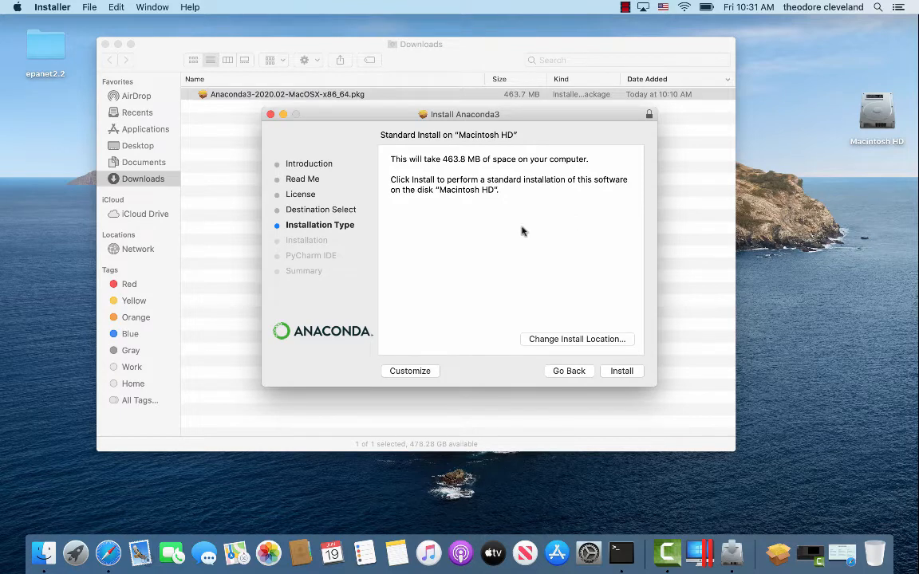
mouse_move(502, 236)
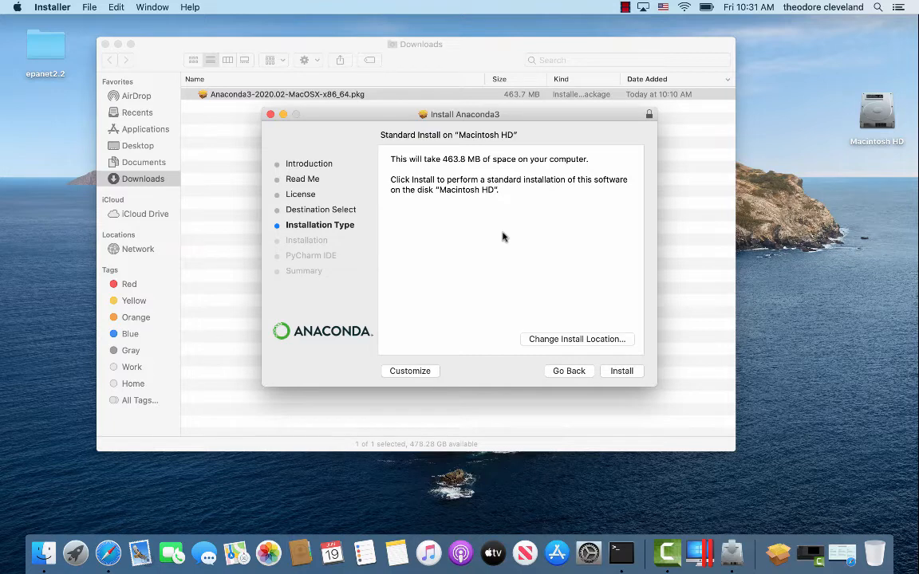
mouse_move(604, 383)
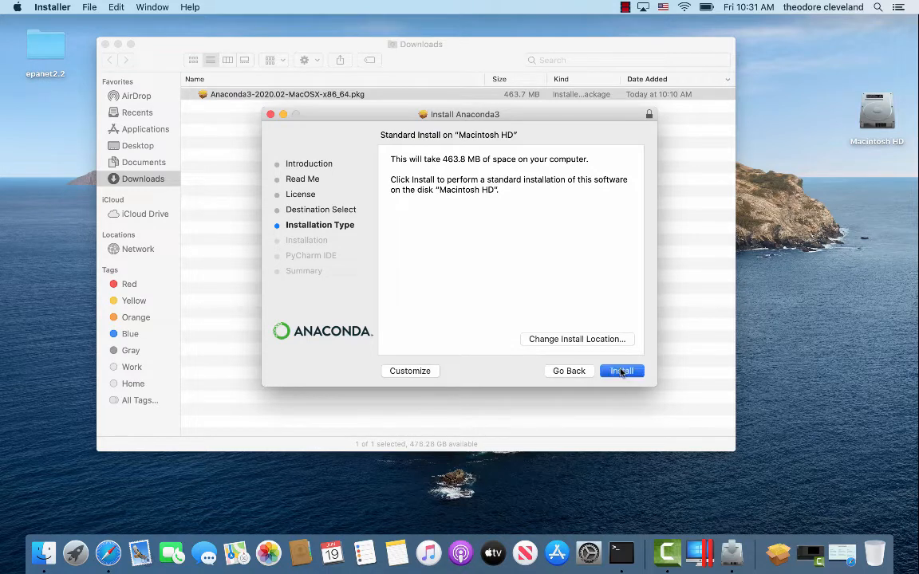
Start the standard 463.8 MB install on Macintosh HD
click(622, 370)
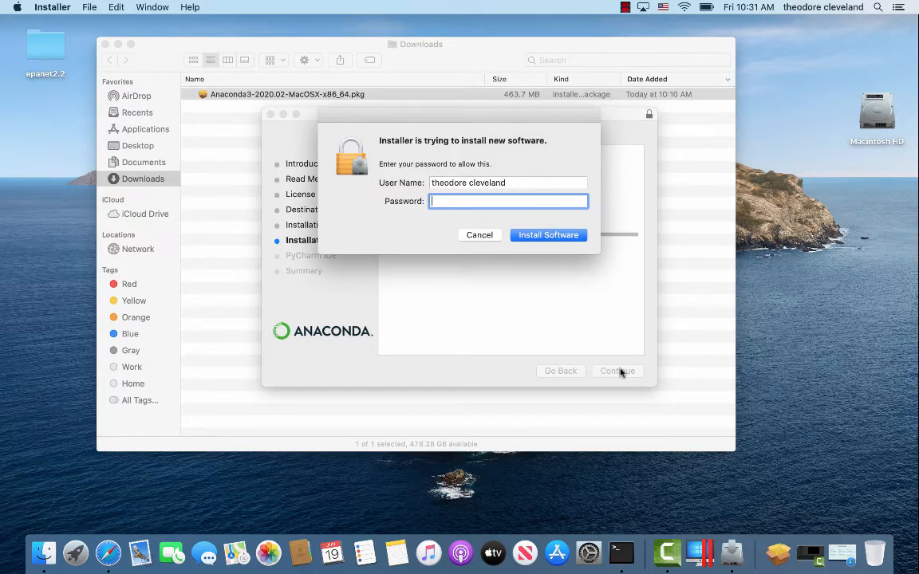
Enter the administrator password and authorise Install Software
text(•)
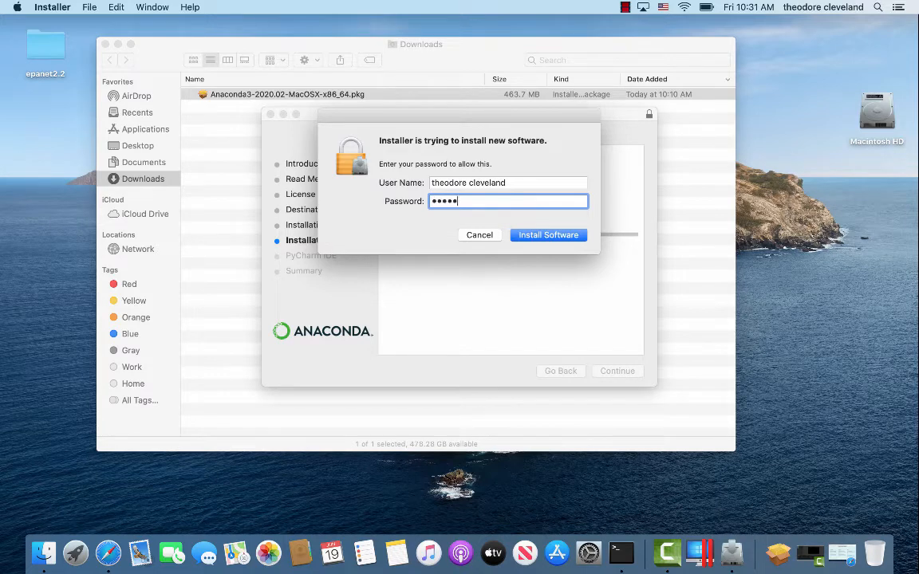
text(•••)
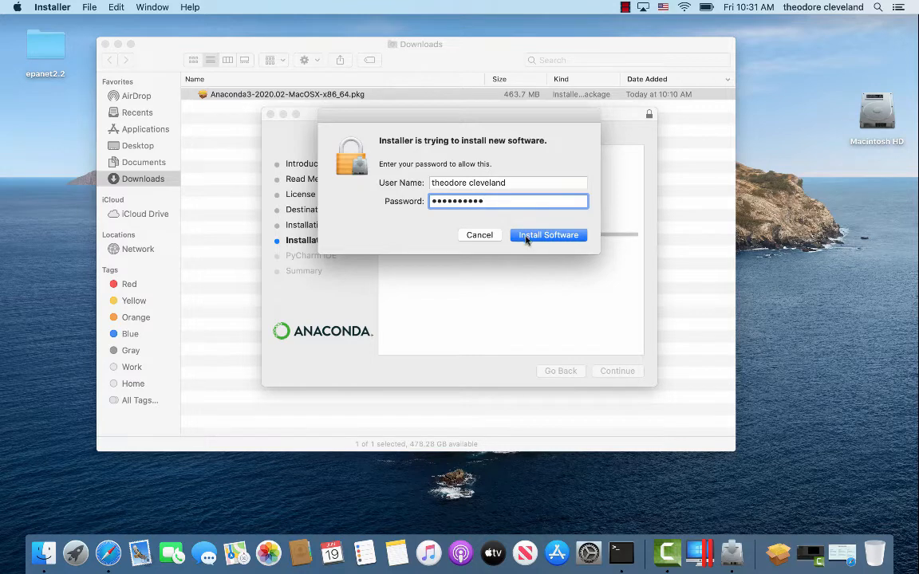
click(549, 234)
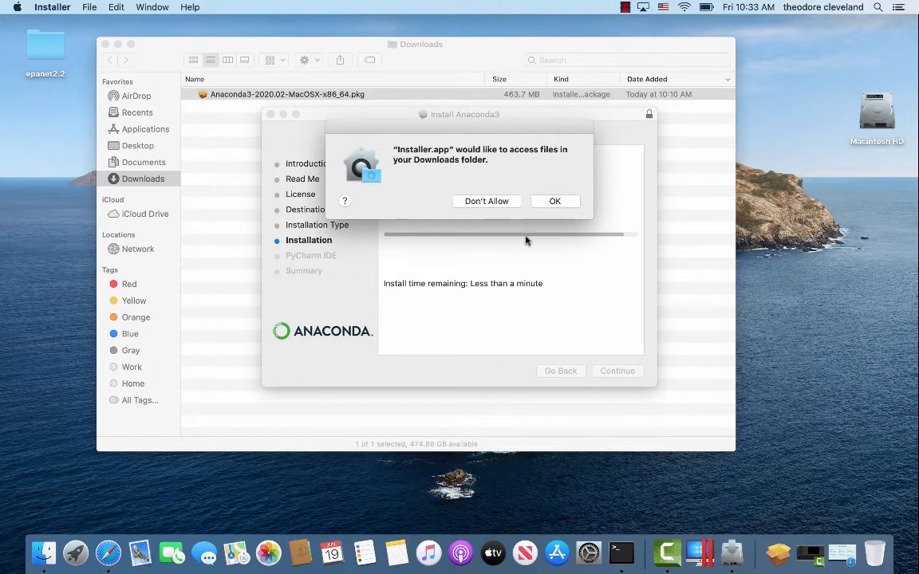
mouse_move(532, 228)
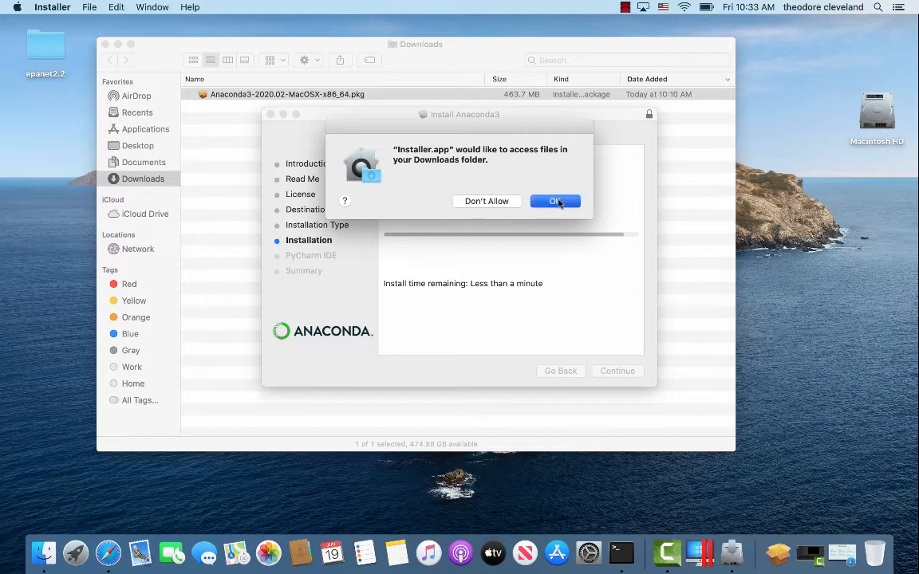
Grant the installer access to the Downloads folder
click(555, 200)
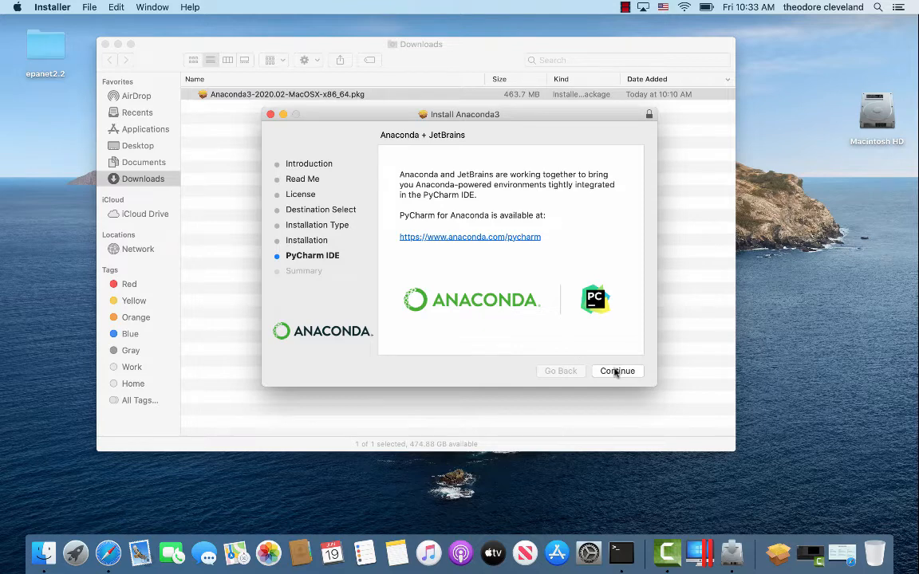
Finish past the PyCharm page to the summary and follow the Anaconda Individual Edition Tutorial link
click(616, 370)
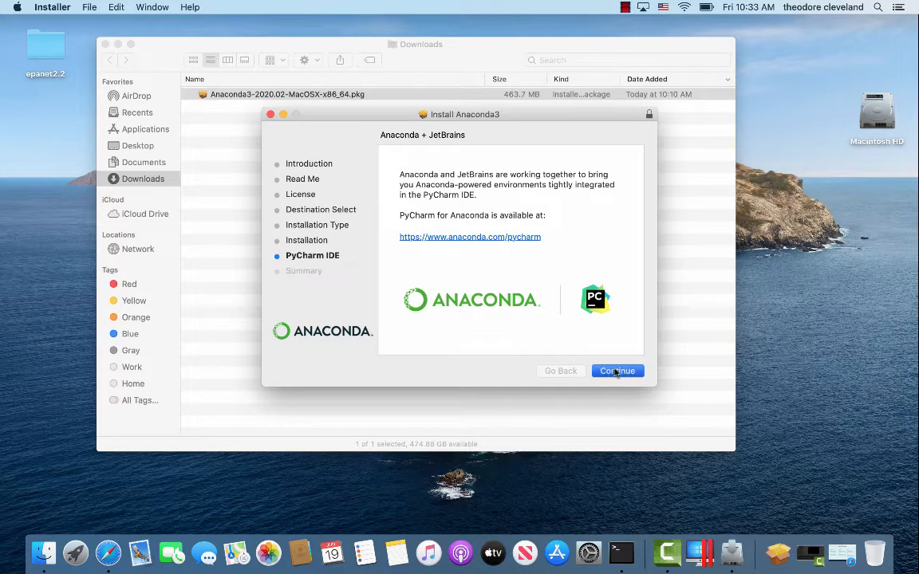
click(616, 370)
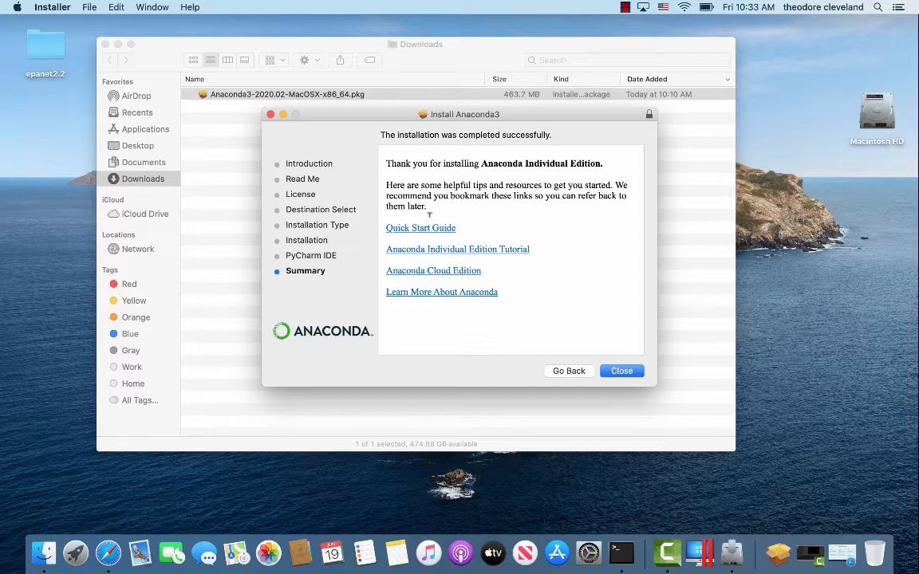
mouse_move(430, 273)
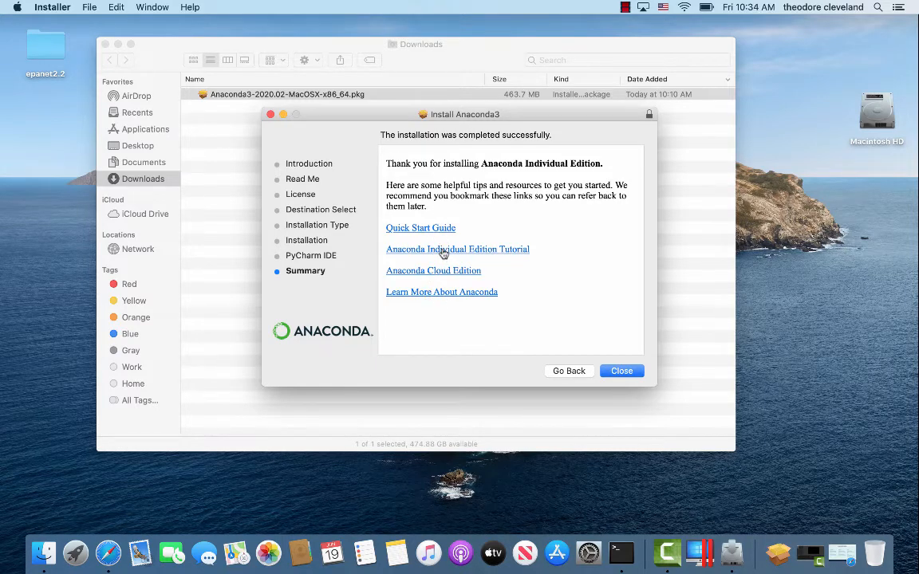
mouse_move(473, 252)
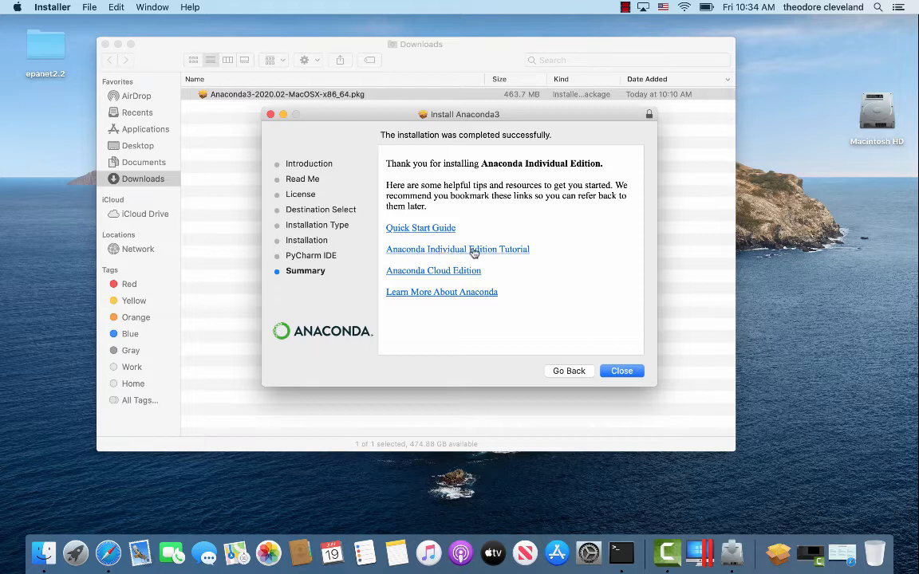
click(456, 249)
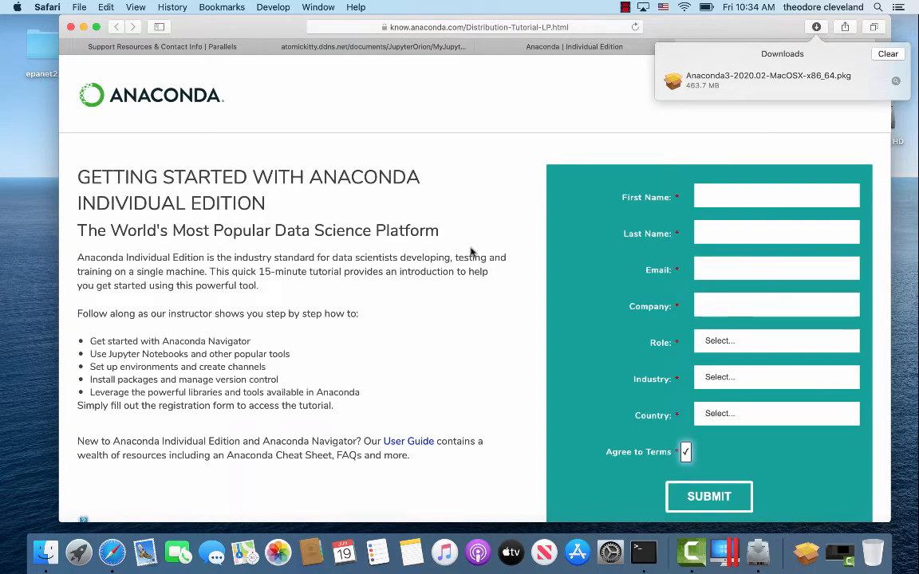
mouse_move(231, 22)
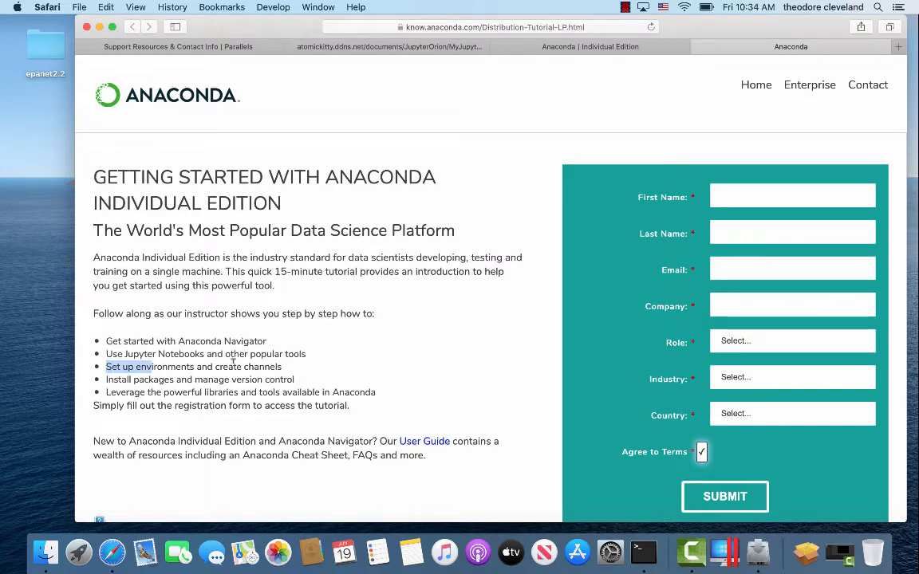
Highlight the 'set up environments' tutorial point, then close the Safari tutorial page
drag(105, 365, 284, 365)
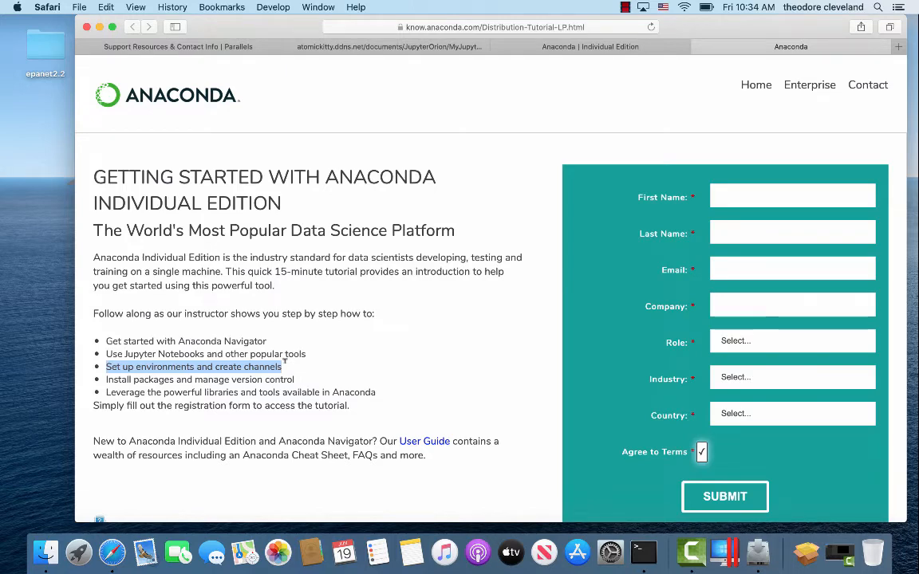
mouse_move(214, 83)
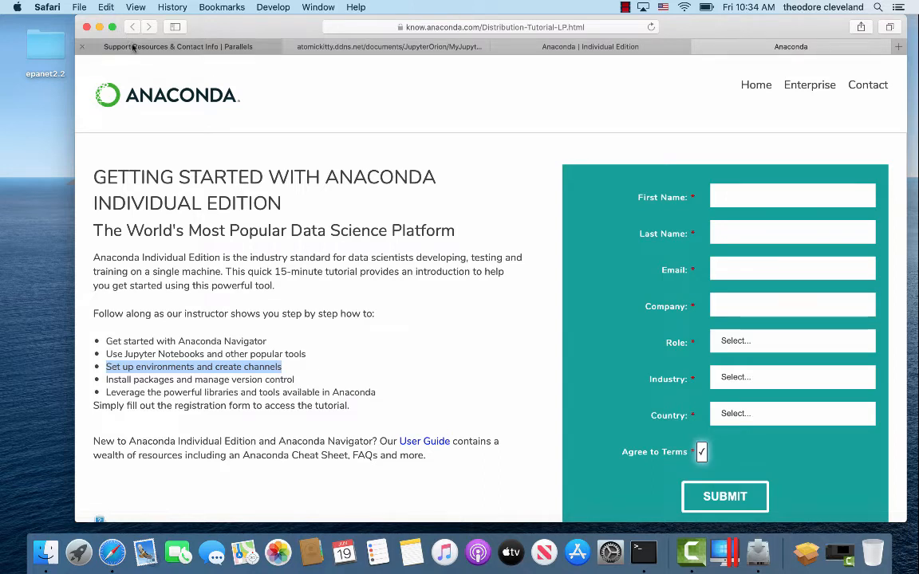
mouse_move(160, 46)
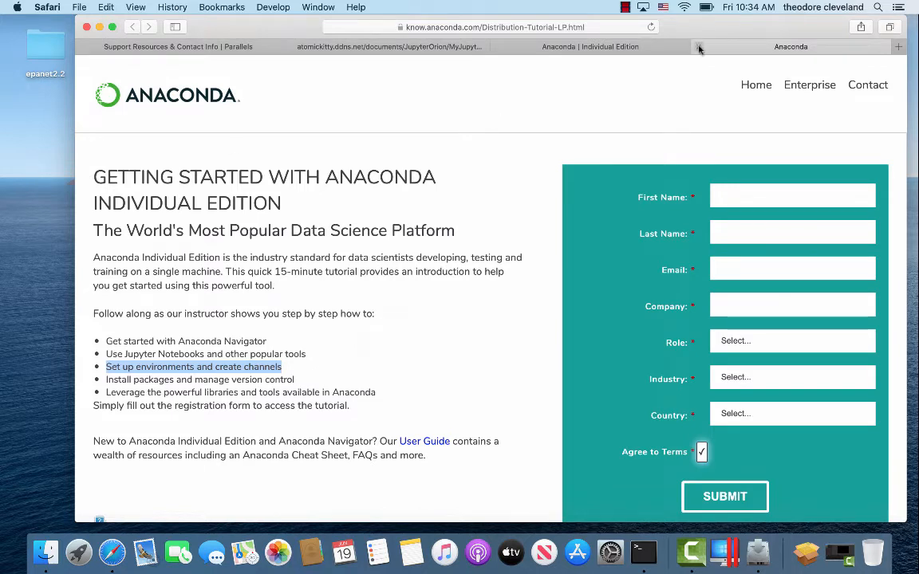
mouse_move(698, 46)
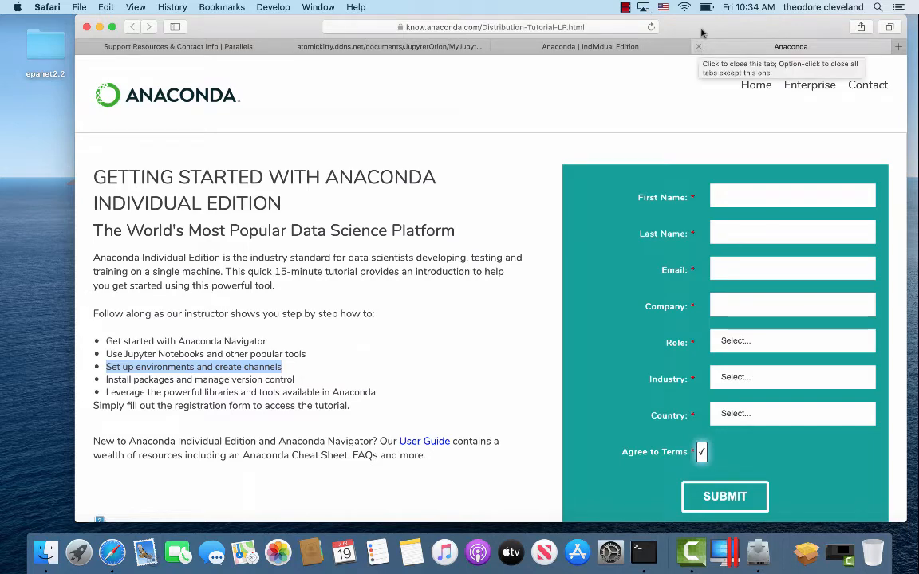
mouse_move(699, 46)
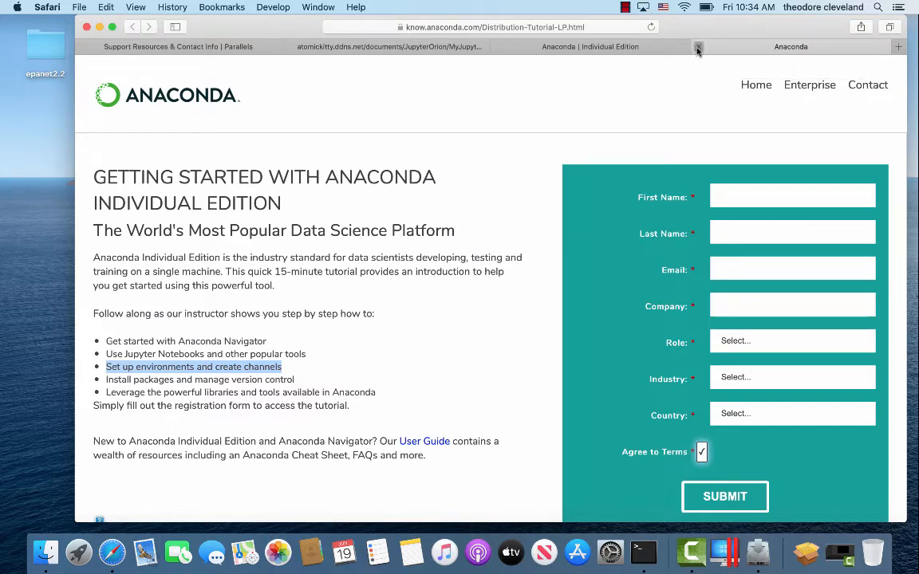
click(699, 46)
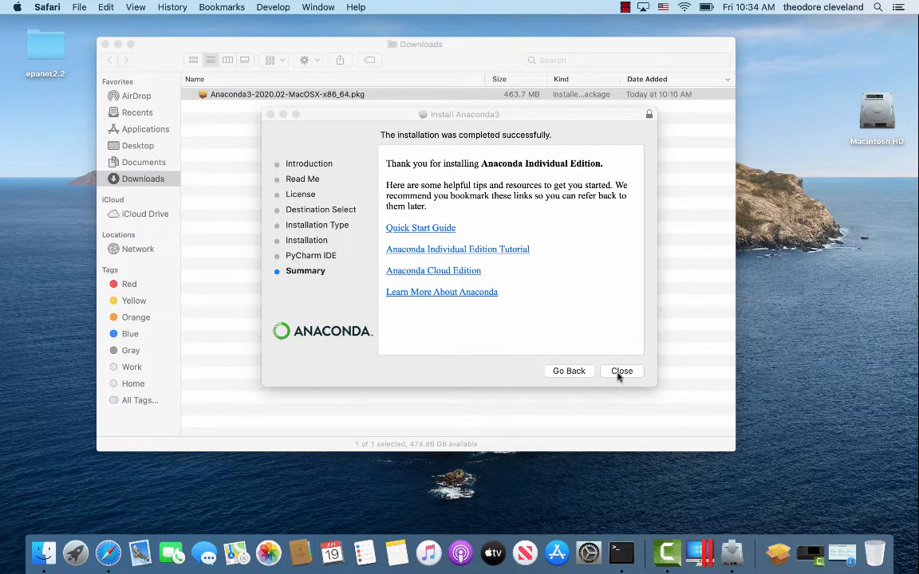
Close the installer keeping the Anaconda3 package, and shut the Downloads window
click(622, 370)
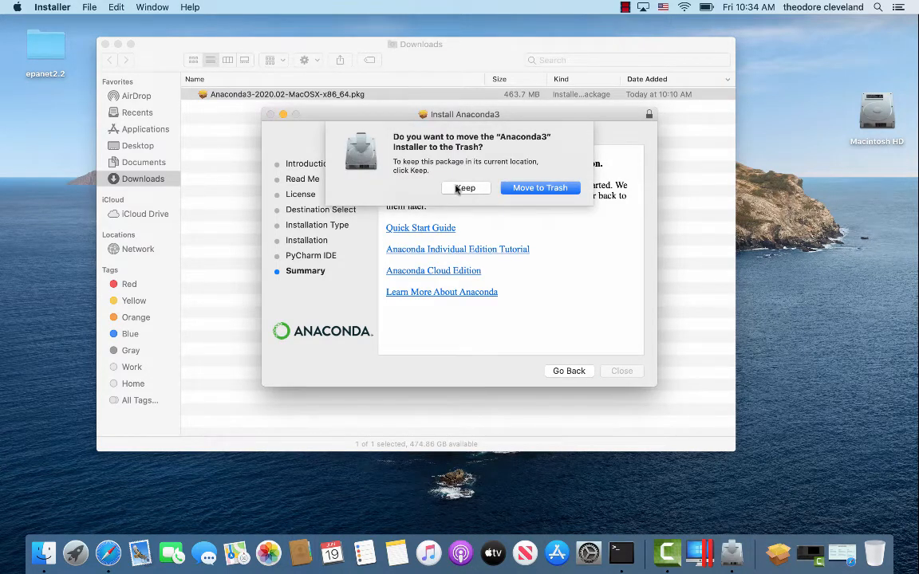
click(466, 188)
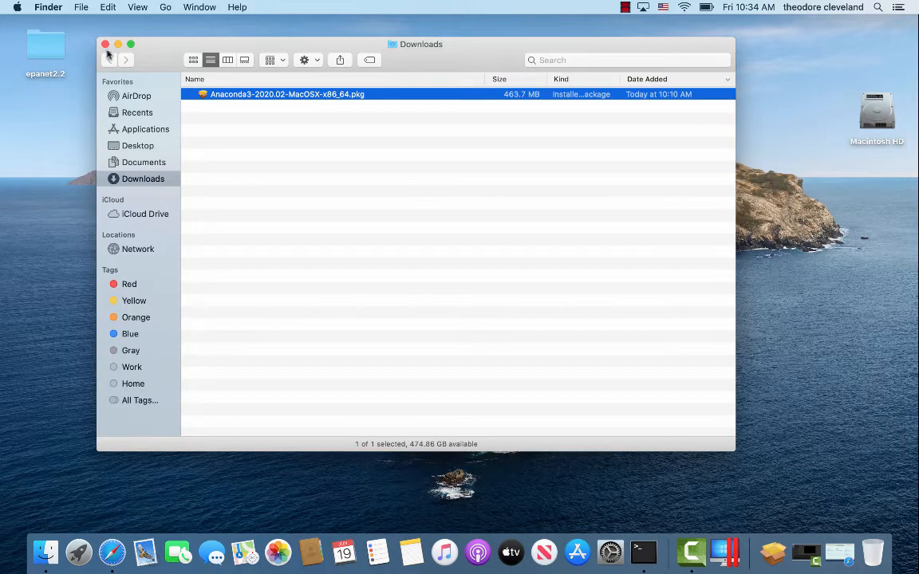
click(106, 44)
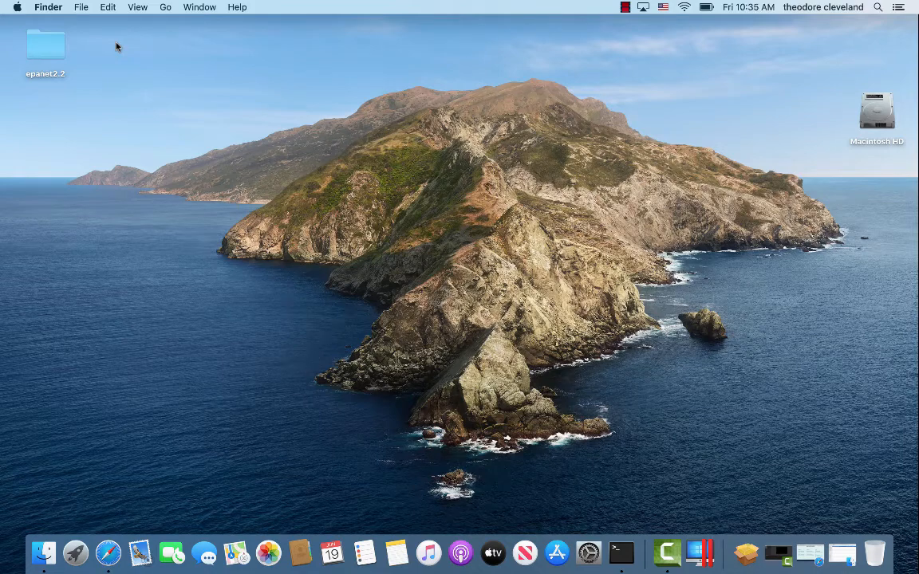
mouse_move(45, 551)
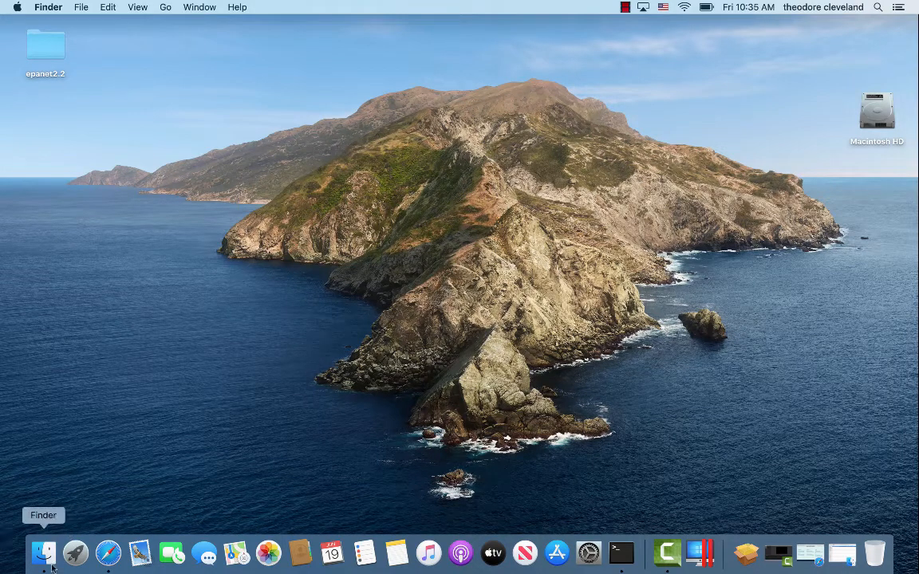
Locate and select Anaconda-Navigator.app in Finder's Applications folder
click(45, 552)
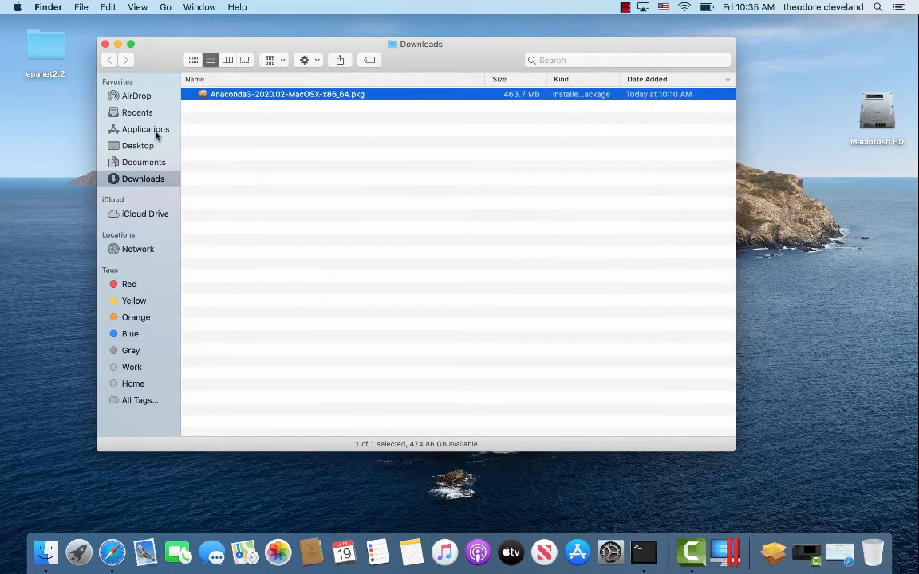
click(145, 128)
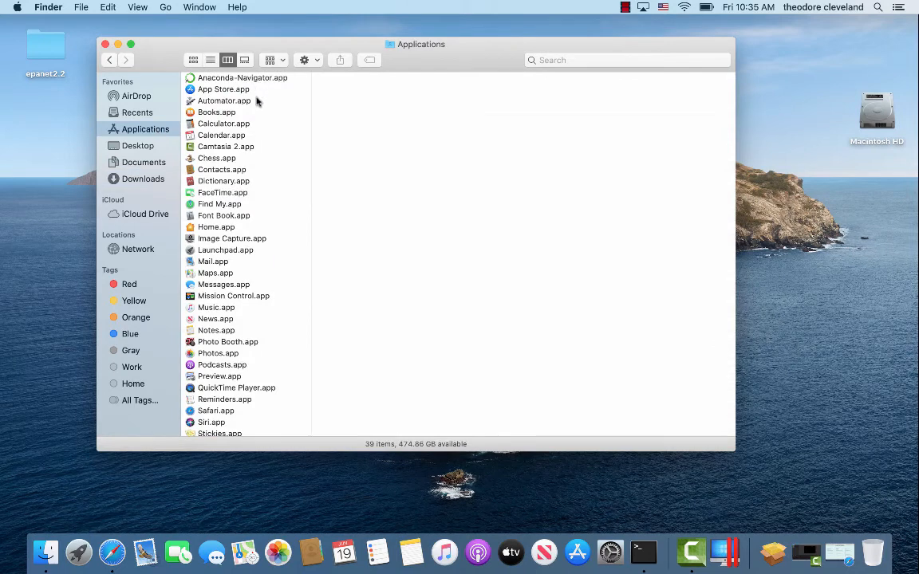
mouse_move(229, 191)
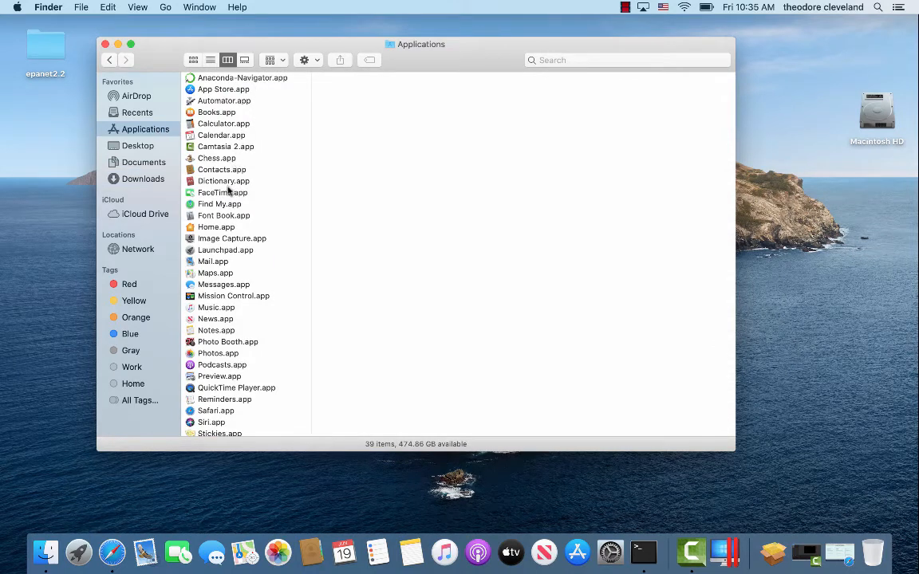
scroll(down, 3)
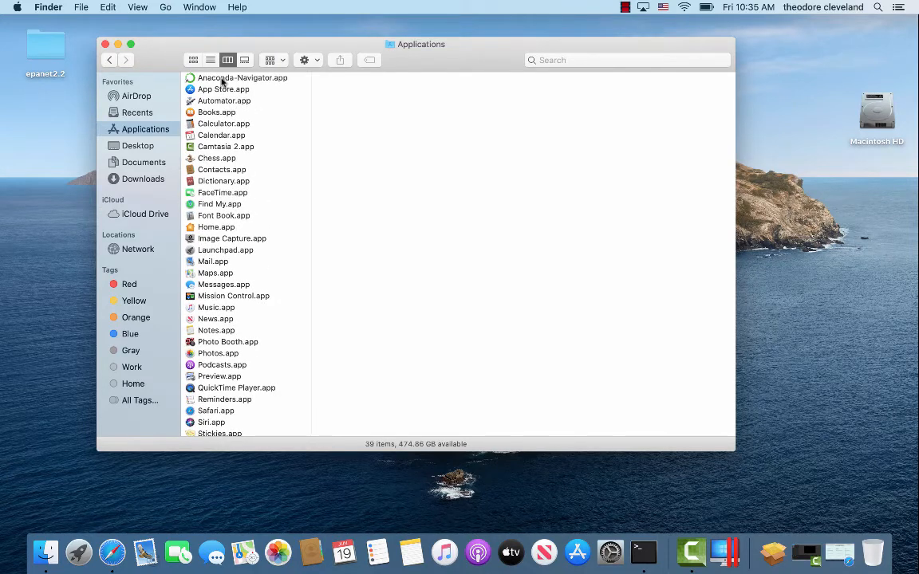
click(243, 77)
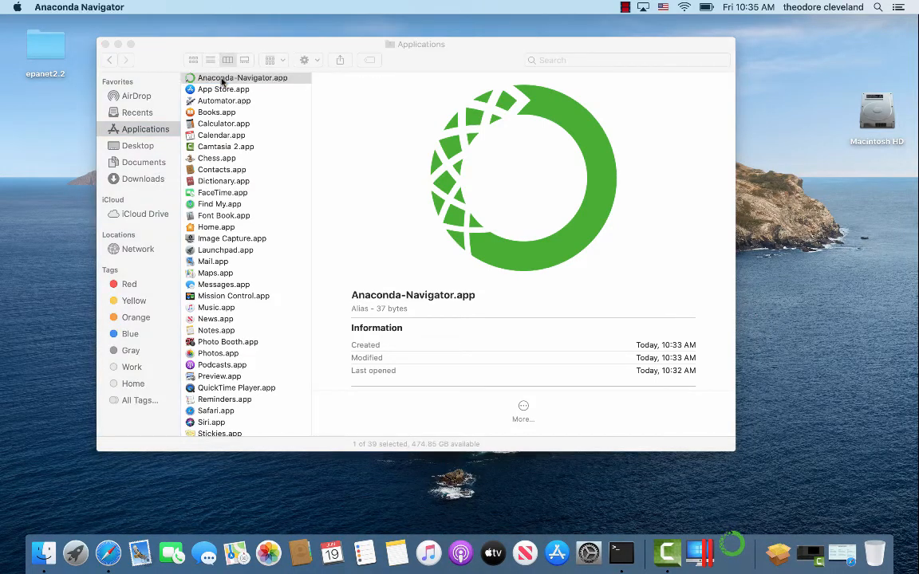
Launch Anaconda-Navigator.app and dismiss the 'Thanks for installing Anaconda' dialog
double_click(242, 77)
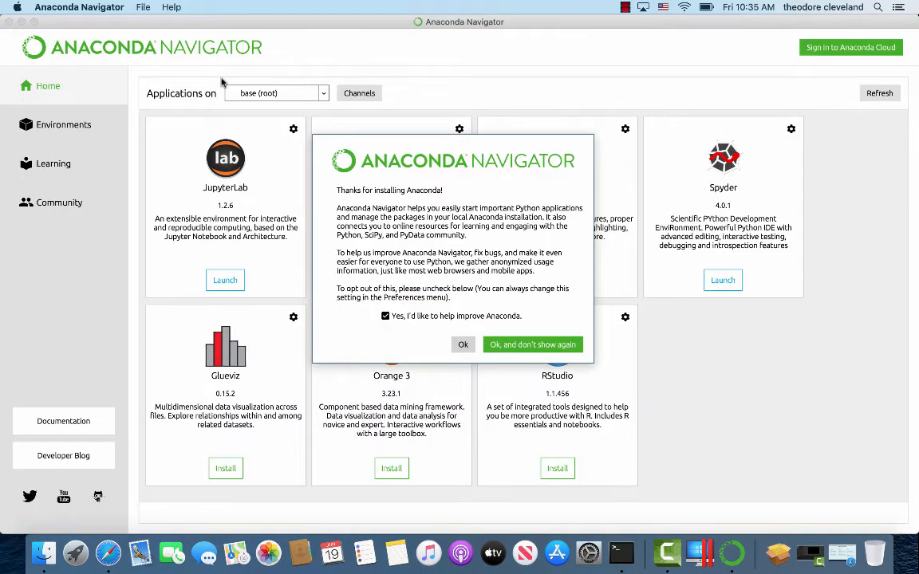
mouse_move(343, 305)
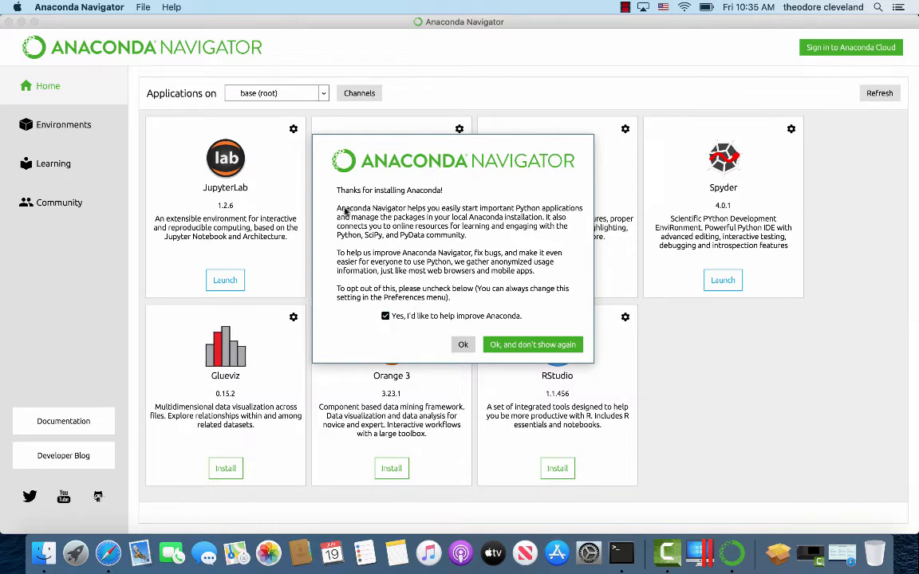
mouse_move(351, 341)
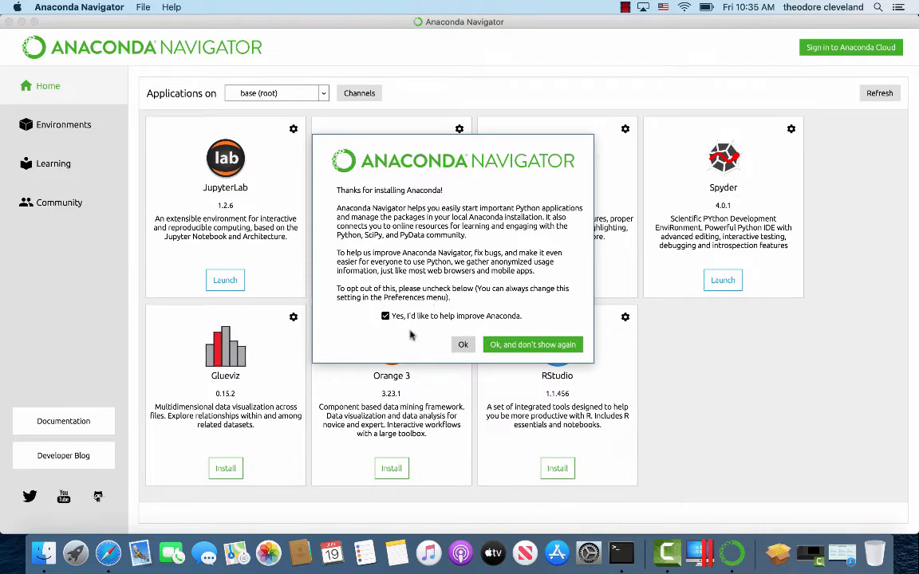
click(463, 345)
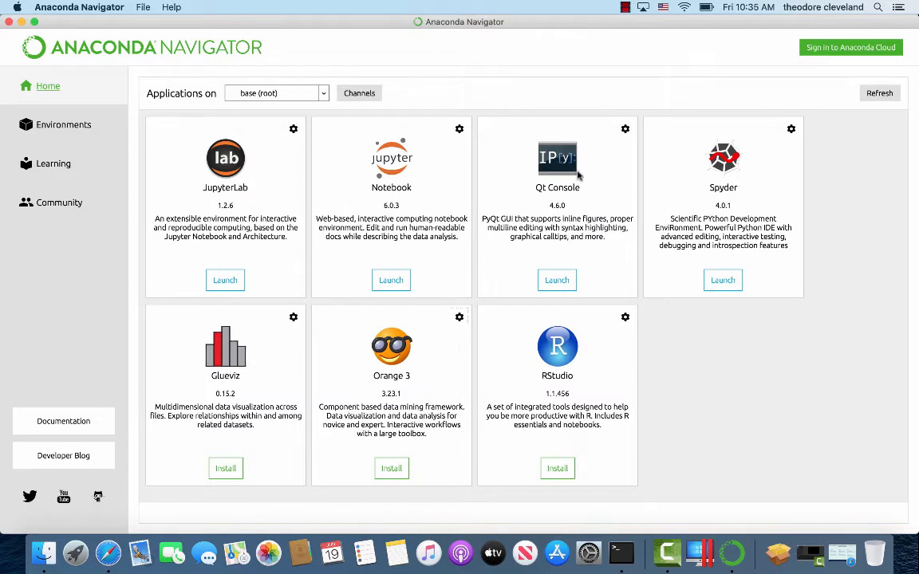
mouse_move(201, 196)
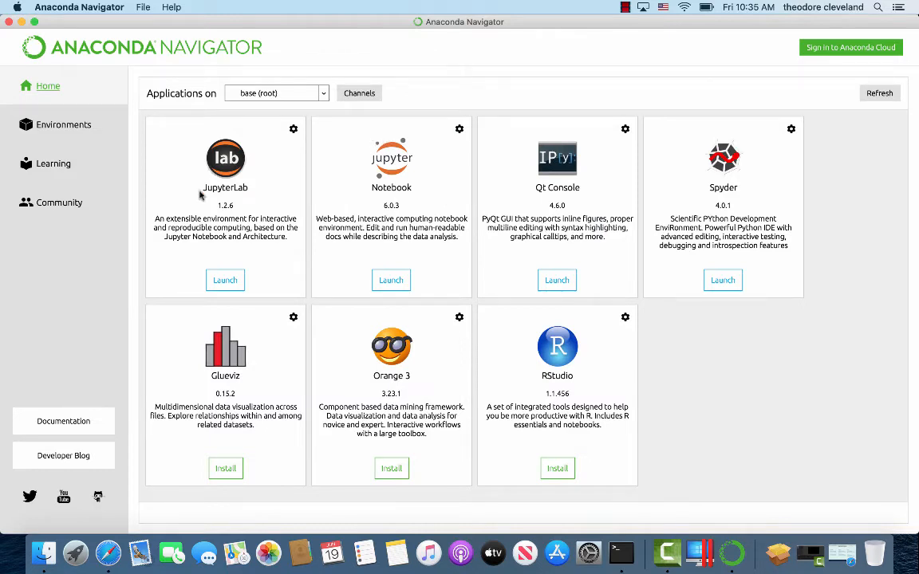
mouse_move(720, 328)
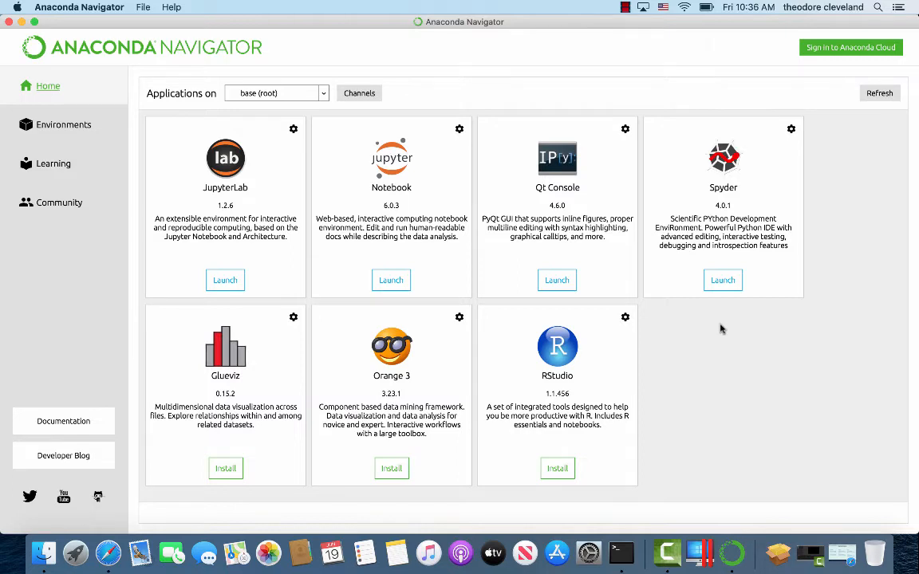
mouse_move(242, 152)
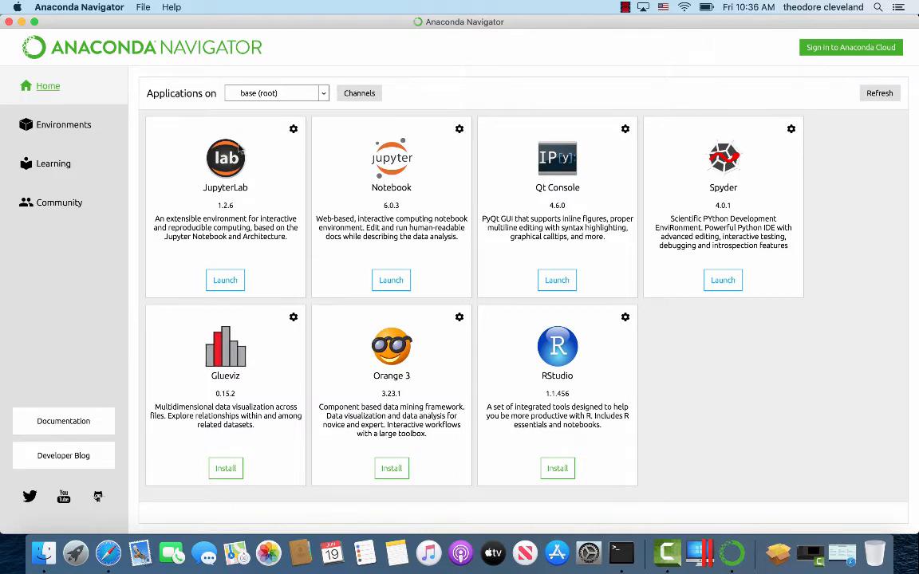
mouse_move(194, 188)
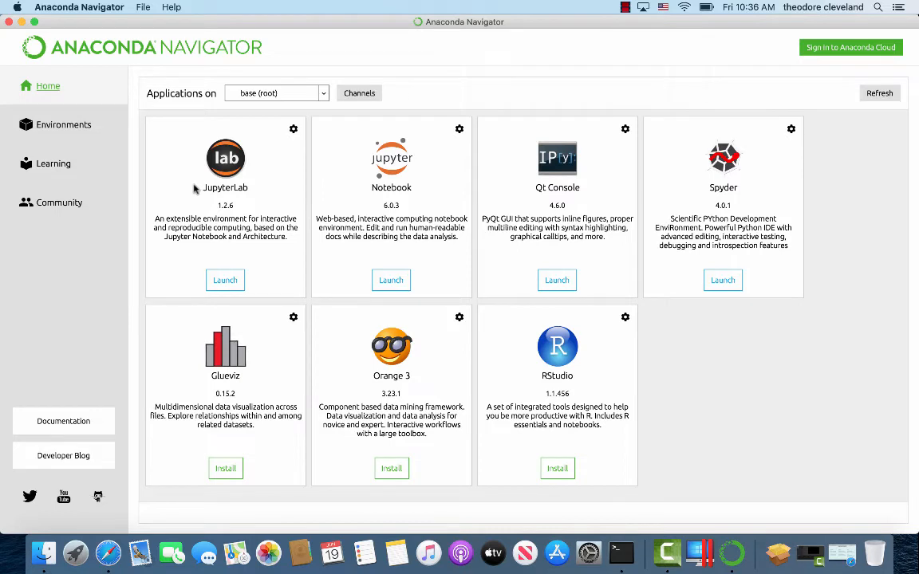
mouse_move(423, 122)
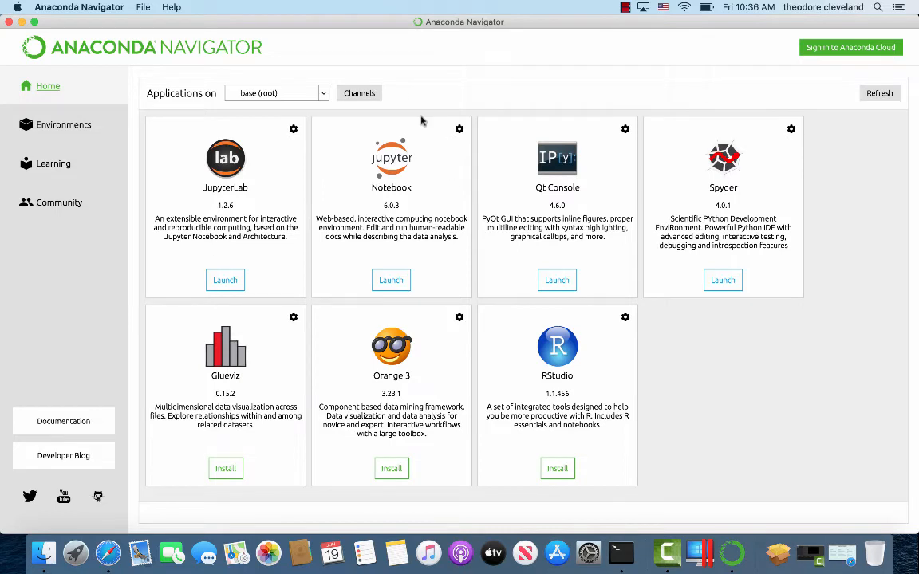
mouse_move(415, 177)
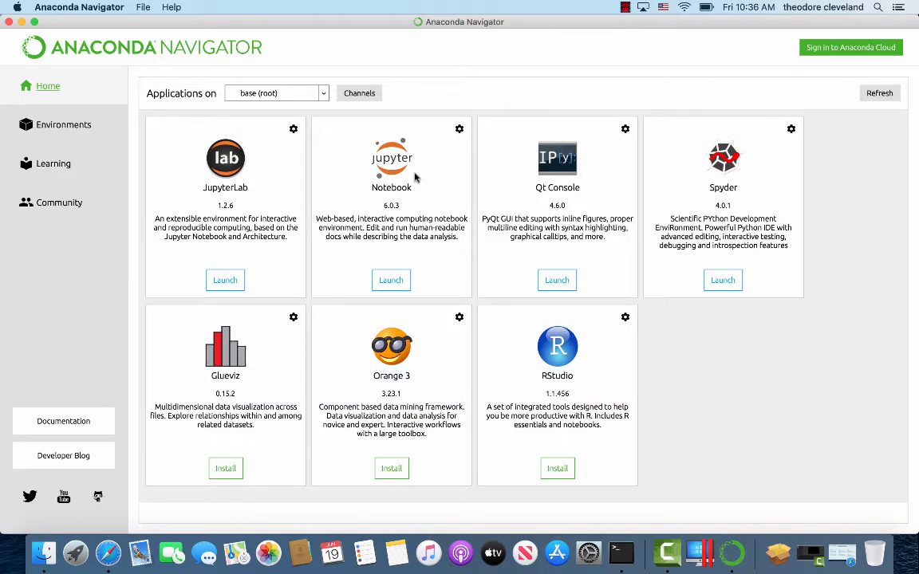
mouse_move(310, 142)
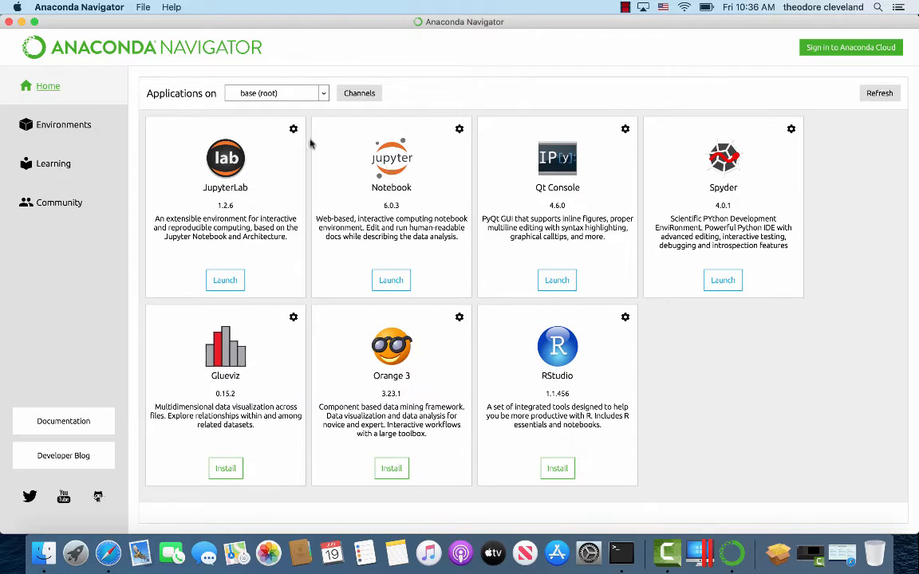
mouse_move(429, 137)
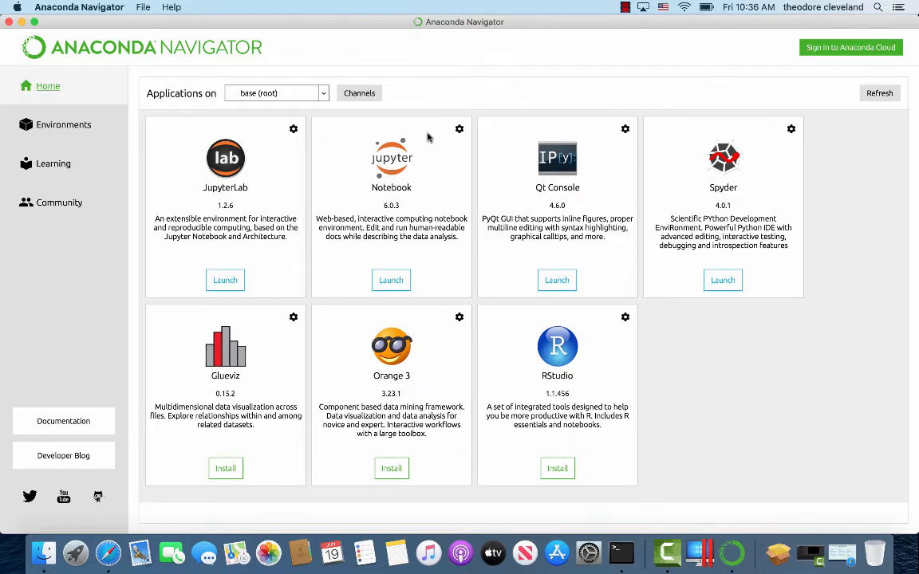
mouse_move(275, 166)
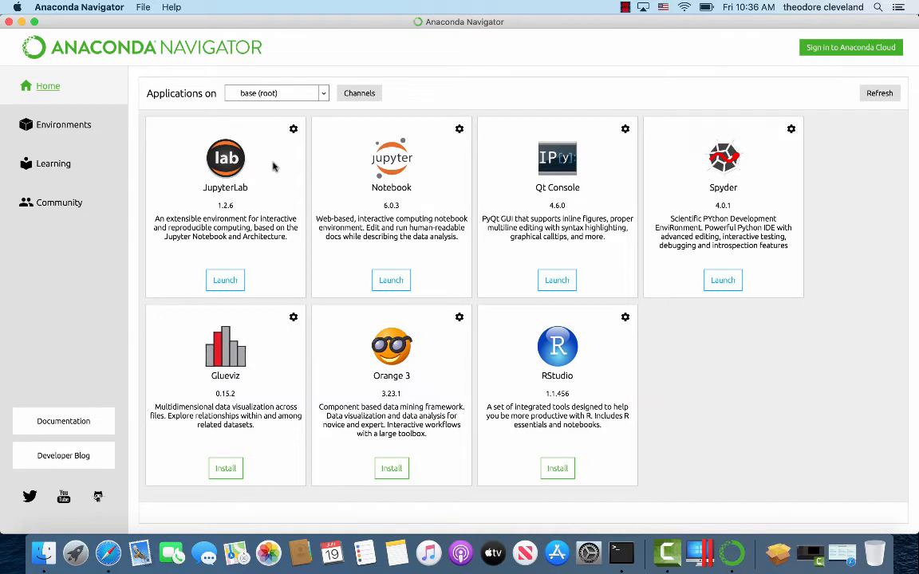
mouse_move(35, 120)
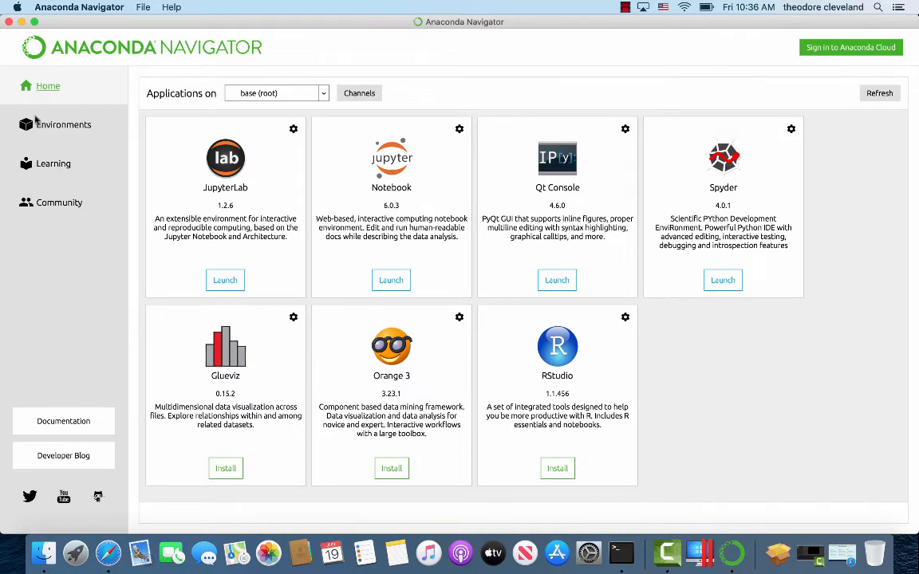
Show the Environments list and select the base (root) environment's packages
click(64, 124)
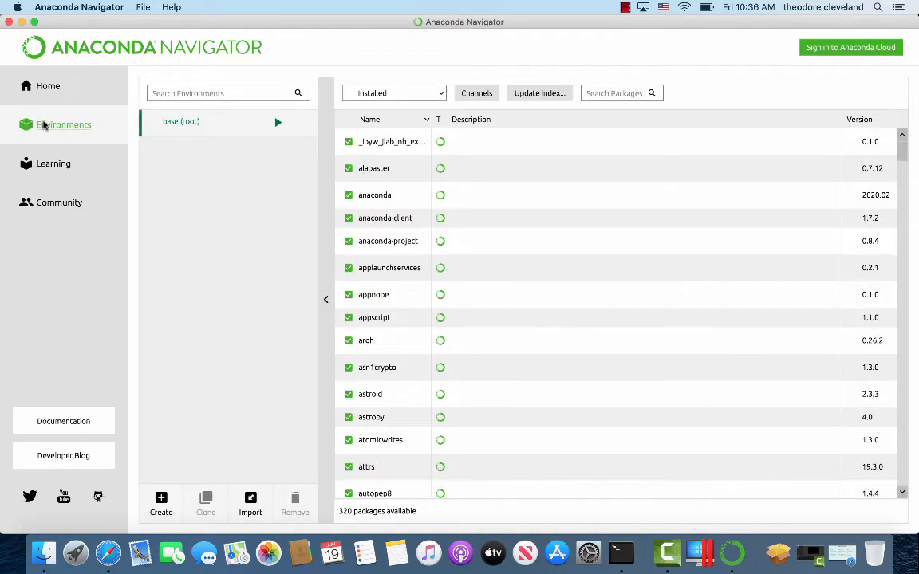
click(64, 125)
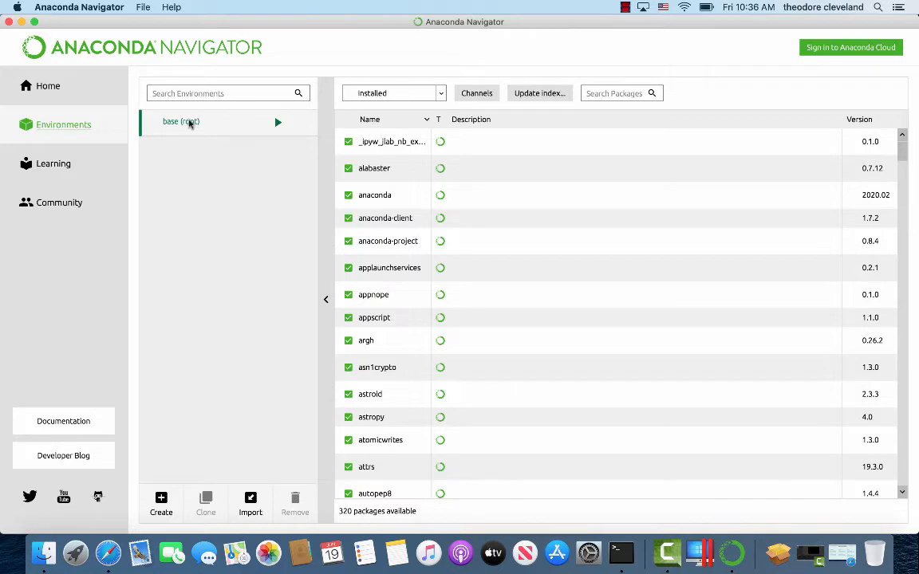
mouse_move(180, 121)
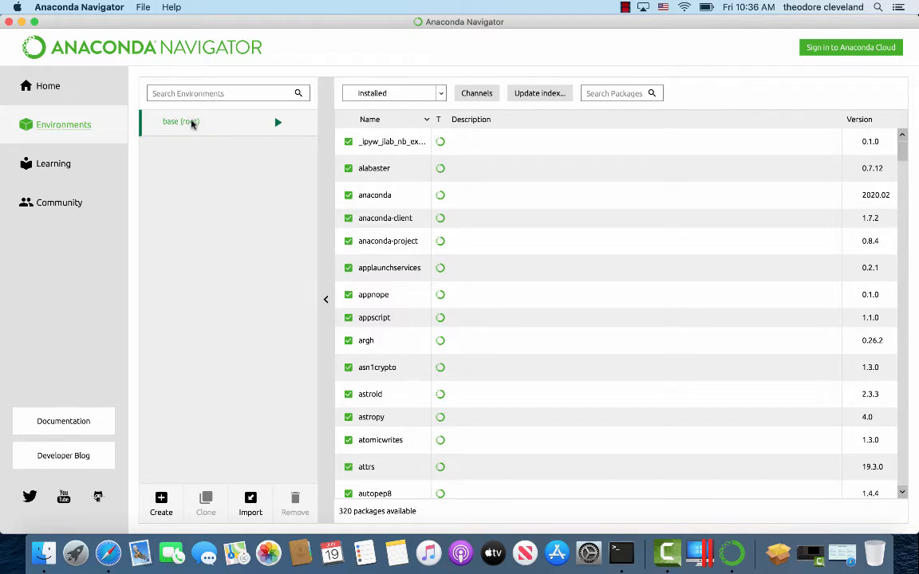
mouse_move(180, 121)
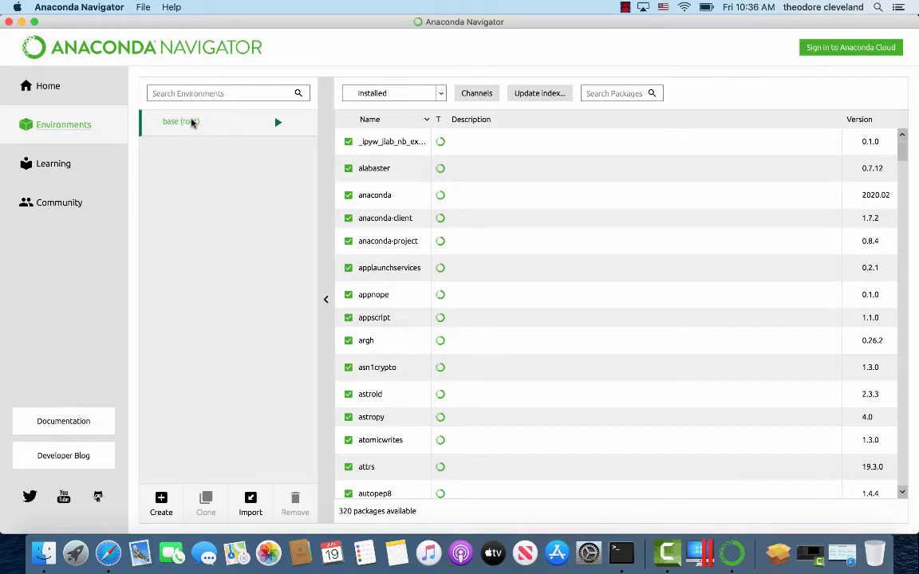
mouse_move(620, 552)
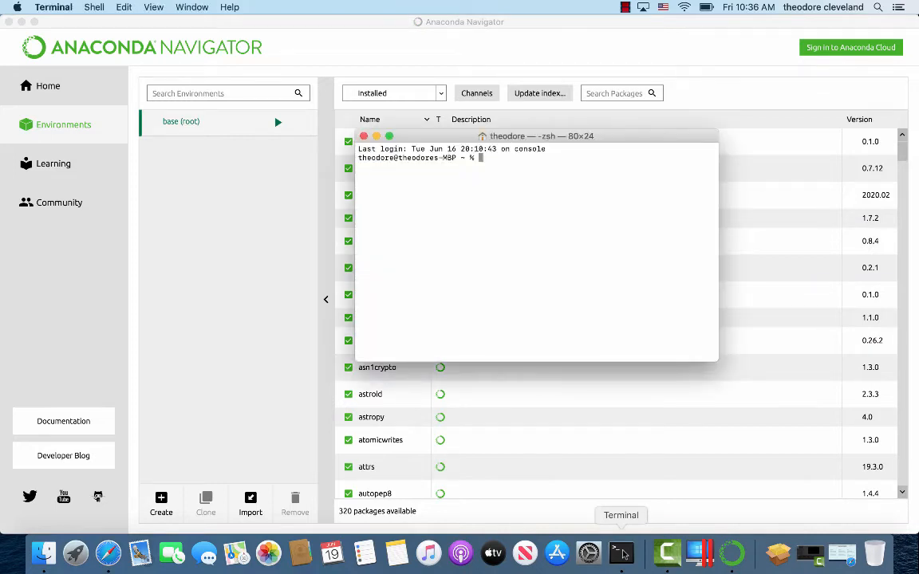
Run plain conda (not found), then the full path /opt/anaconda3/bin/conda to print its help
text(c)
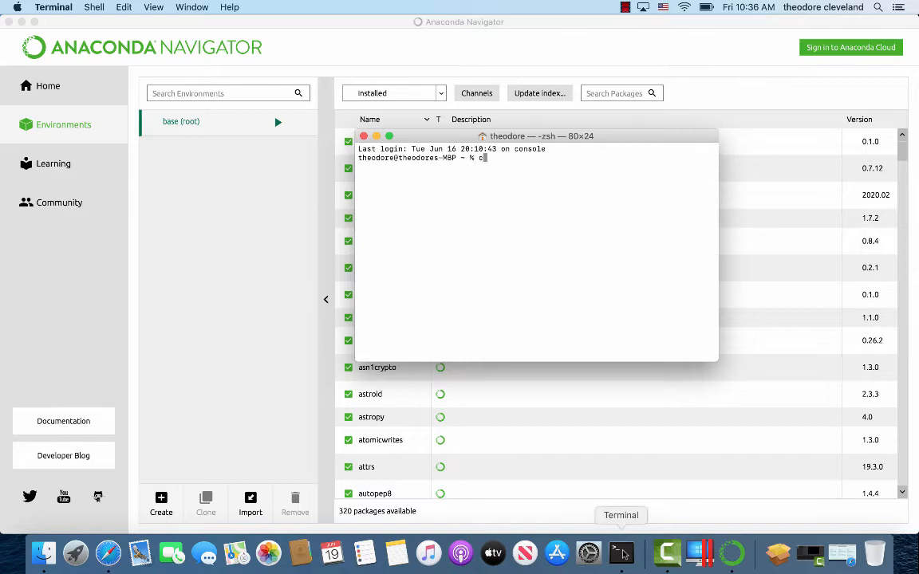
text(onda)
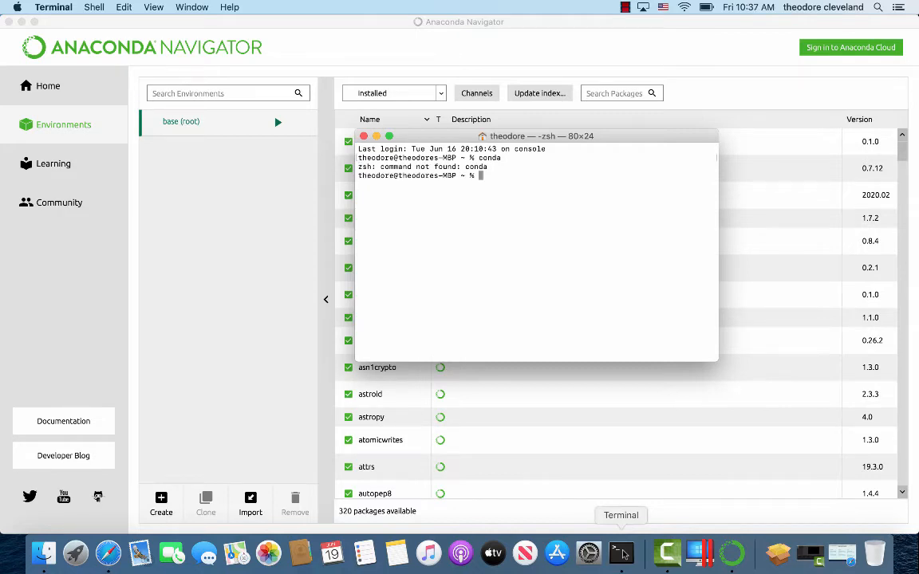
text(/opt)
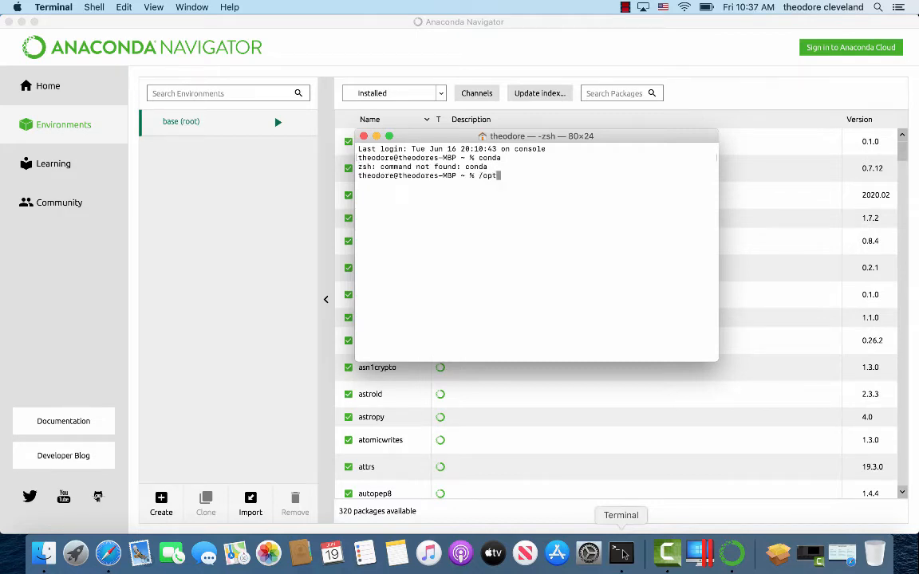
text(conda3/co)
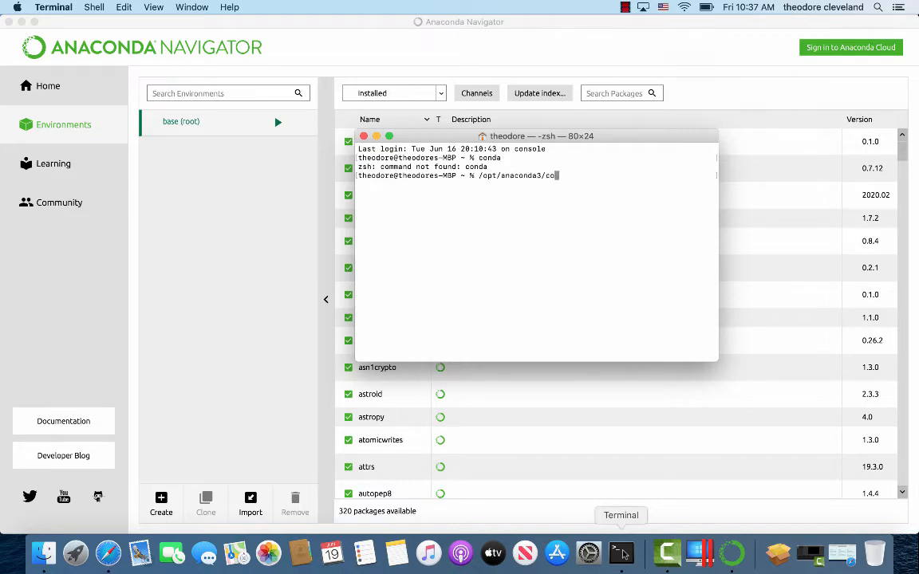
text(BIN)
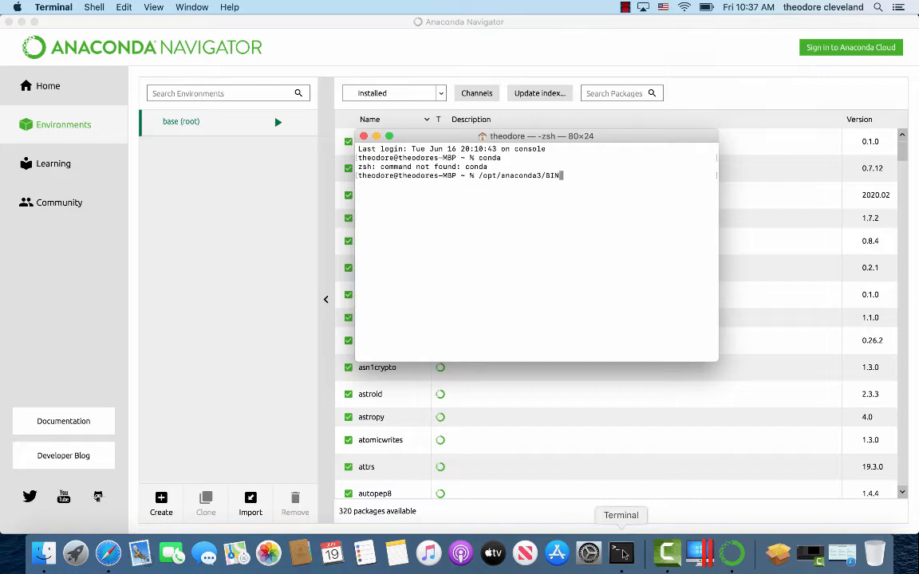
key(Backspace)
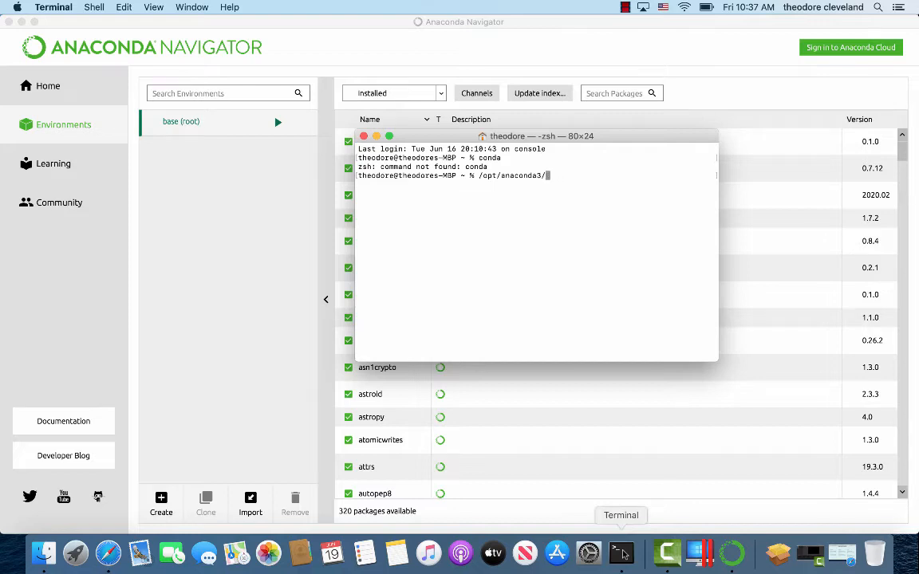
text(bin/co)
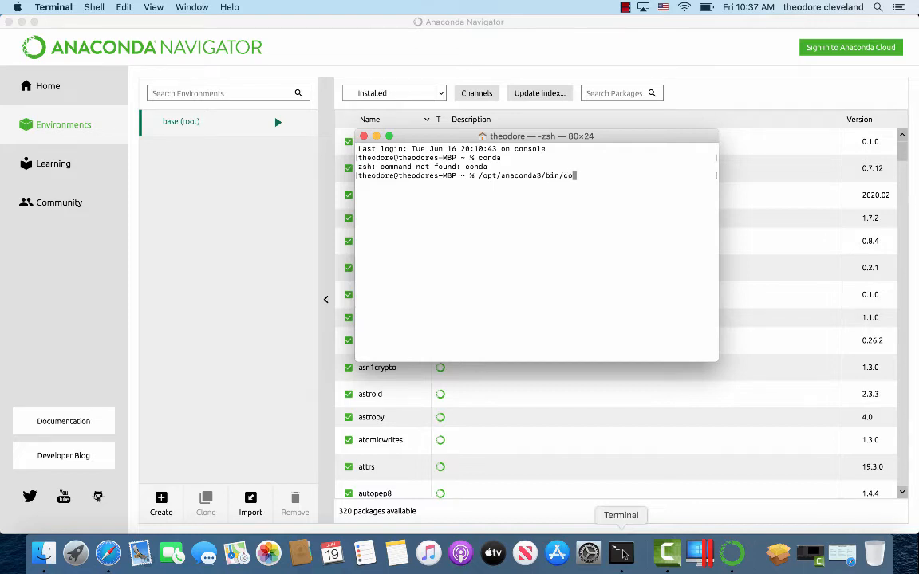
text(nda)
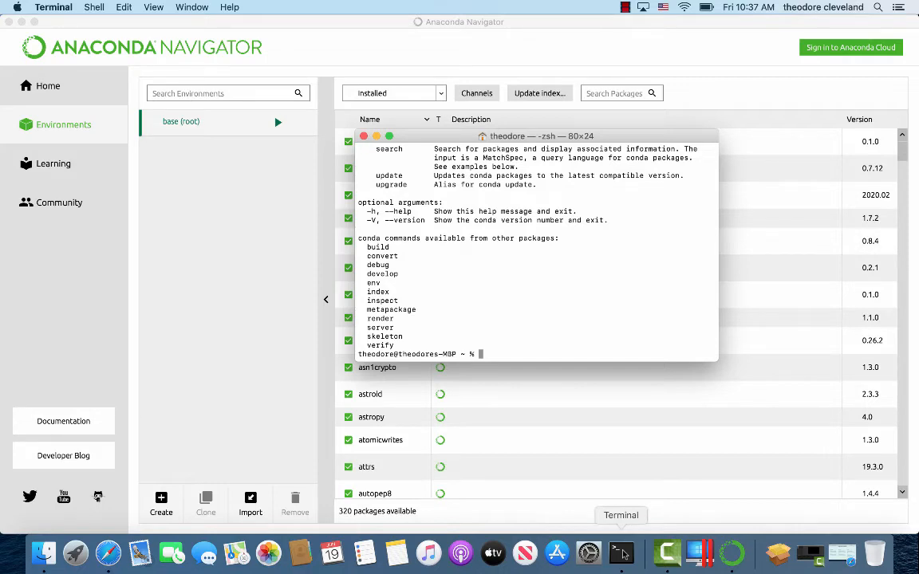
Start an /opt/anaconda3/bin/conda activate command in the terminal
text(/opt/anaconda3/bin/conda)
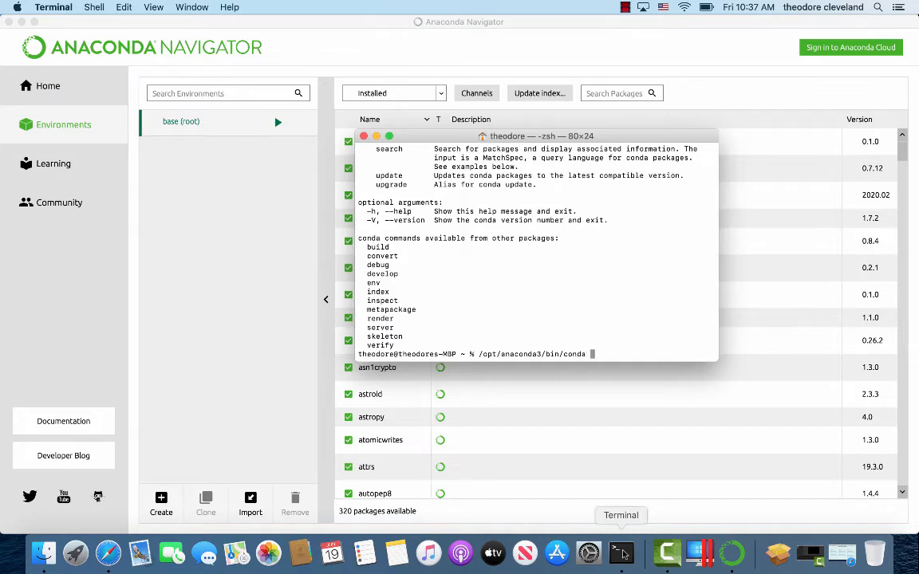
text(acti)
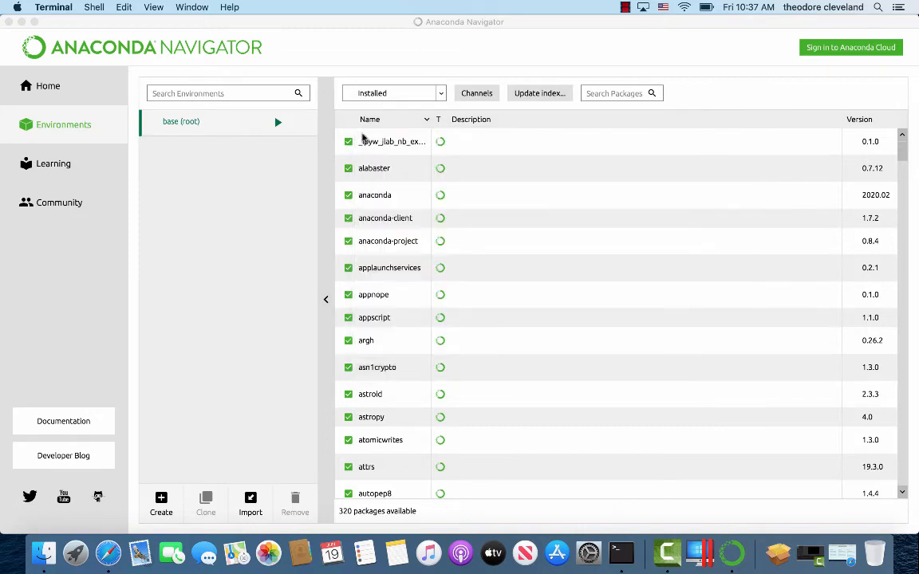
mouse_move(588, 540)
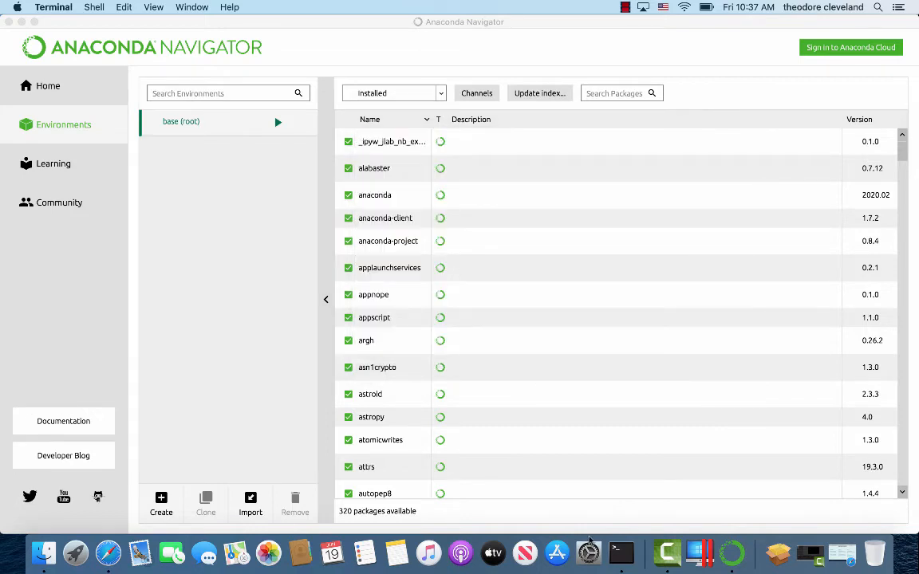
mouse_move(620, 551)
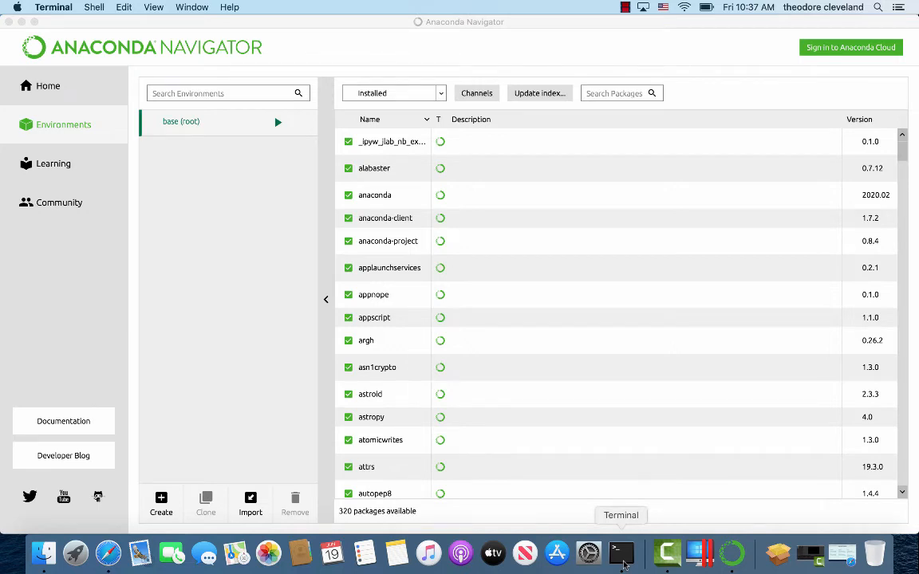
In a fresh Terminal at top-left, run python --version (Python 2.7.16) with Navigator beside it
click(620, 552)
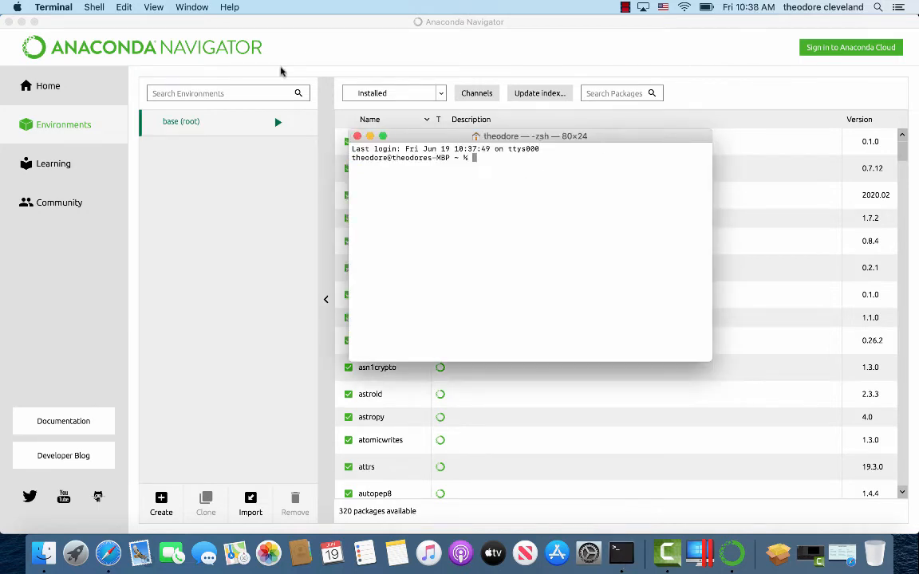
drag(529, 135, 198, 55)
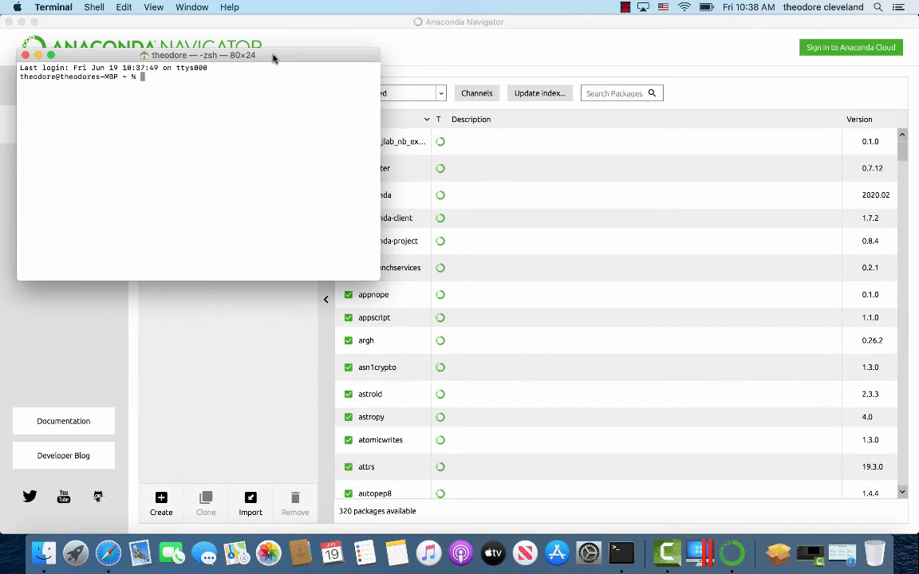
text(python)
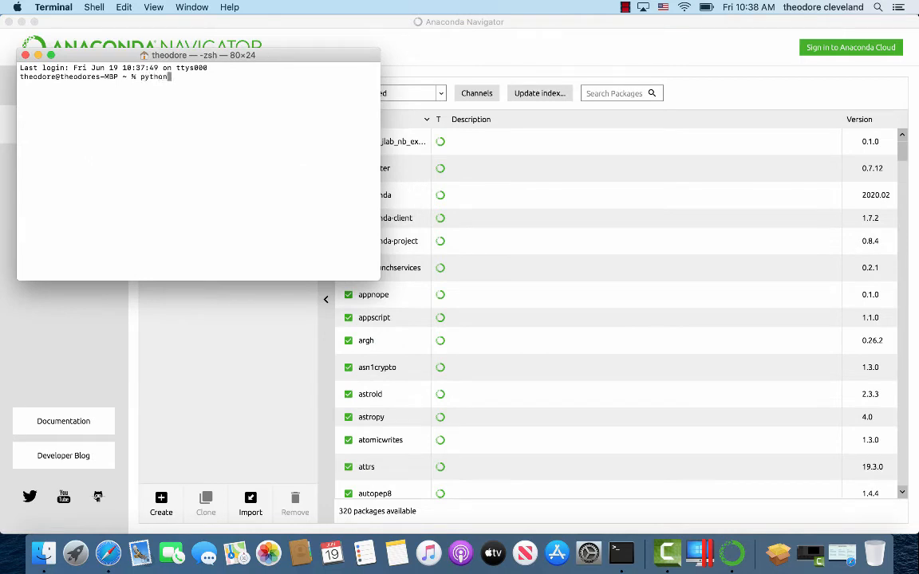
text(--ver)
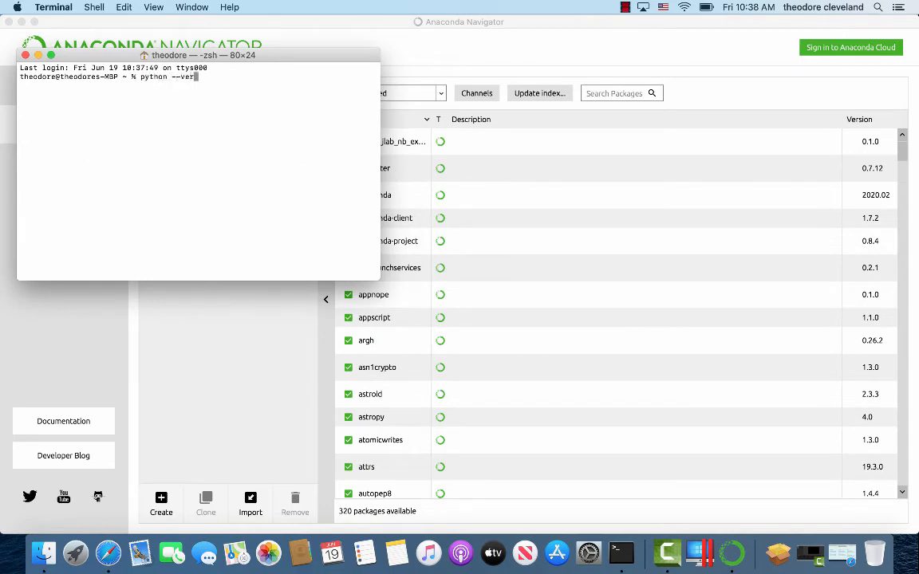
text(sion)
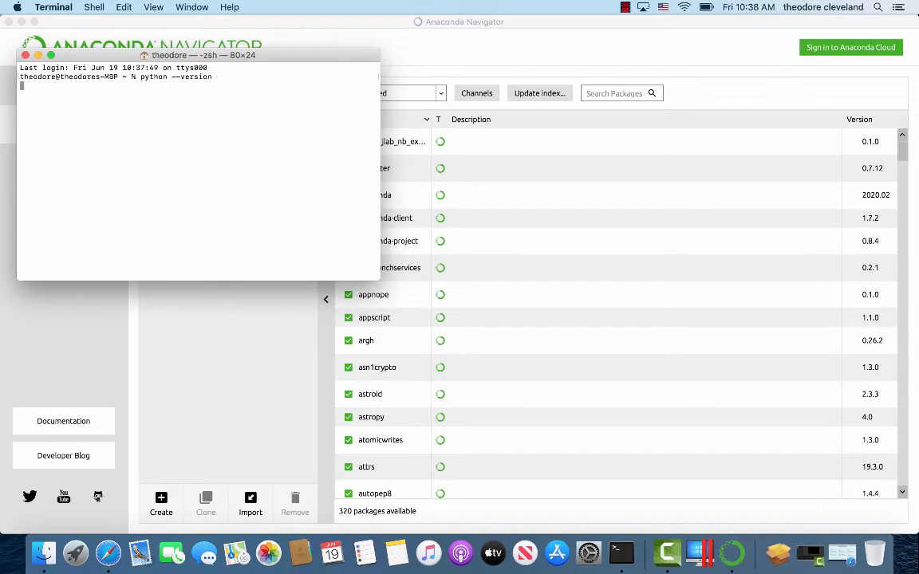
key(Return)
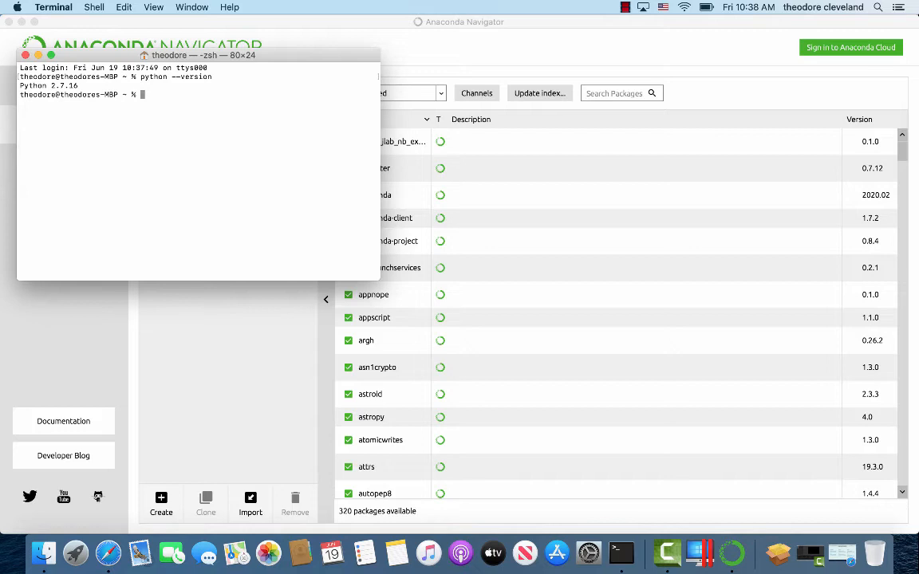
mouse_move(287, 380)
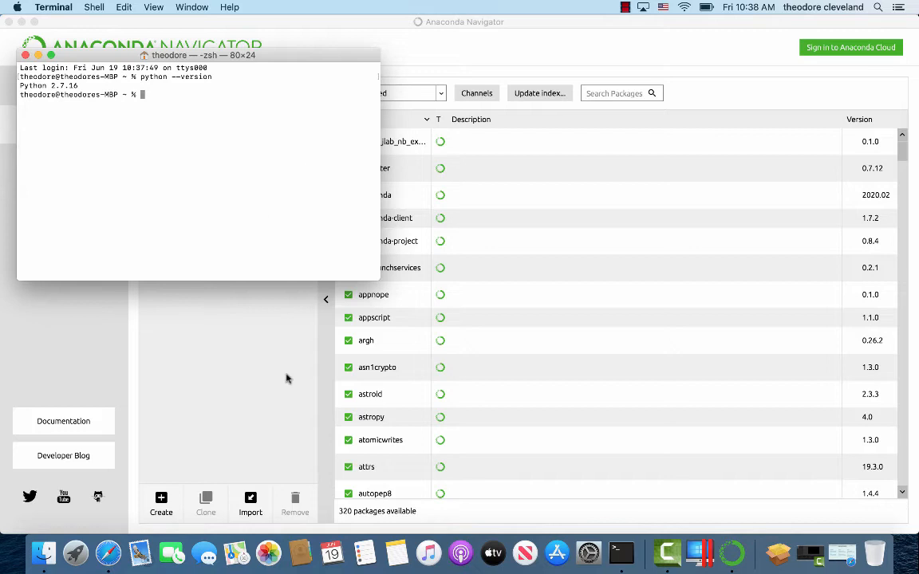
mouse_move(284, 60)
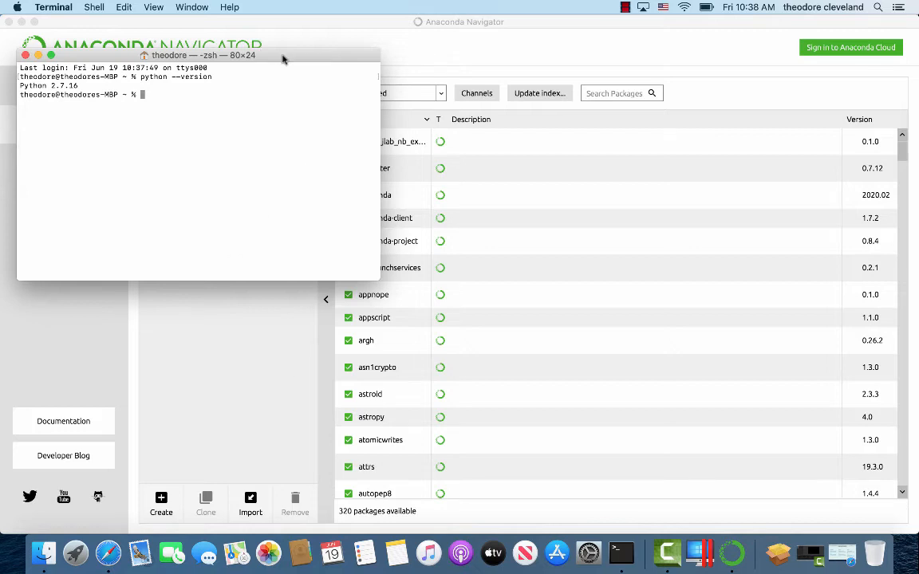
drag(202, 54, 188, 39)
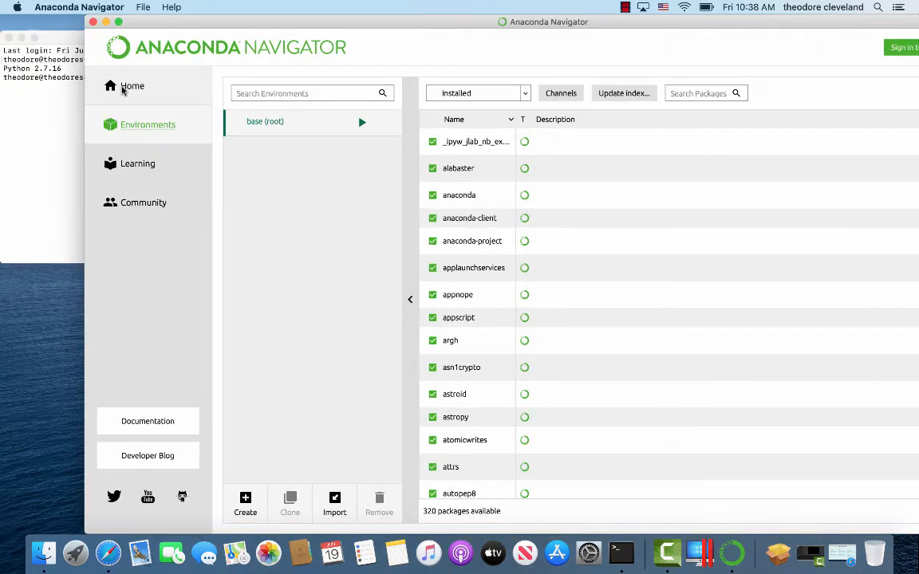
Return to Navigator's Home and launch JupyterLab, opening the Jupyter redirect in Safari
click(133, 87)
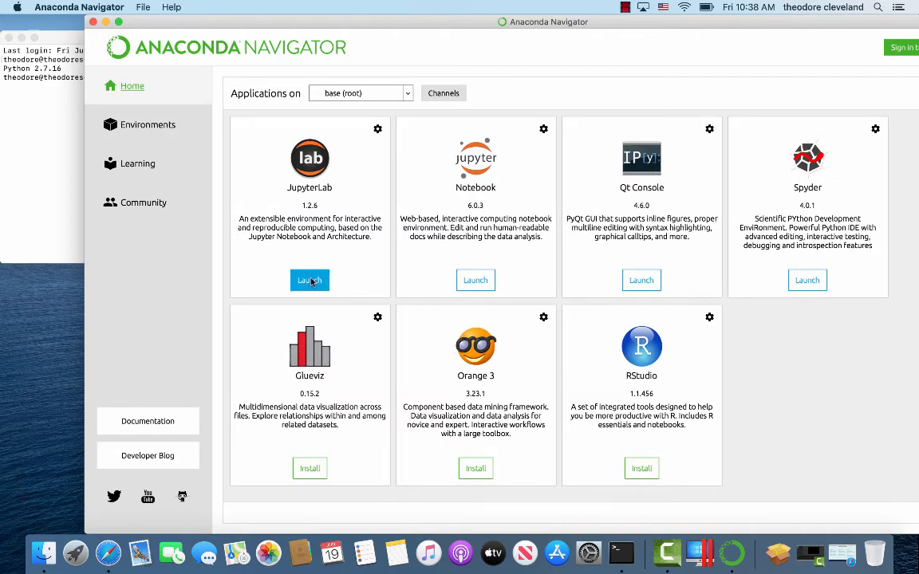
mouse_move(714, 160)
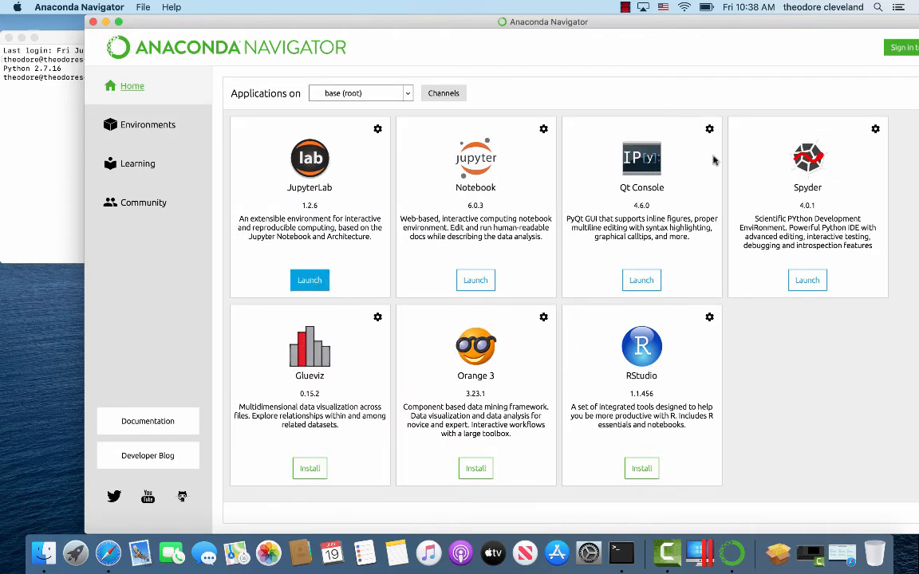
mouse_move(610, 488)
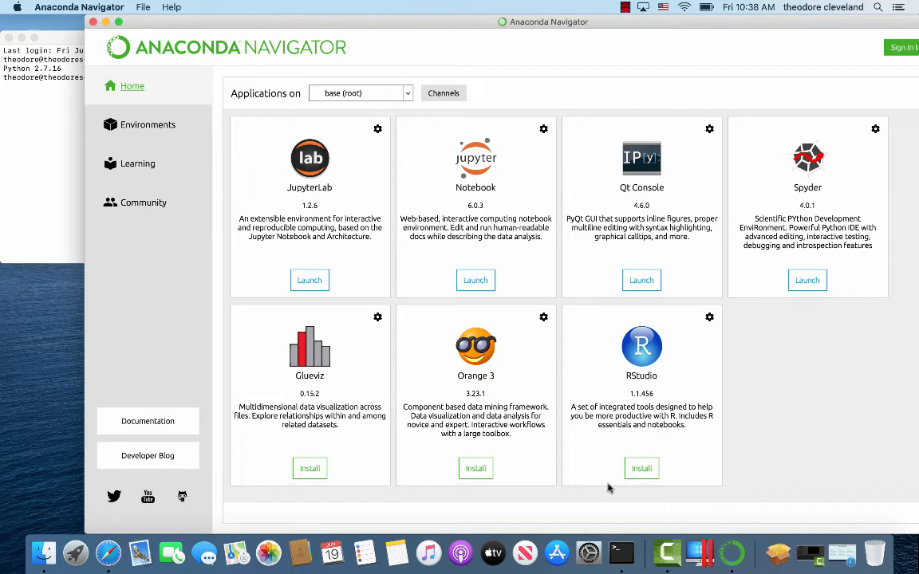
mouse_move(622, 501)
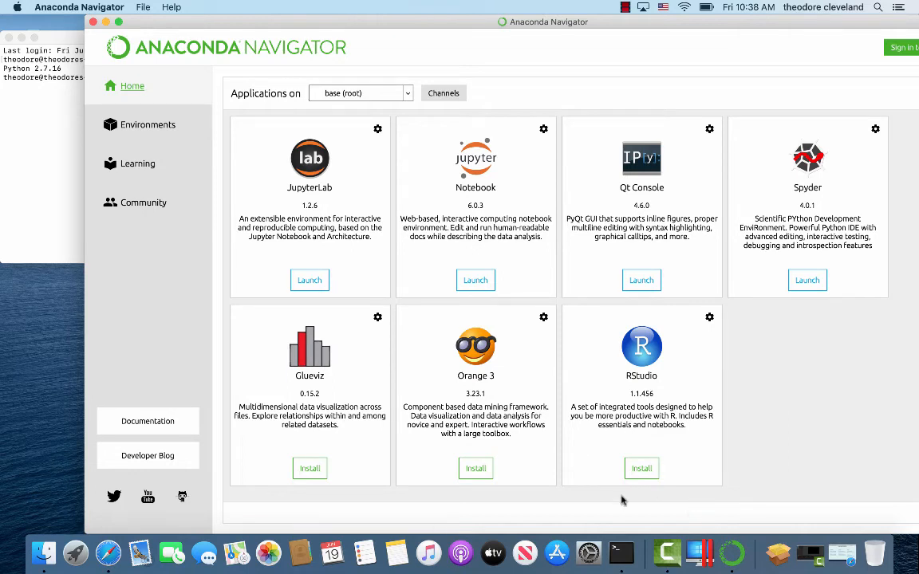
mouse_move(609, 469)
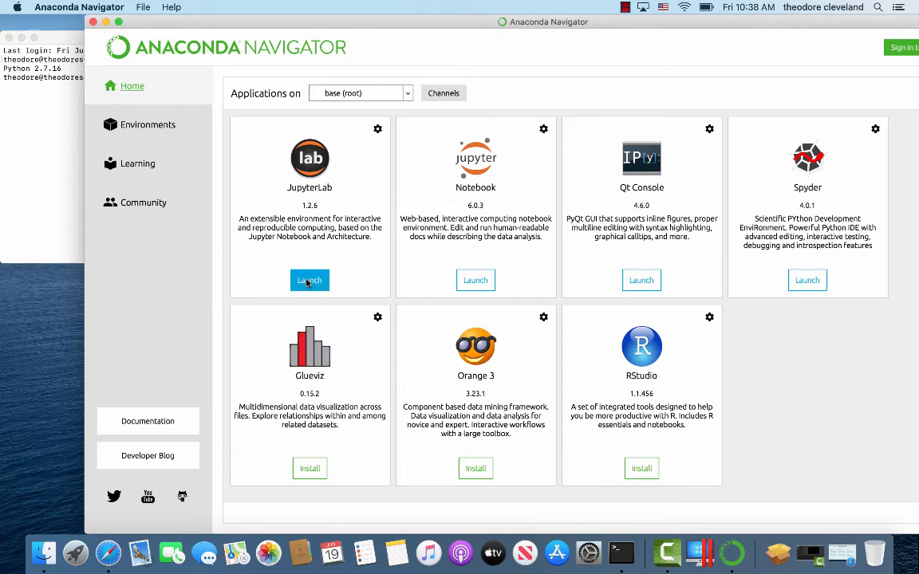
click(310, 280)
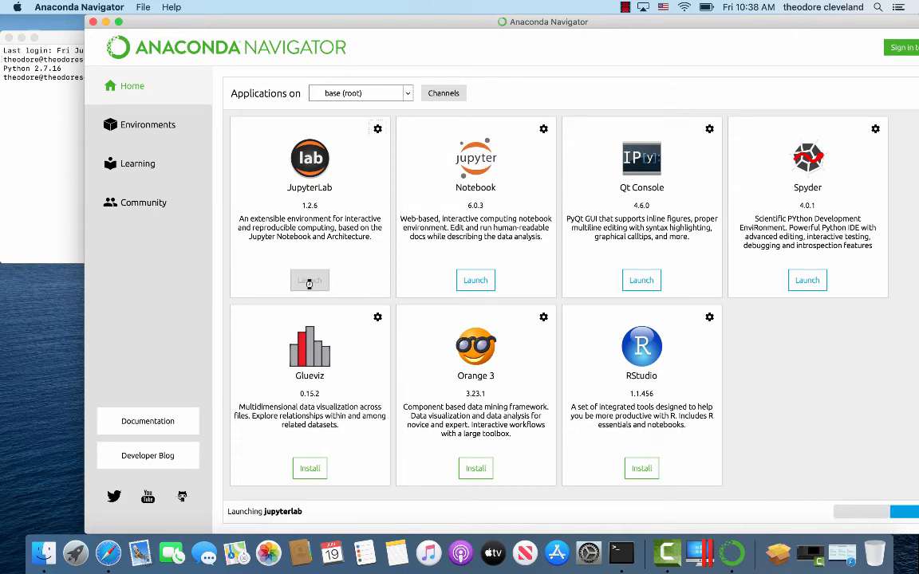
click(310, 281)
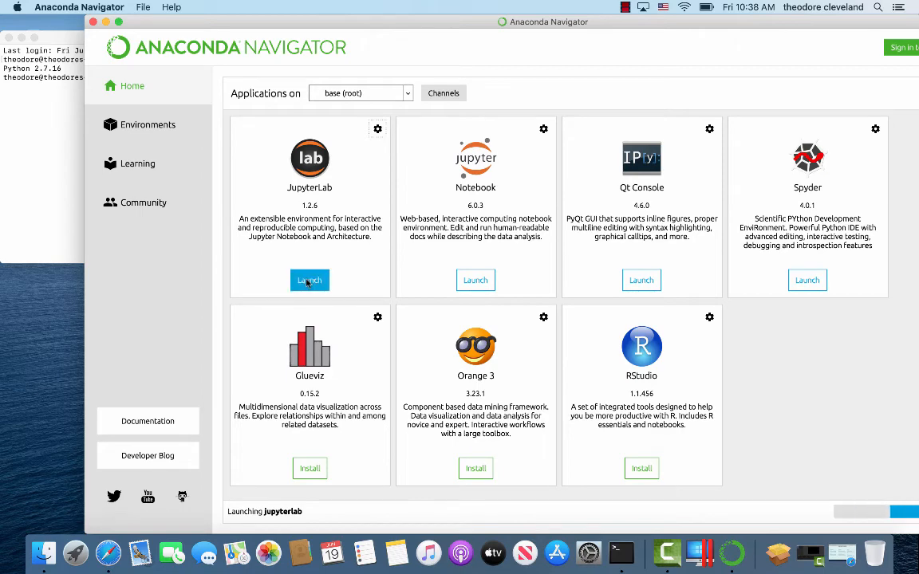
click(309, 281)
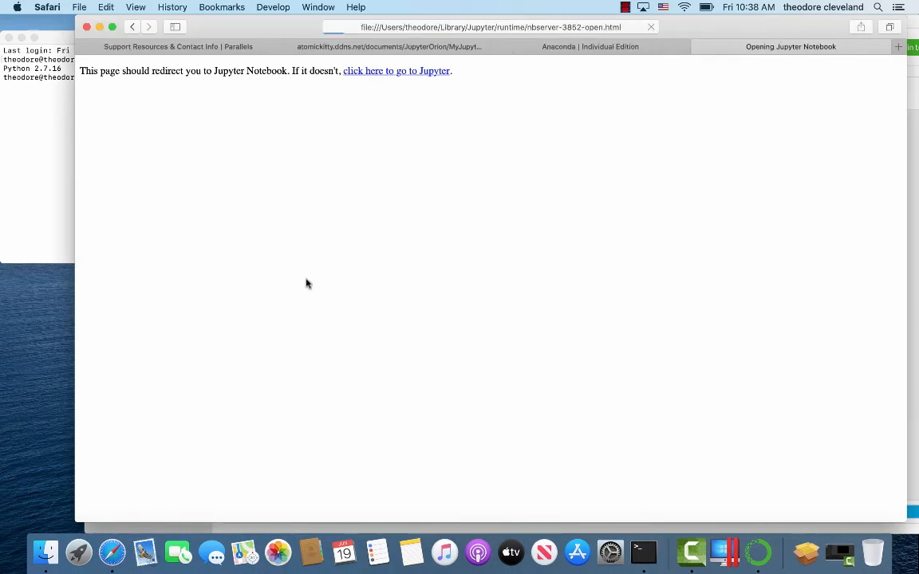
Let Safari load localhost:8888/lab until the JupyterLab Launcher appears
click(396, 71)
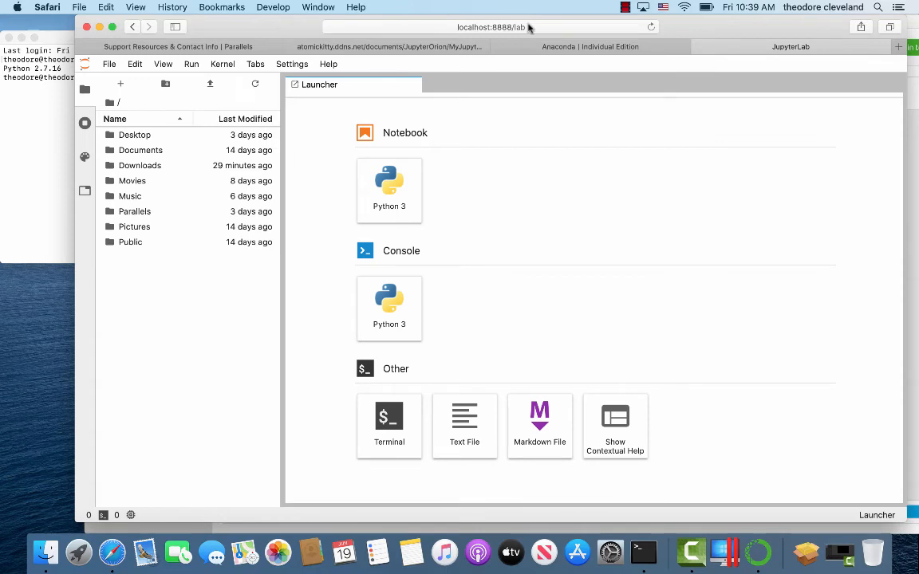
click(488, 25)
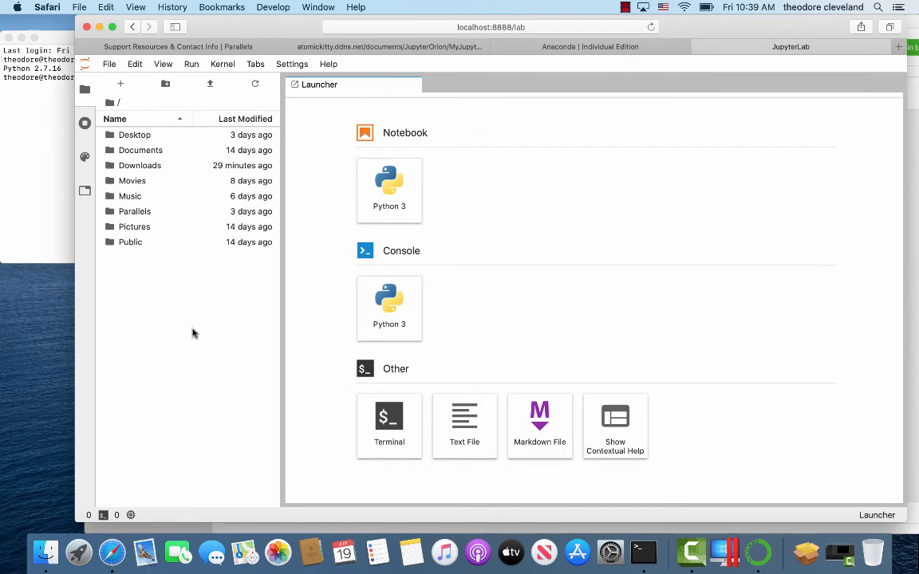
mouse_move(300, 131)
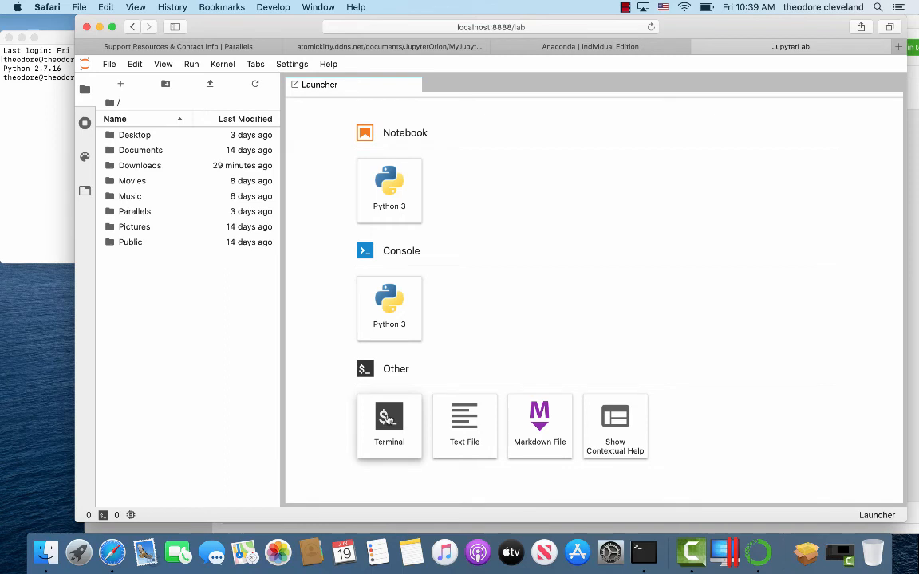
mouse_move(389, 422)
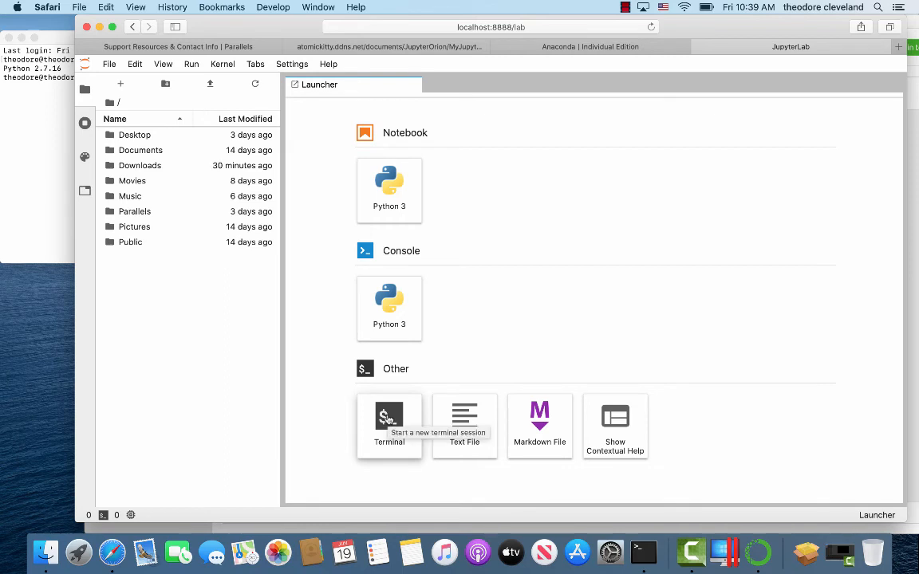
In a JupyterLab terminal session, run python --version, reporting Python 2.7.16
click(389, 418)
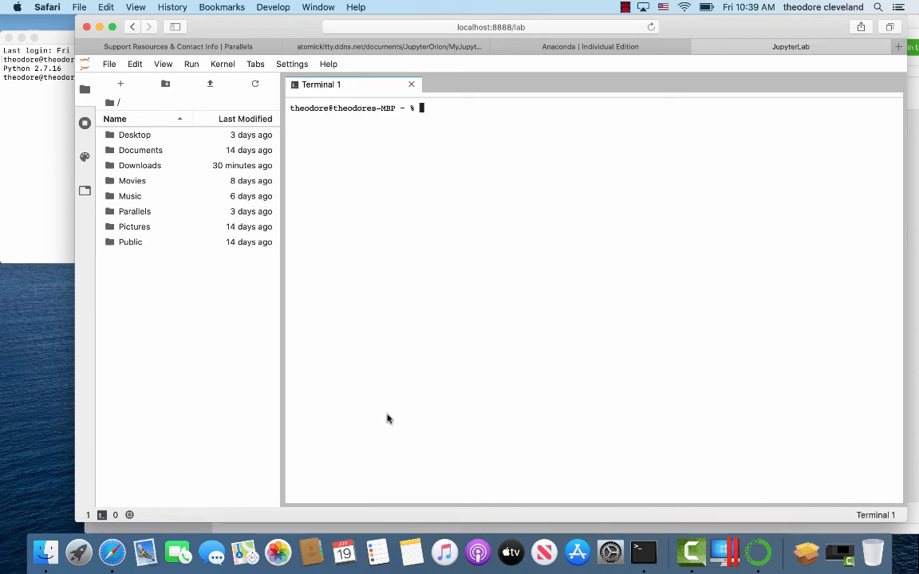
text(p)
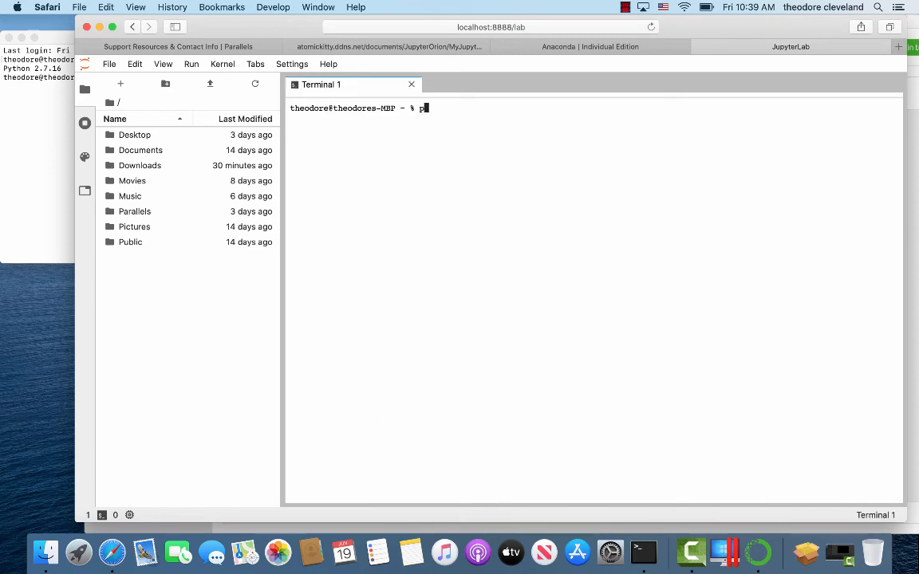
text(ython)
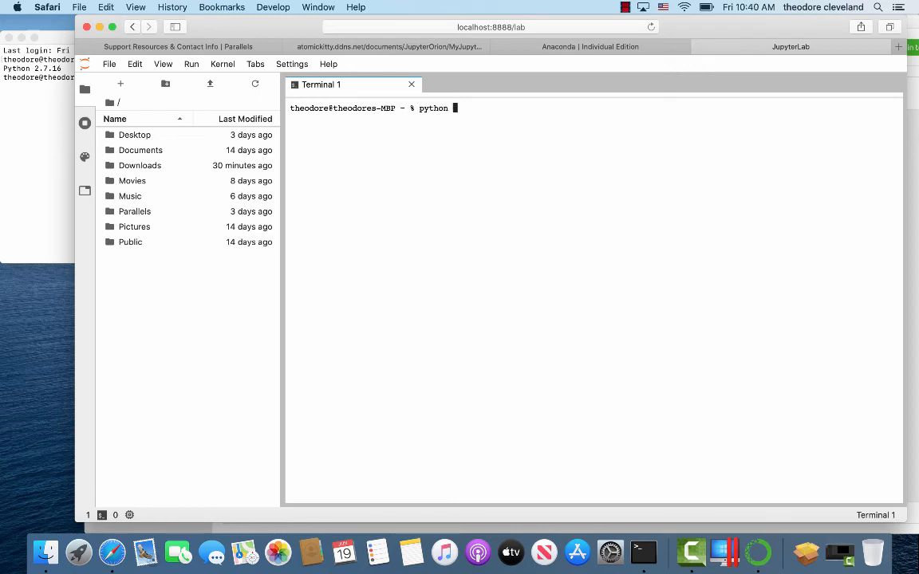
text(--version)
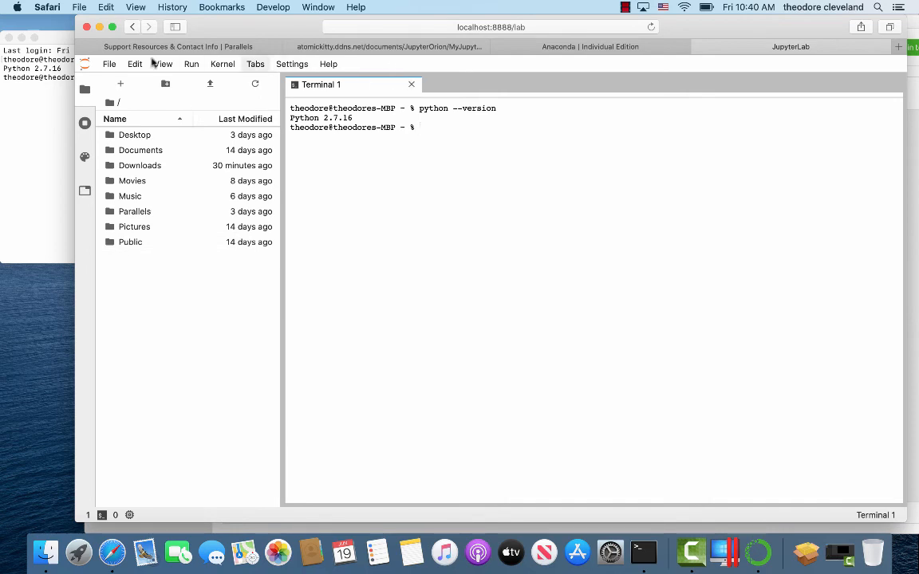
click(108, 64)
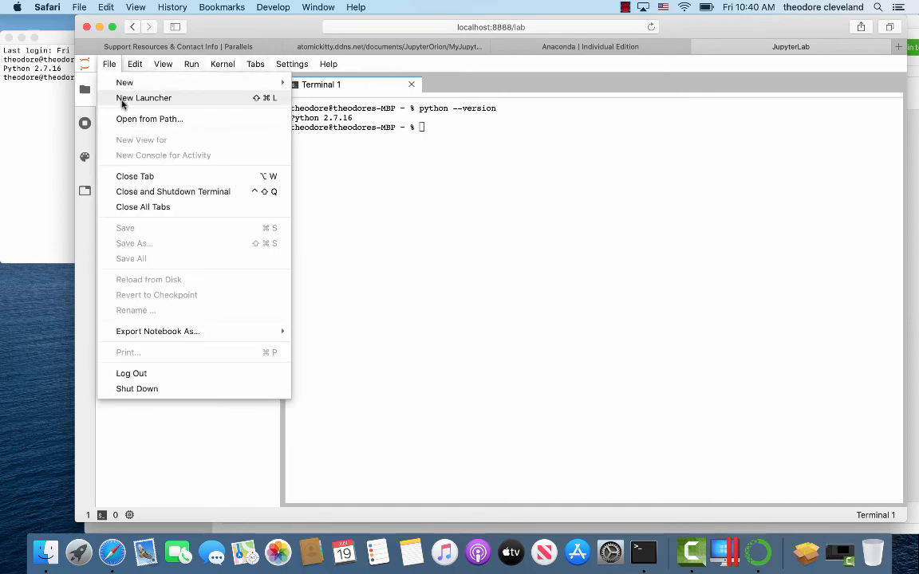
Create a Python 3 notebook Untitled.ipynb and run print("hello world"), outputting hello world
click(143, 97)
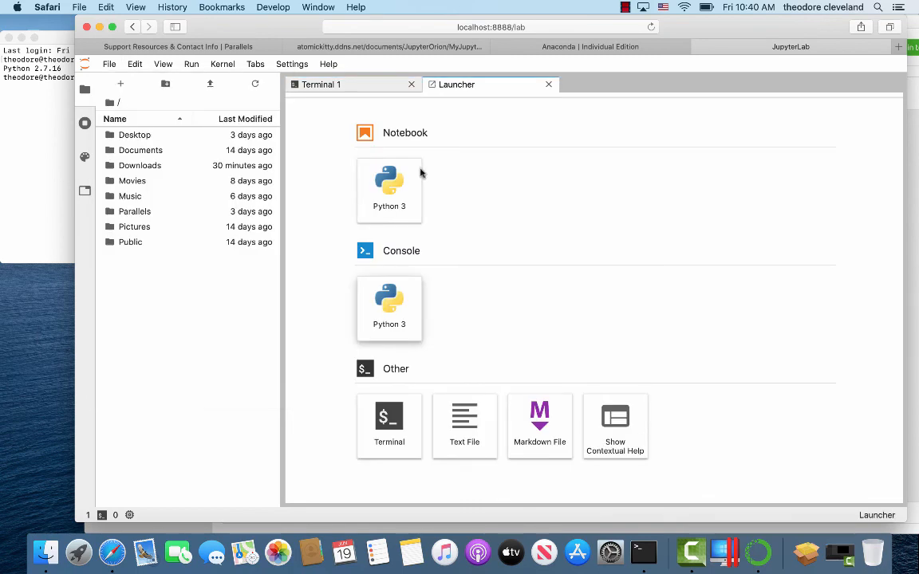
click(389, 183)
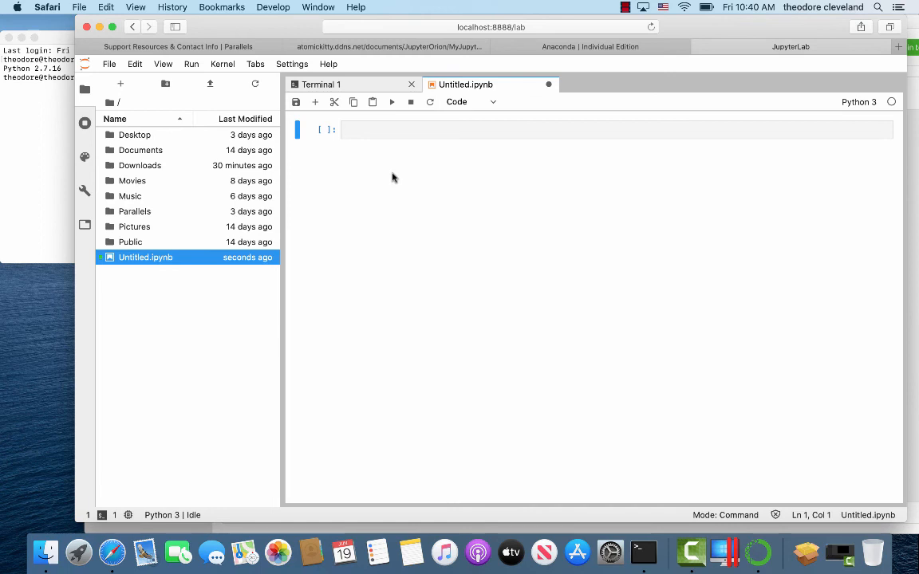
click(558, 129)
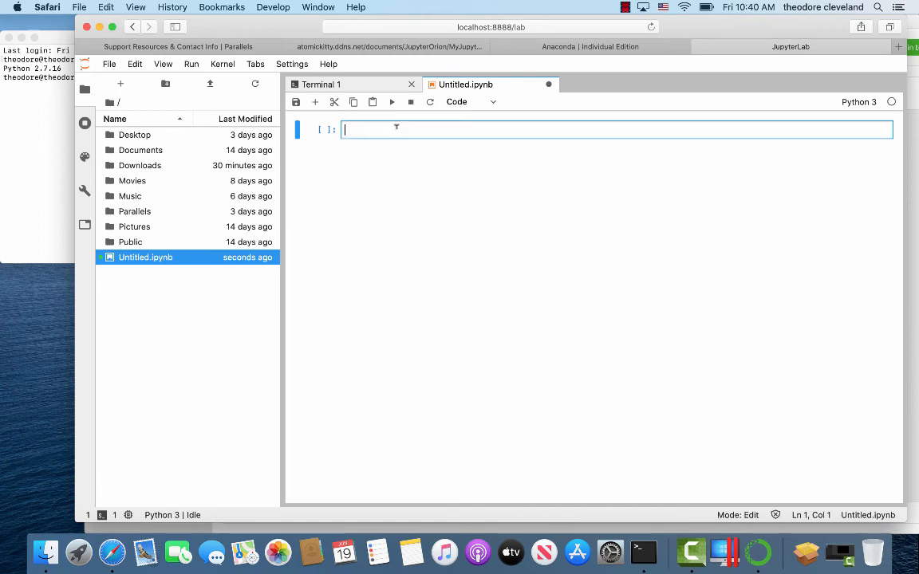
text(pe.i)
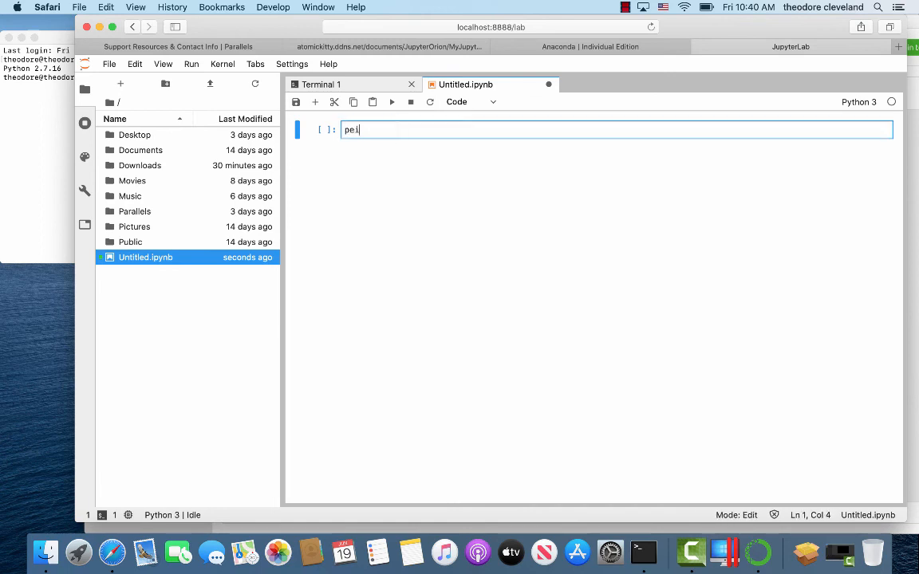
key(backspace)
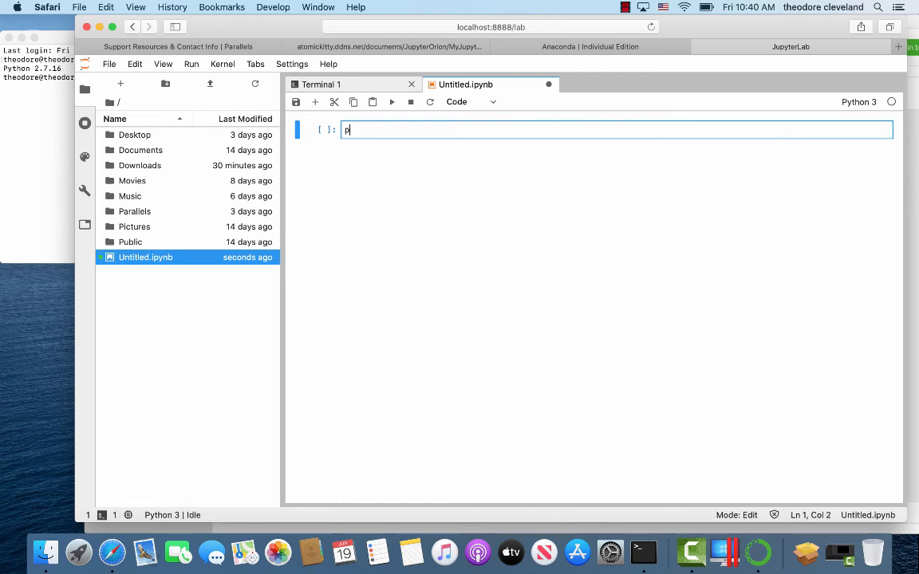
text(rint())
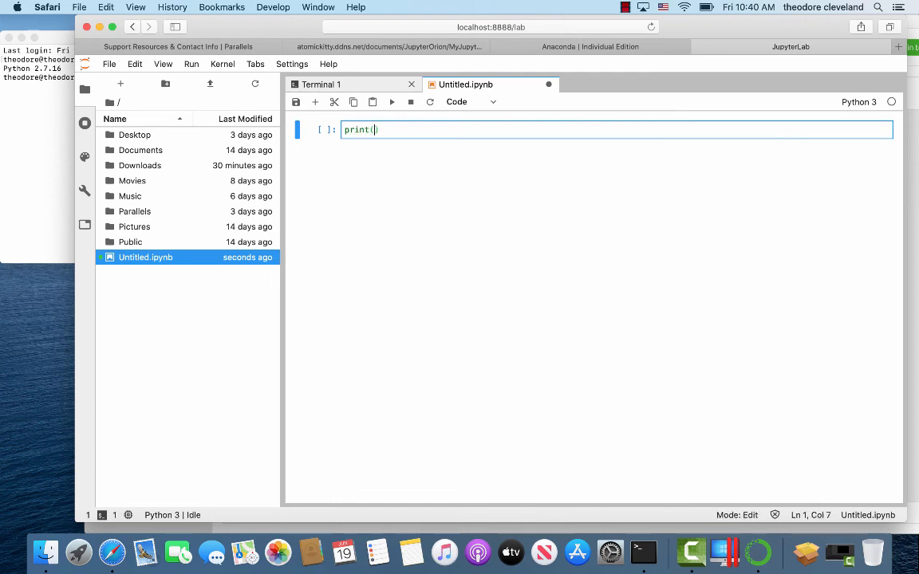
text("hell")
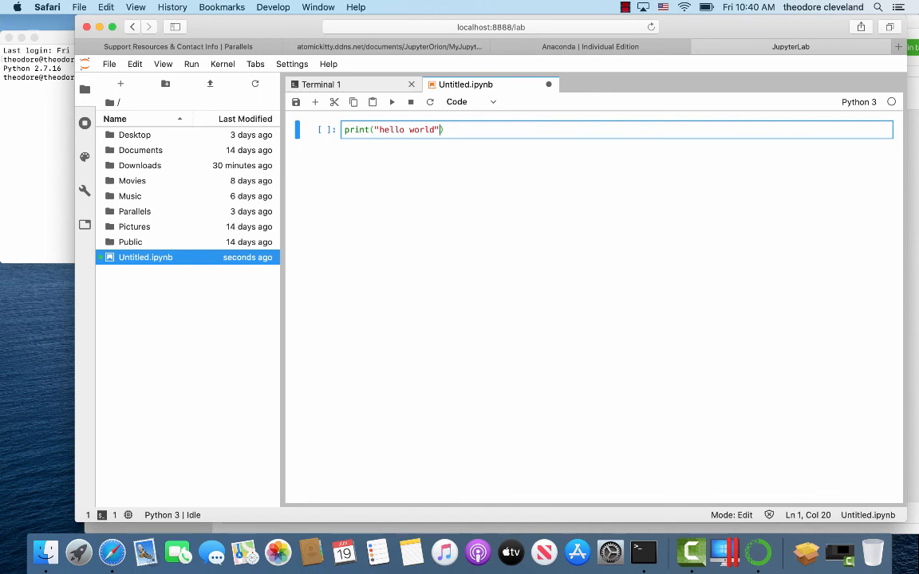
key(shift+enter)
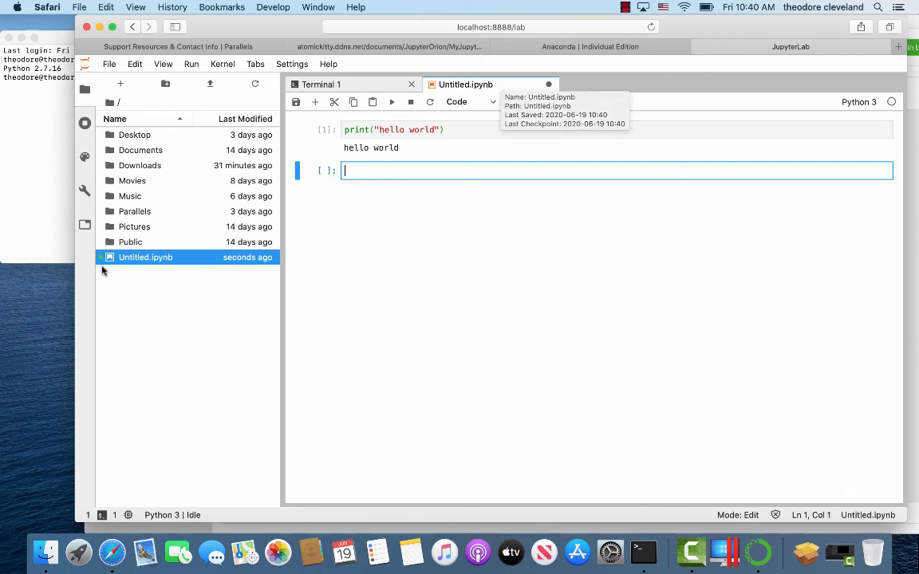
mouse_move(110, 268)
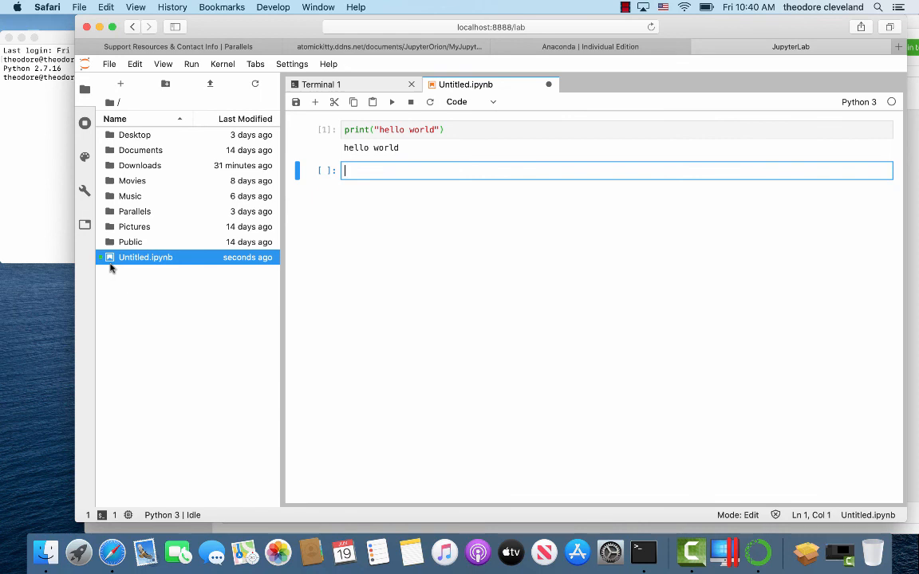